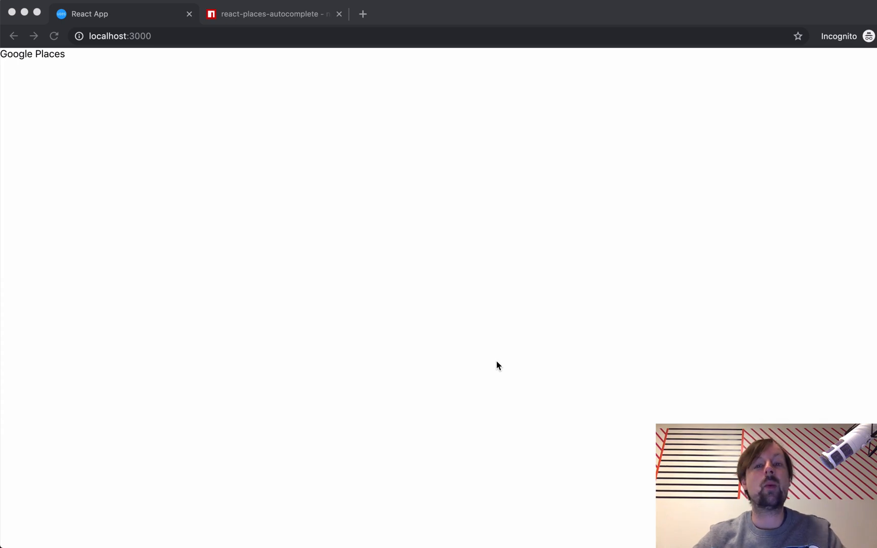
{"action": "mouse_move", "coordinate": [435, 223]}
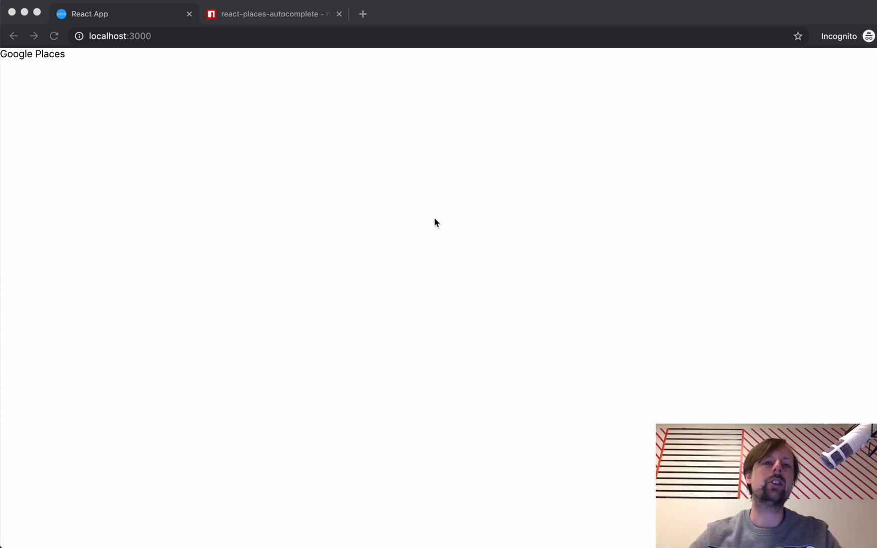
{"action": "mouse_move", "coordinate": [409, 210]}
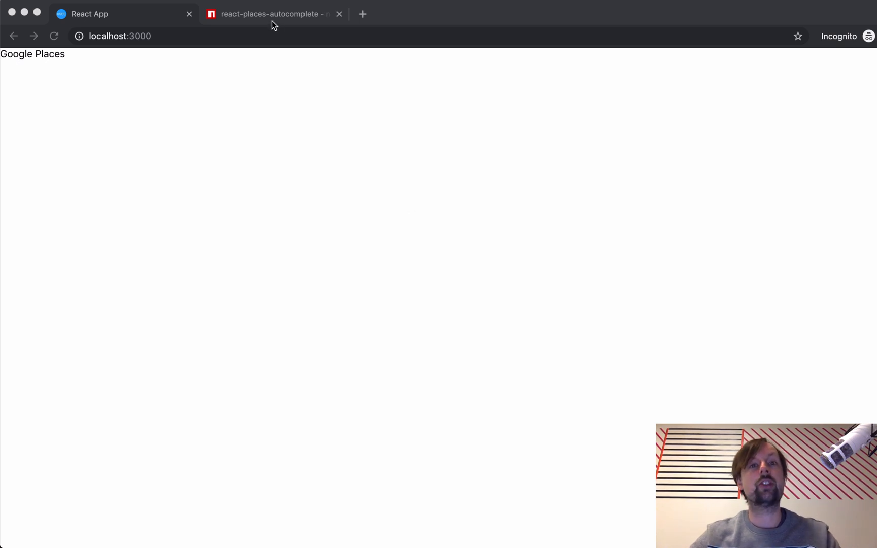
Step: Scroll the react-places-autocomplete npm readme through its features list to the installation section
{"action": "left_click", "coordinate": [274, 14]}
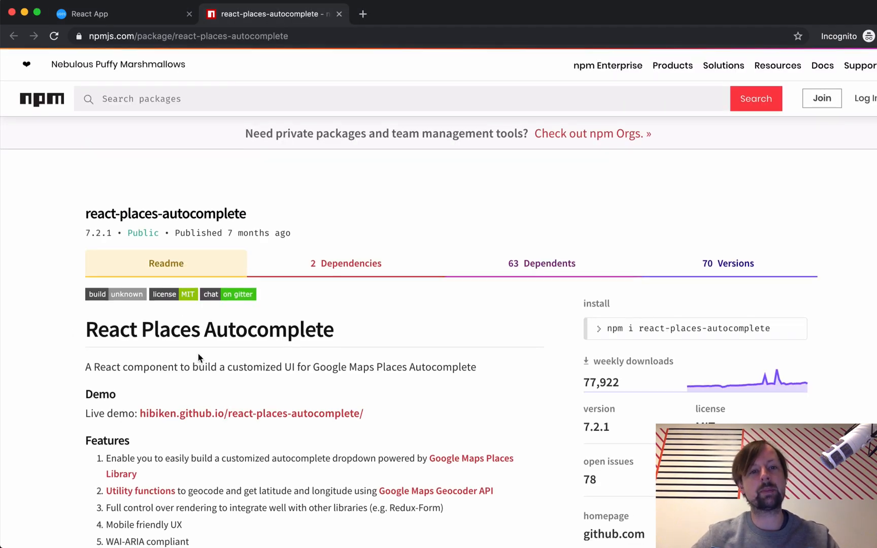
{"action": "scroll", "scroll_direction": "down", "scroll_amount": 3}
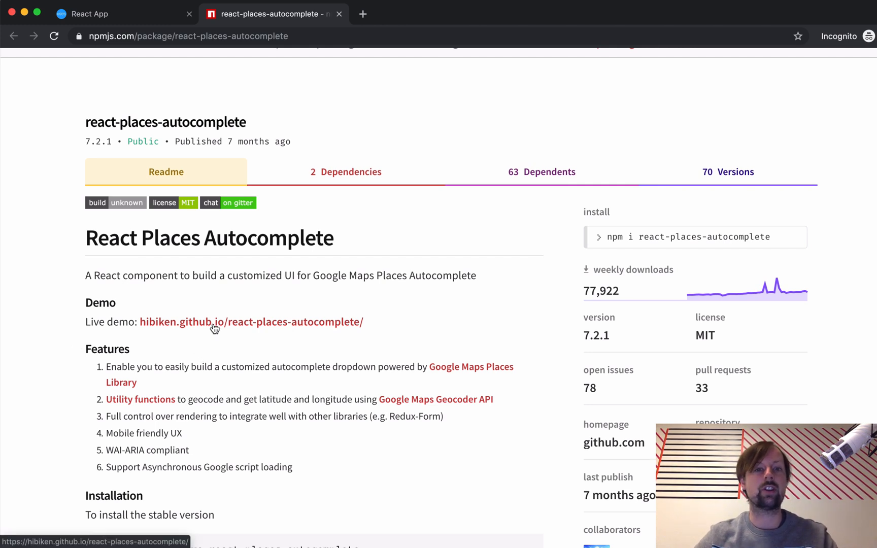
{"action": "mouse_move", "coordinate": [188, 390]}
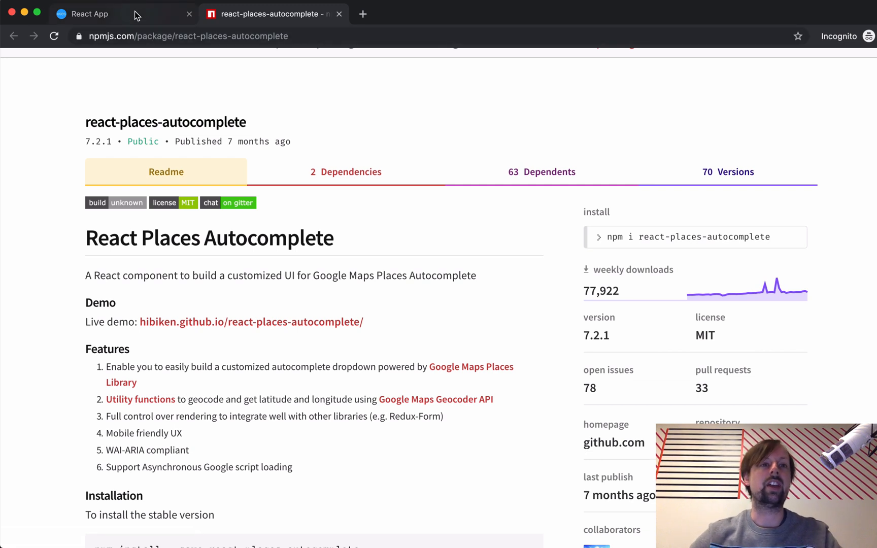
{"action": "mouse_move", "coordinate": [83, 13]}
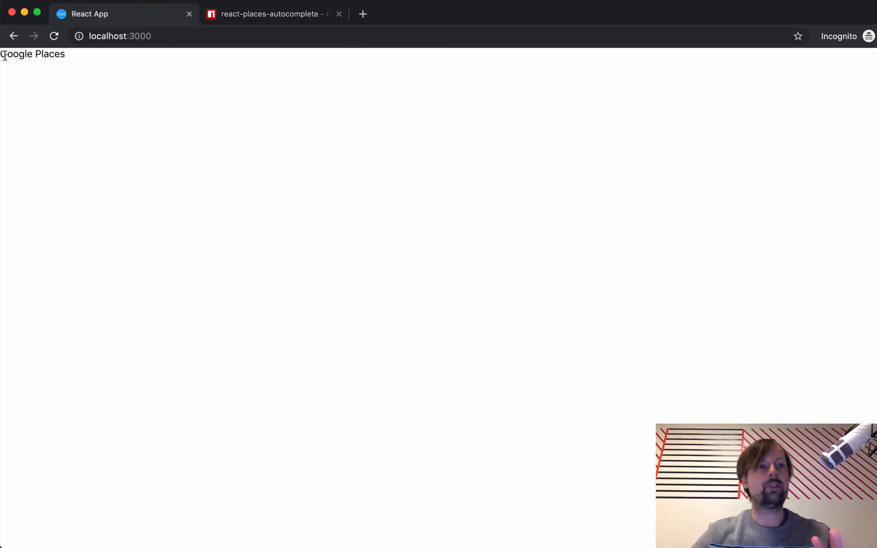
{"action": "mouse_move", "coordinate": [132, 143]}
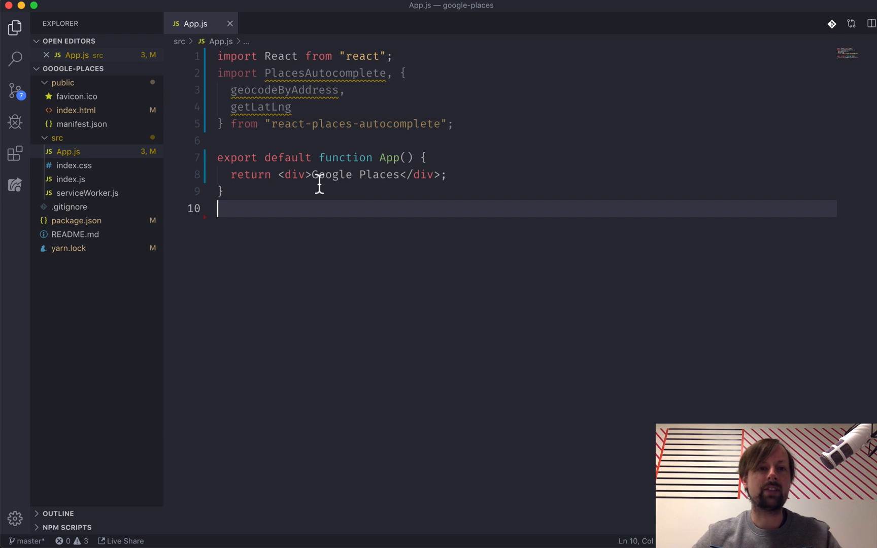
Step: Replace the Google Places div text with a PlacesAutocomplete tag
{"action": "double_click", "coordinate": [357, 175]}
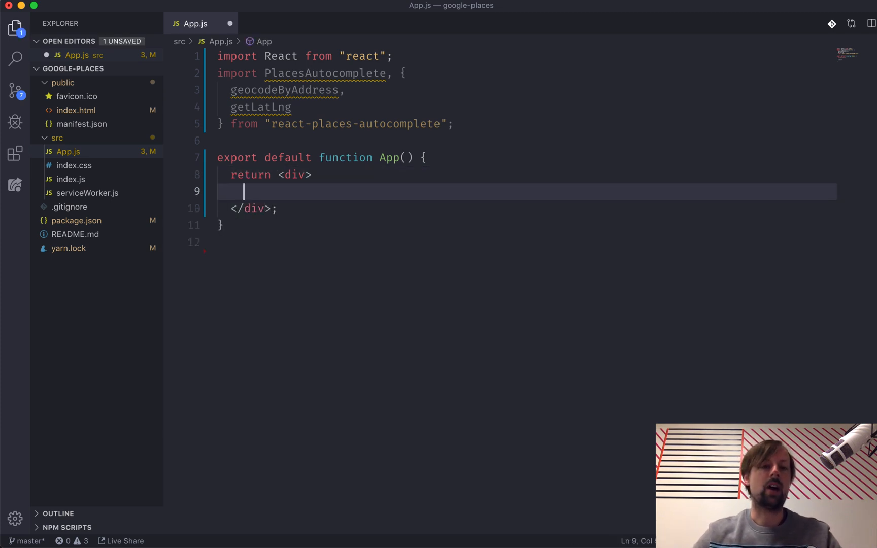
{"action": "key", "text": "cmd+tab"}
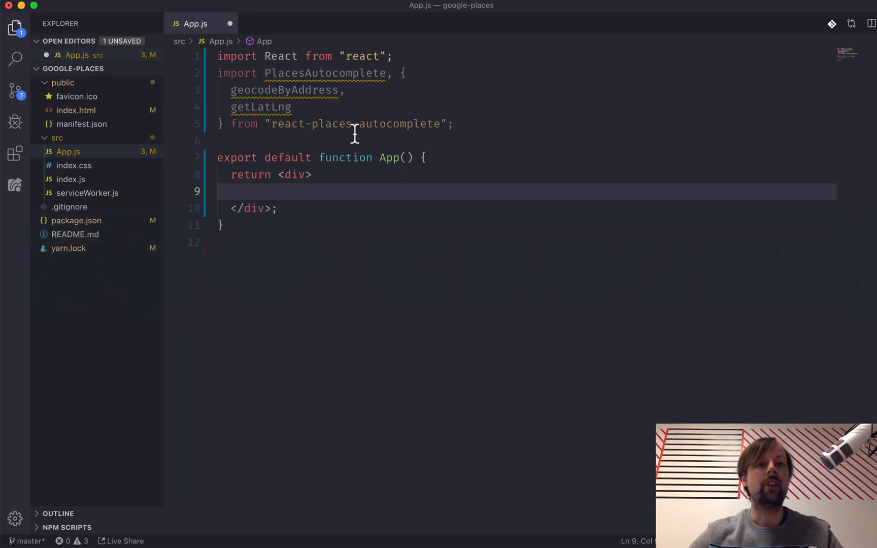
{"action": "double_click", "coordinate": [324, 72]}
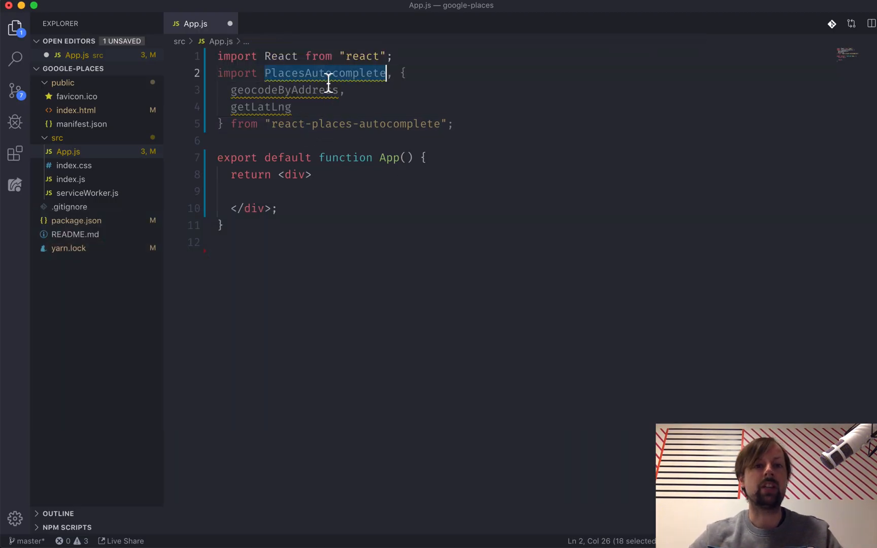
{"action": "type", "text": "<"}
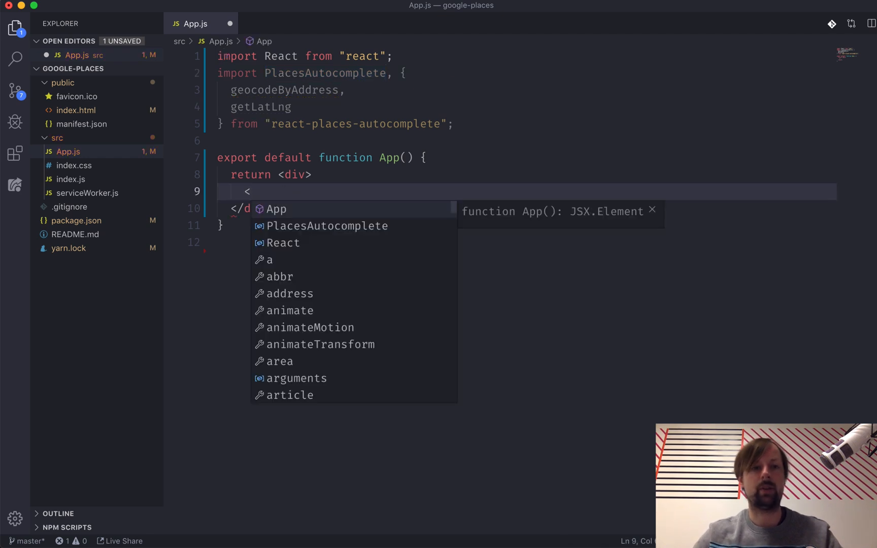
{"action": "type", "text": "PlacesAutocomplete>"}
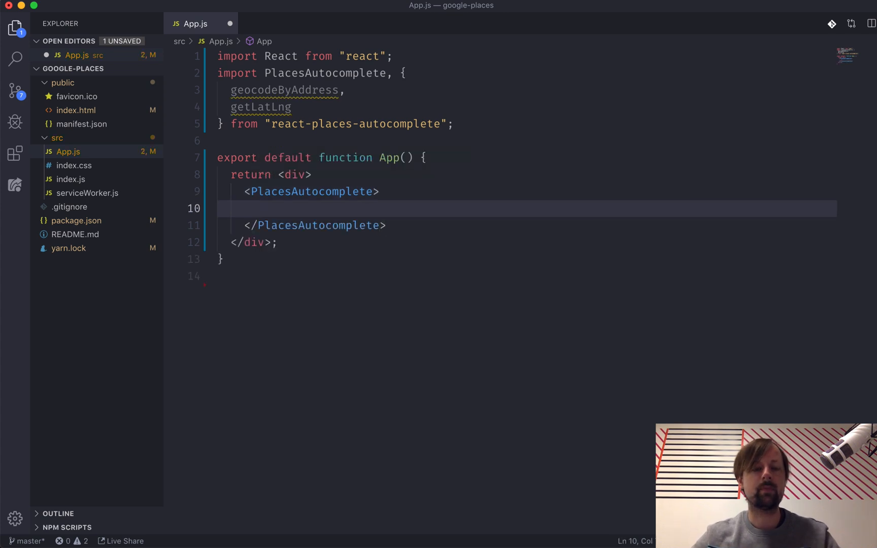
{"action": "mouse_move", "coordinate": [416, 261]}
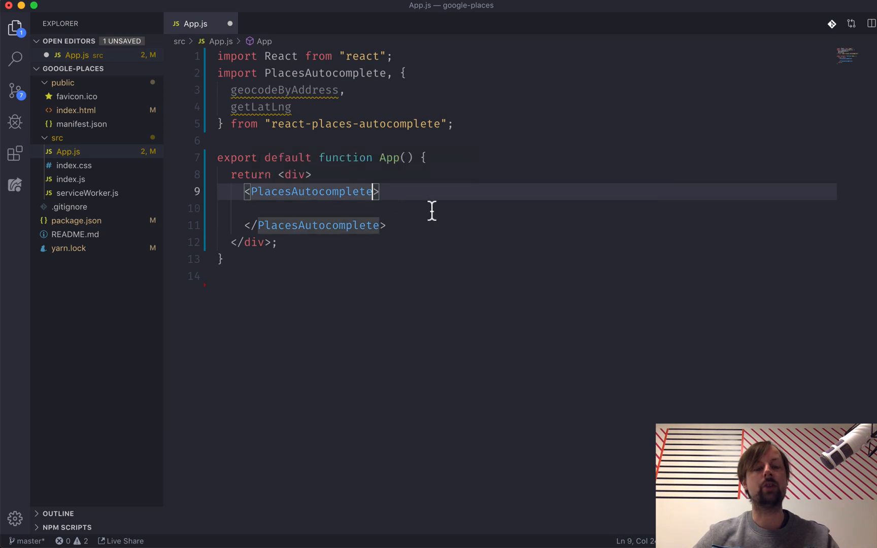
Step: Give PlacesAutocomplete empty value={}, onChange={} and onSelect={} props
{"action": "type", "text": "value"}
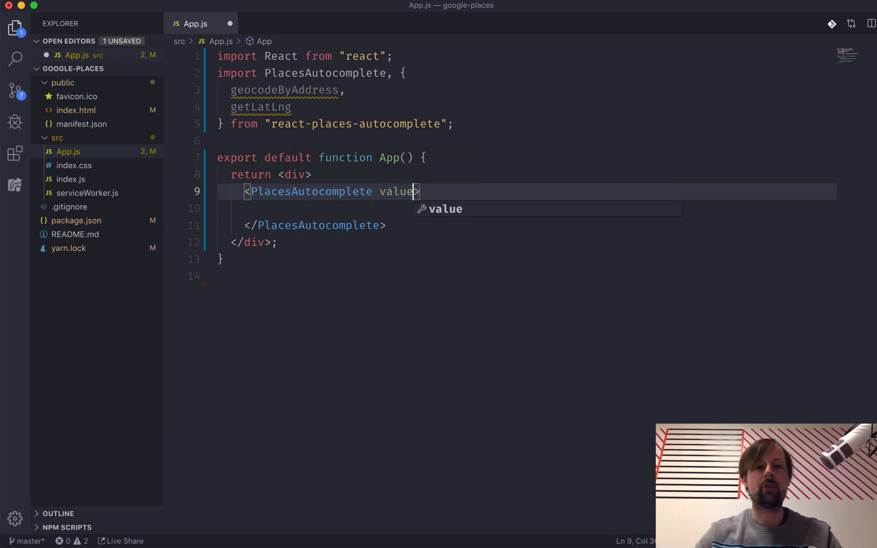
{"action": "type", "text": "={}"}
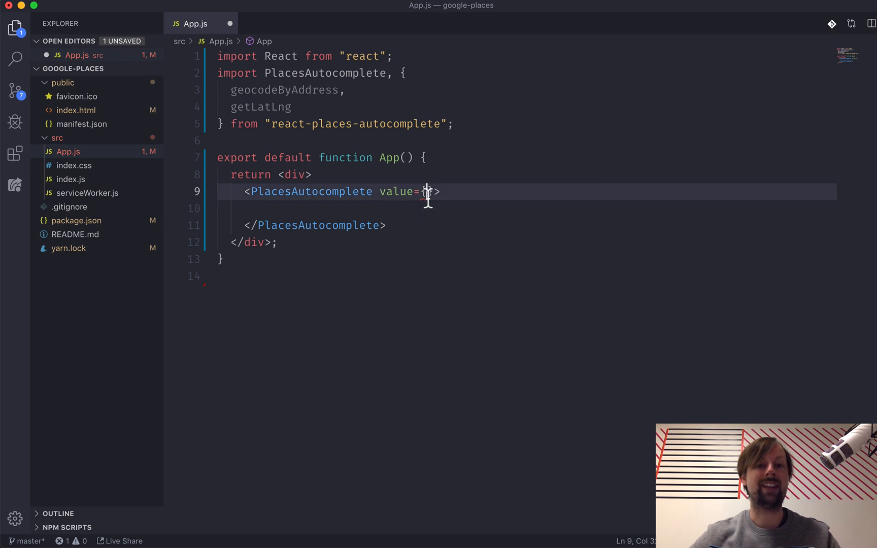
{"action": "type", "text": "}"}
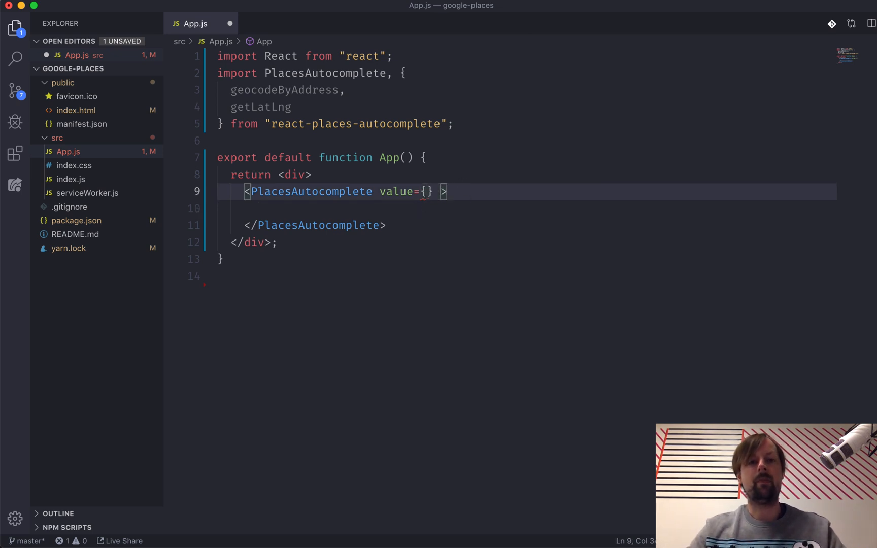
{"action": "type", "text": "onChange={}"}
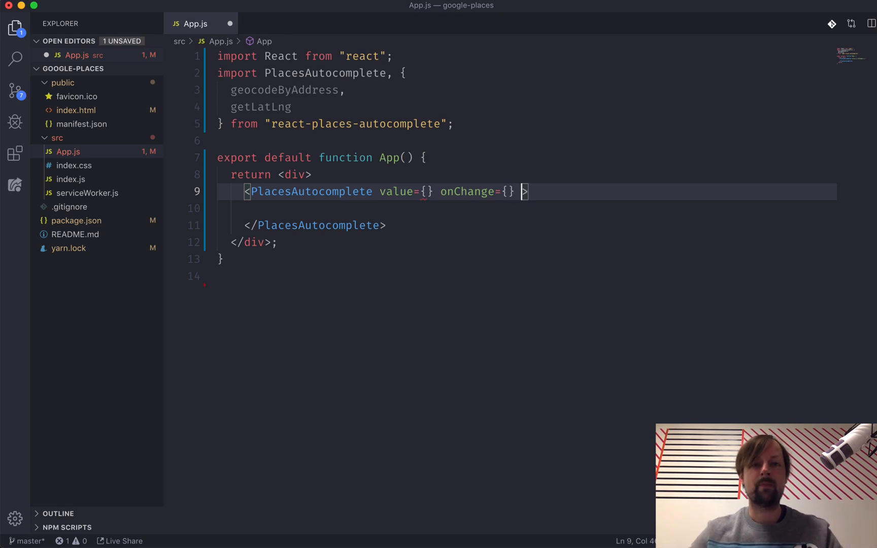
{"action": "type", "text": "onSelect={}"}
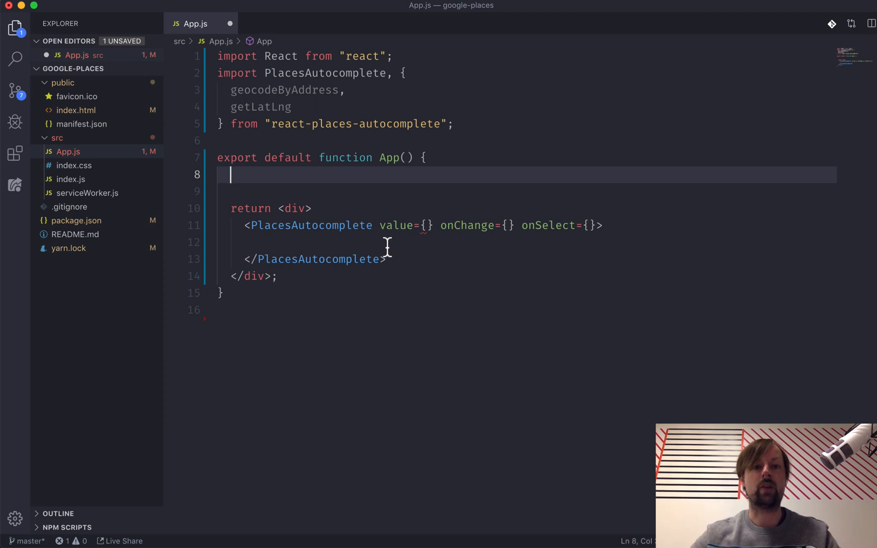
Step: Add const [address, setAddress] = React.useState("") and set value={address}, onChange={setAddress}
{"action": "type", "text": "const"}
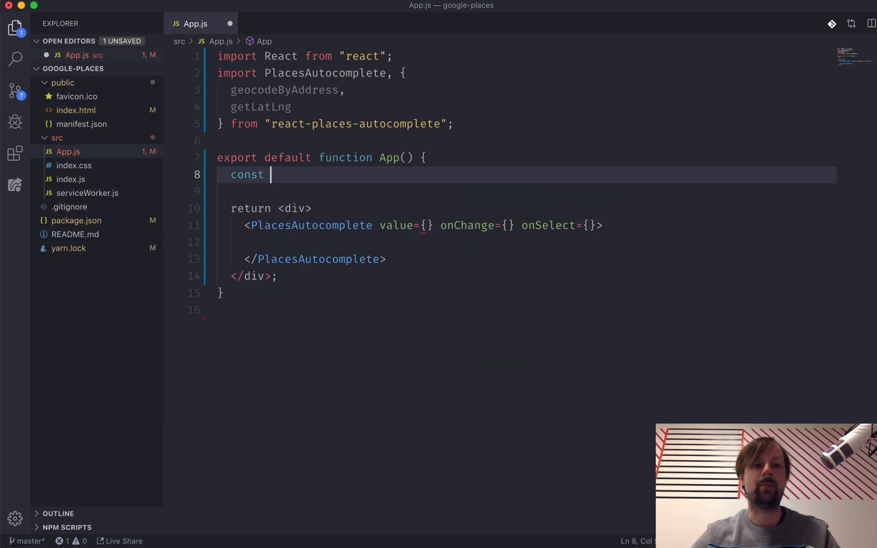
{"action": "type", "text": "[addr"}
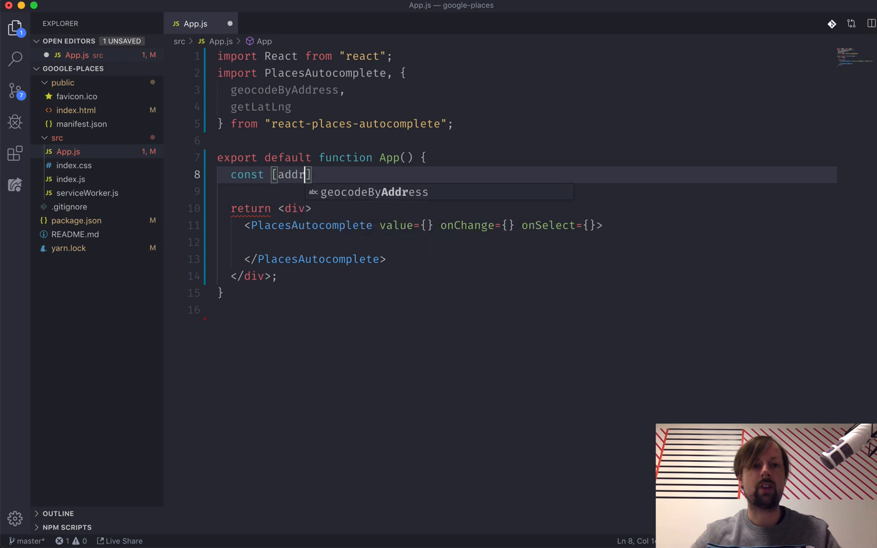
{"action": "type", "text": "ress, setAddress"}
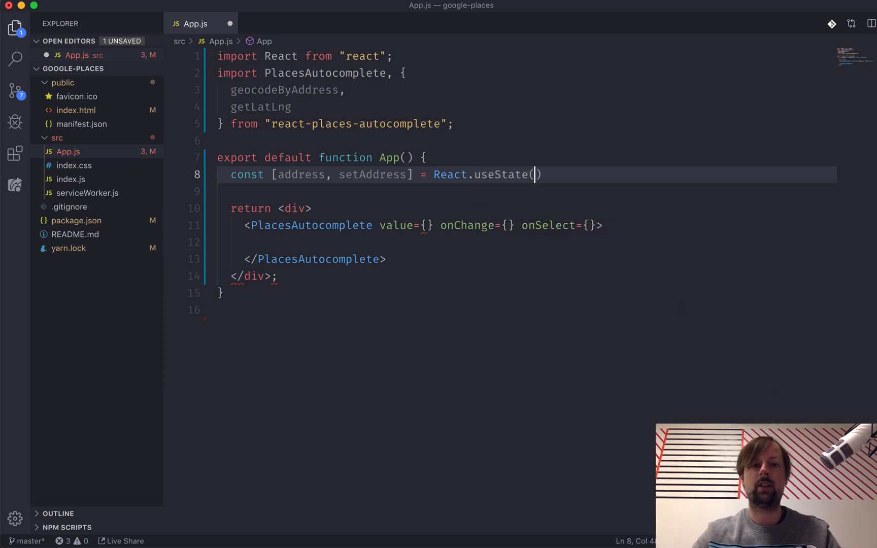
{"action": "type", "text": "\"\""}
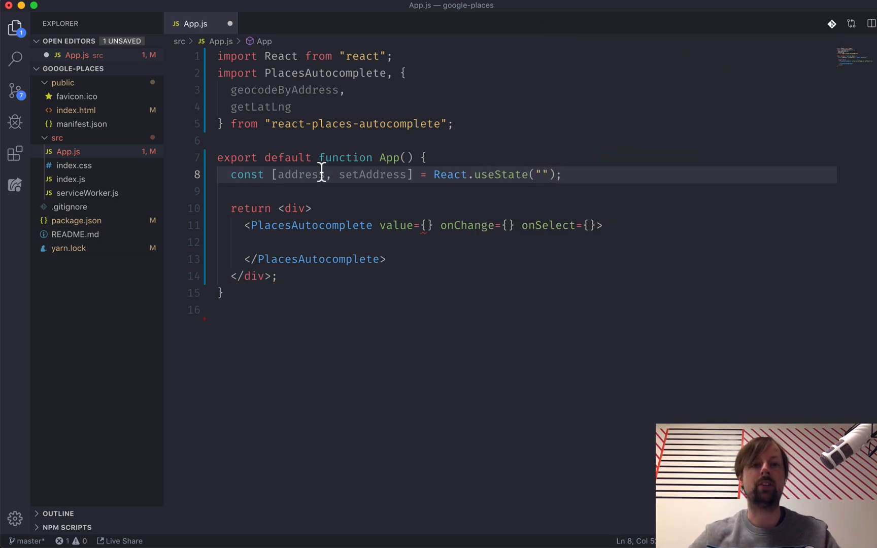
{"action": "double_click", "coordinate": [301, 175]}
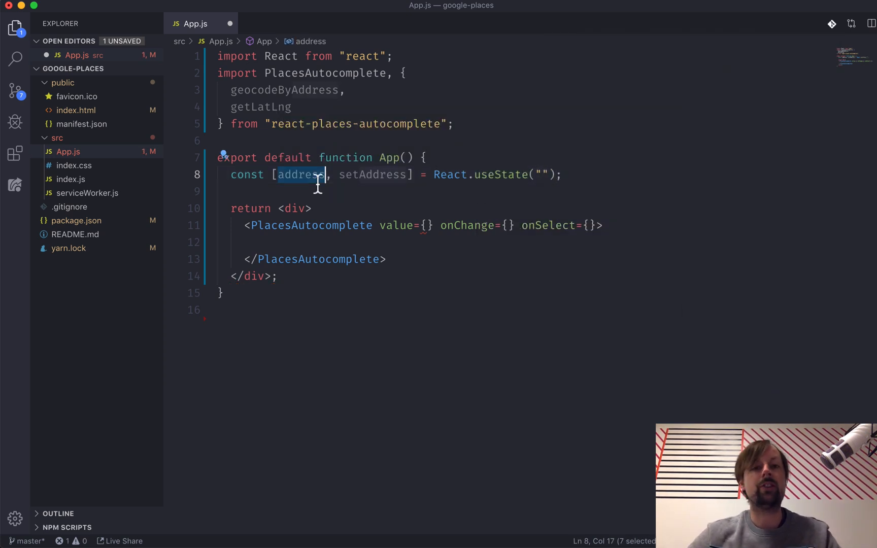
{"action": "type", "text": "address"}
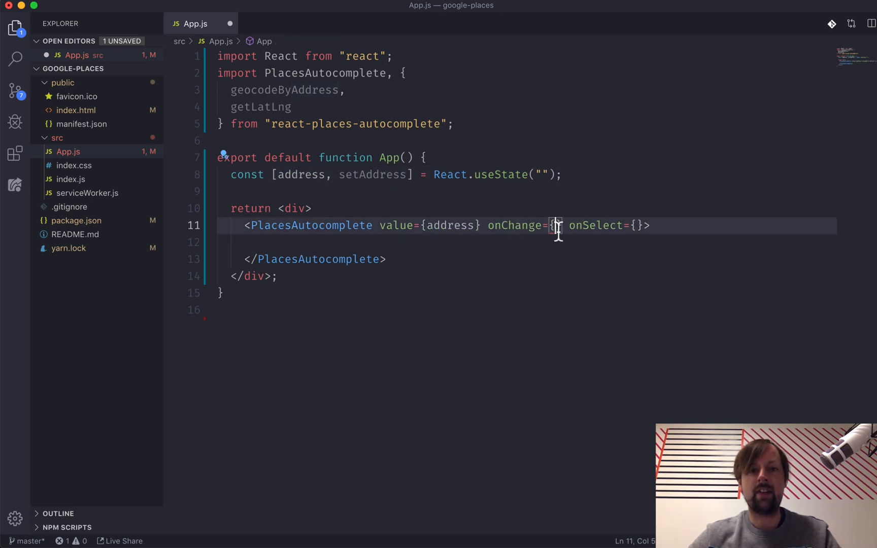
{"action": "type", "text": "setAddress"}
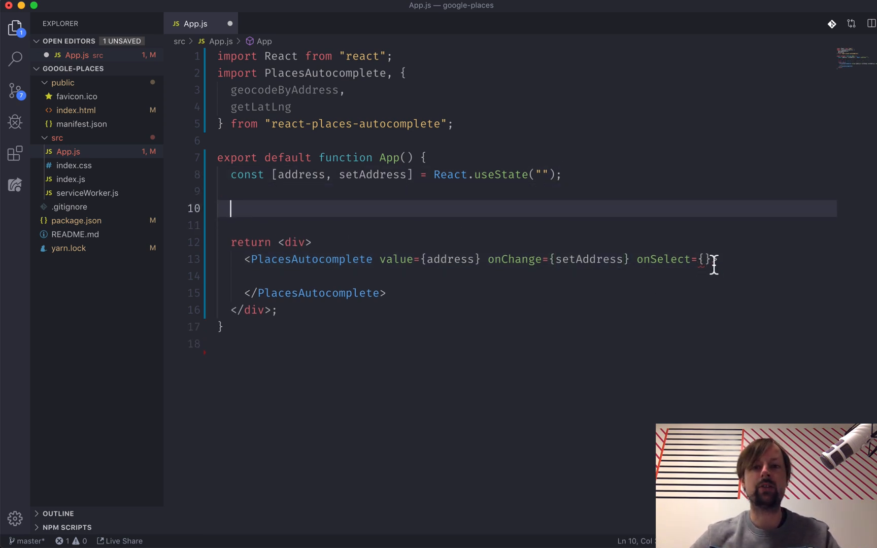
Step: Write an empty async handleSelect function taking value and pass it to onSelect
{"action": "type", "text": "const h"}
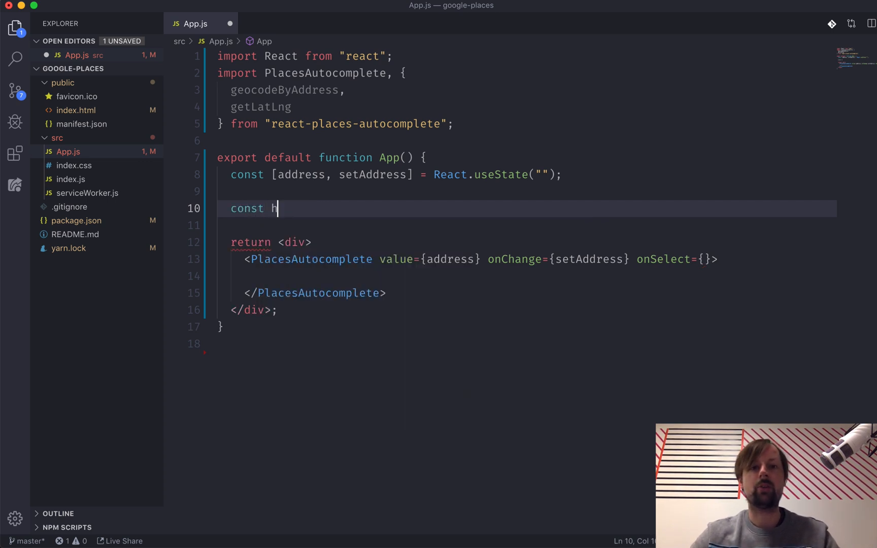
{"action": "type", "text": "andleSel"}
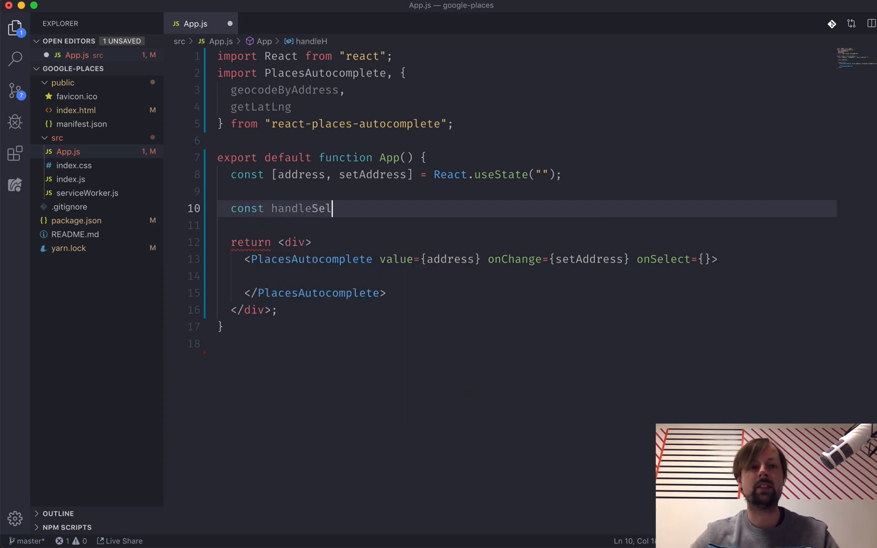
{"action": "type", "text": "ect = async"}
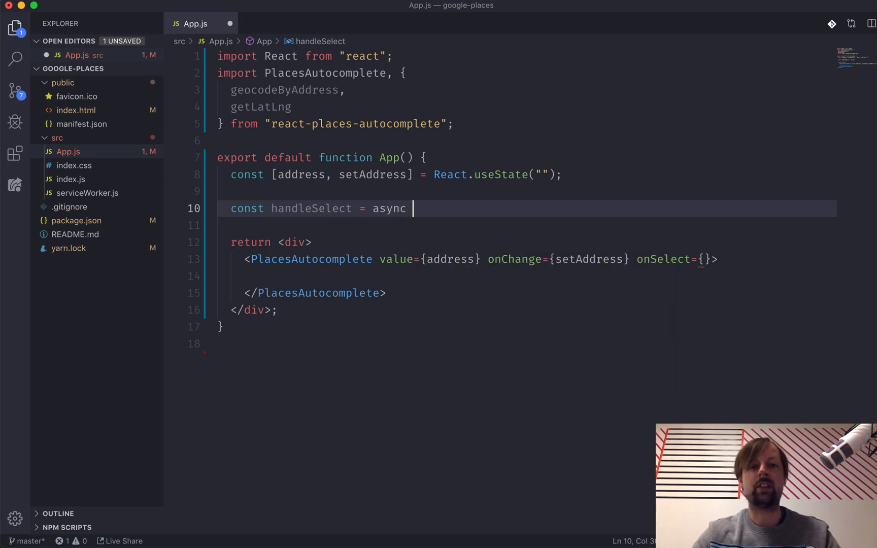
{"action": "type", "text": "() => {}"}
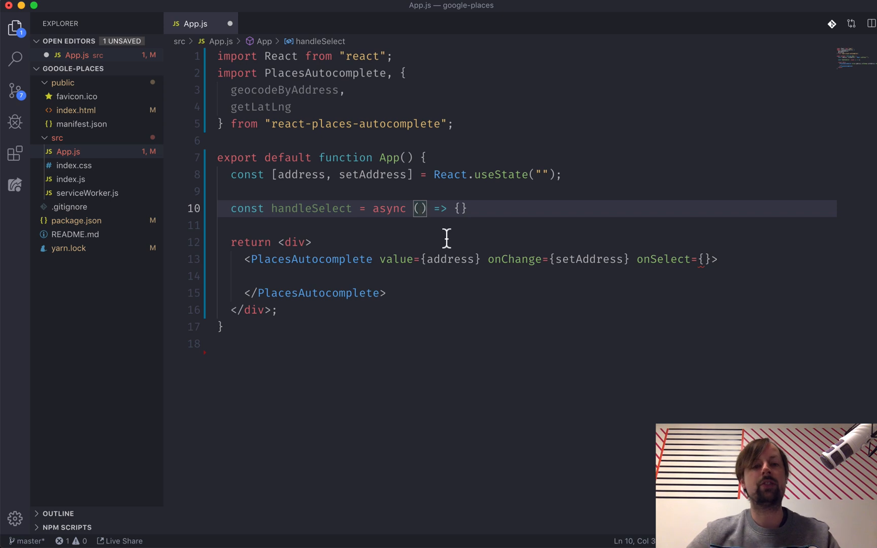
{"action": "mouse_move", "coordinate": [447, 259]}
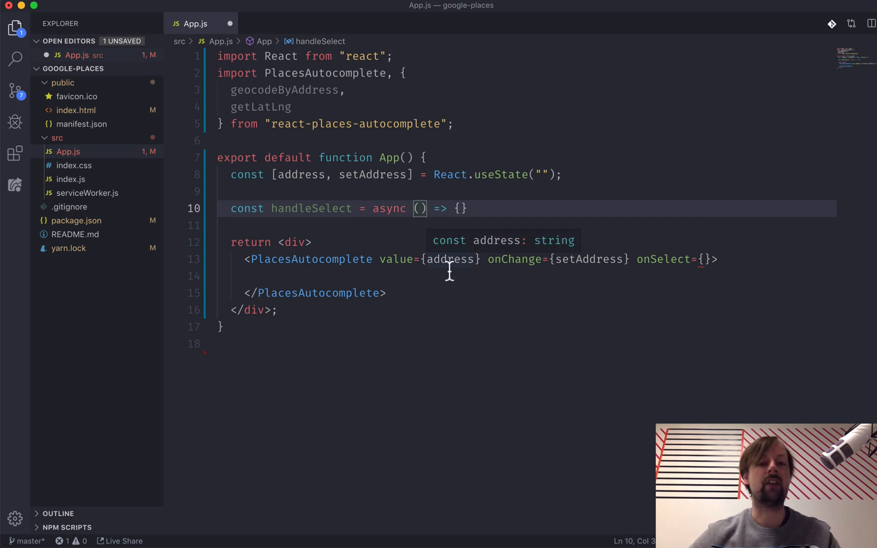
{"action": "type", "text": "value"}
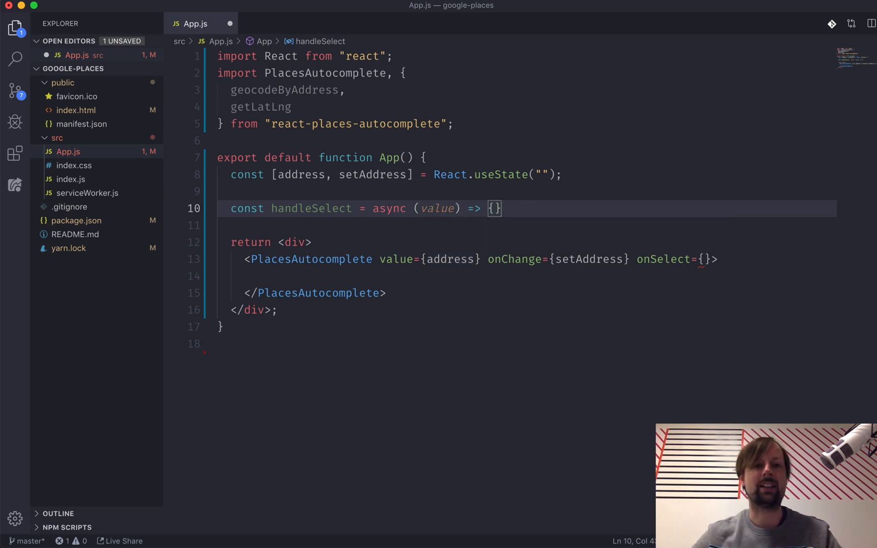
{"action": "double_click", "coordinate": [311, 208]}
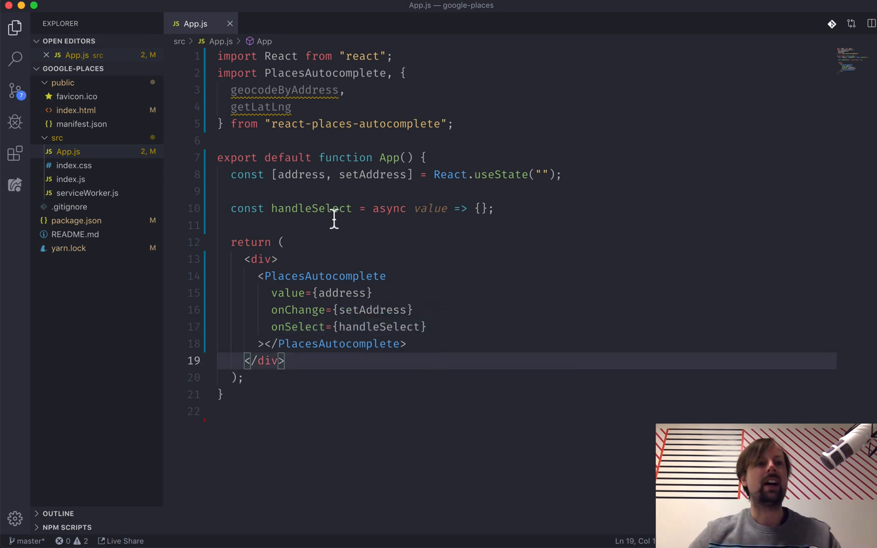
Step: Open public/index.html to inspect the maps.googleapis.com script with libraries=places
{"action": "left_click", "coordinate": [76, 110]}
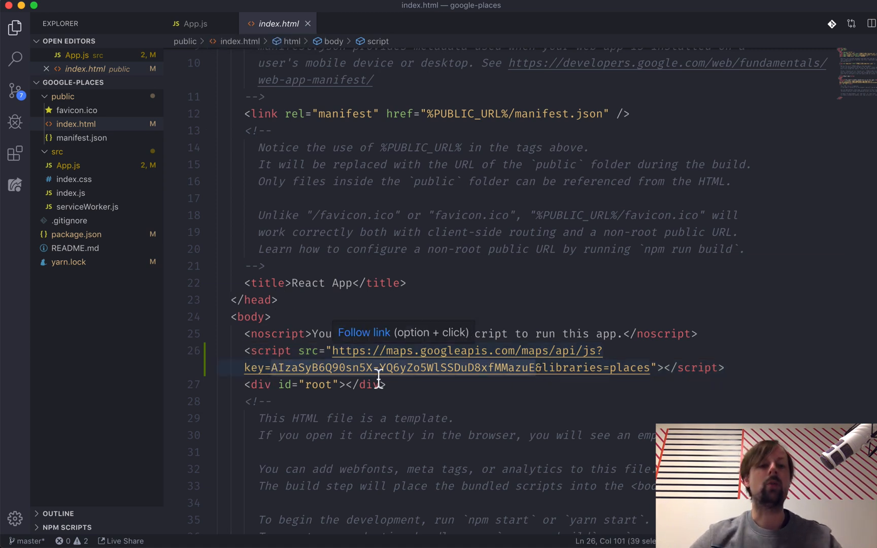
{"action": "mouse_move", "coordinate": [357, 391]}
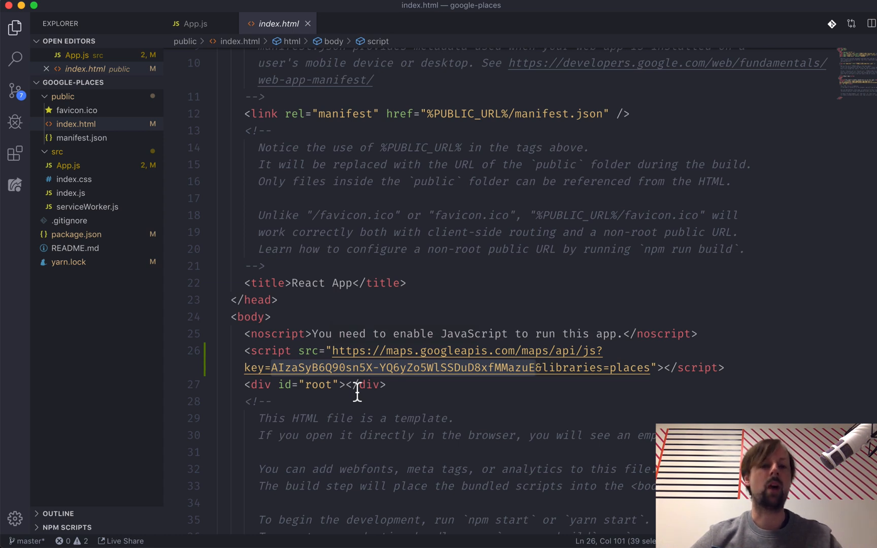
{"action": "mouse_move", "coordinate": [271, 372]}
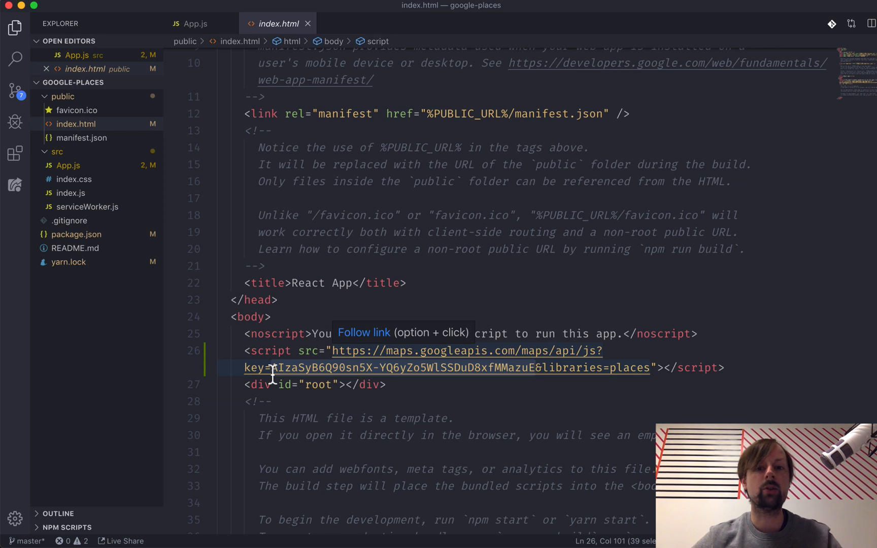
{"action": "mouse_move", "coordinate": [366, 411]}
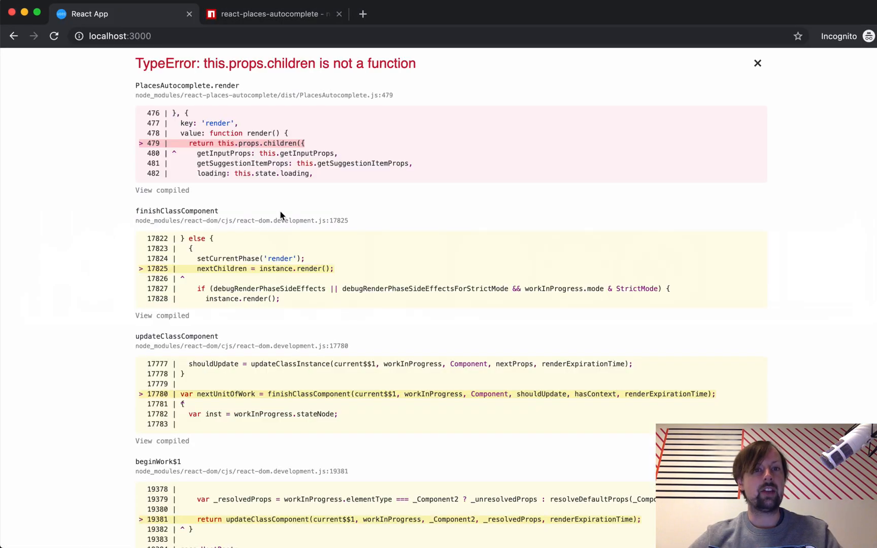
{"action": "mouse_move", "coordinate": [252, 164]}
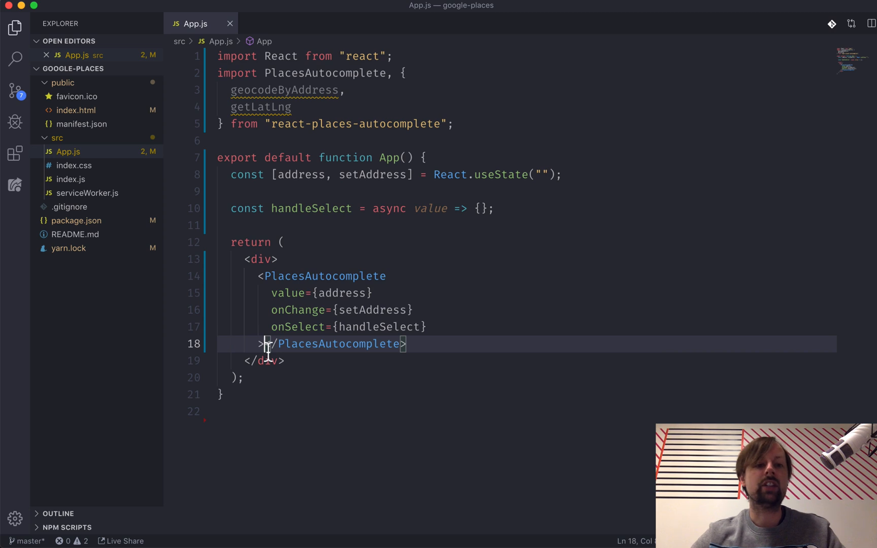
Step: Put {() => (<div>heyyy</div>)} between the PlacesAutocomplete tags
{"action": "type", "text": "{}"}
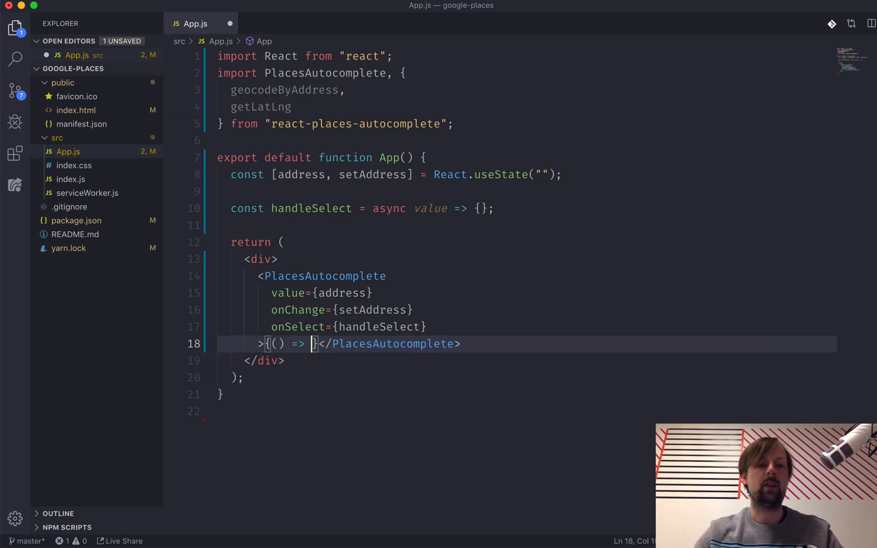
{"action": "type", "text": "(<div></div>)"}
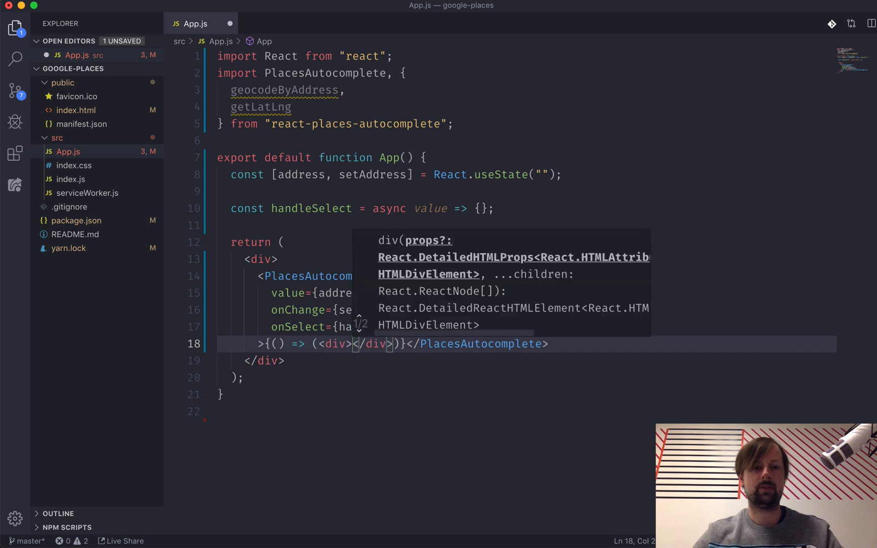
{"action": "type", "text": "heyyy</div>}"}
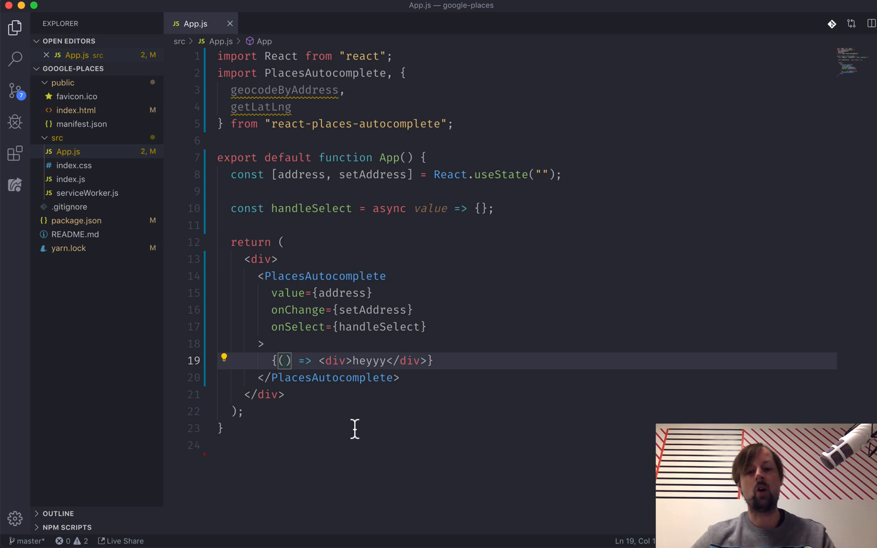
{"action": "type", "text": "{}"}
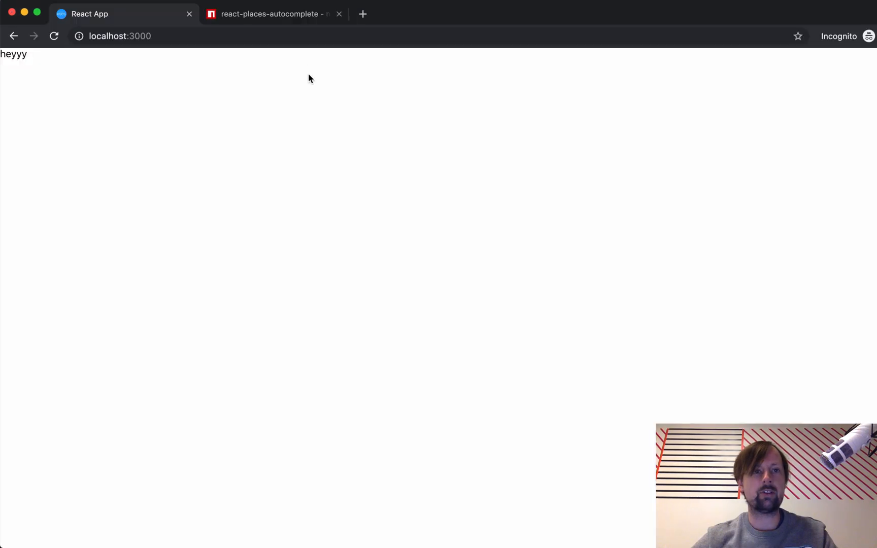
Step: Select the readme render example's getInputProps, suggestions, getSuggestionItemProps and loading arguments
{"action": "left_click", "coordinate": [273, 13]}
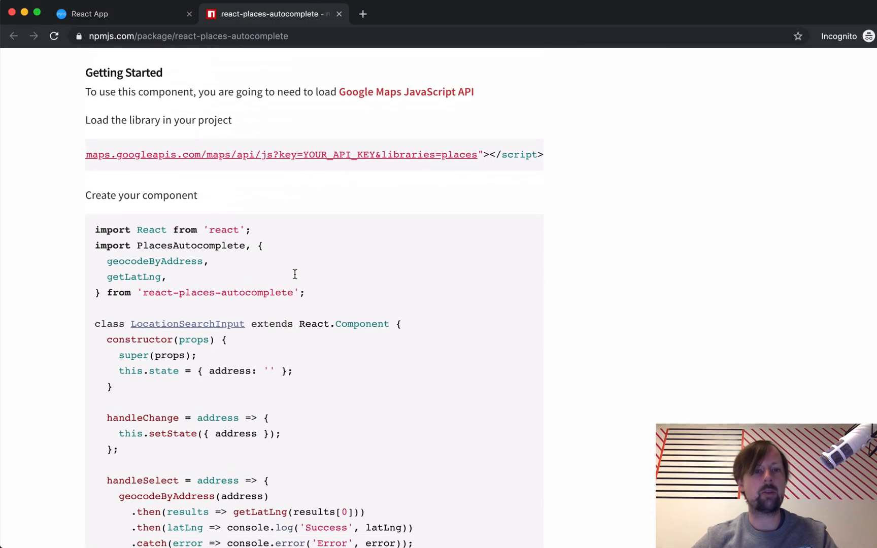
{"action": "scroll", "scroll_direction": "down", "scroll_amount": 3}
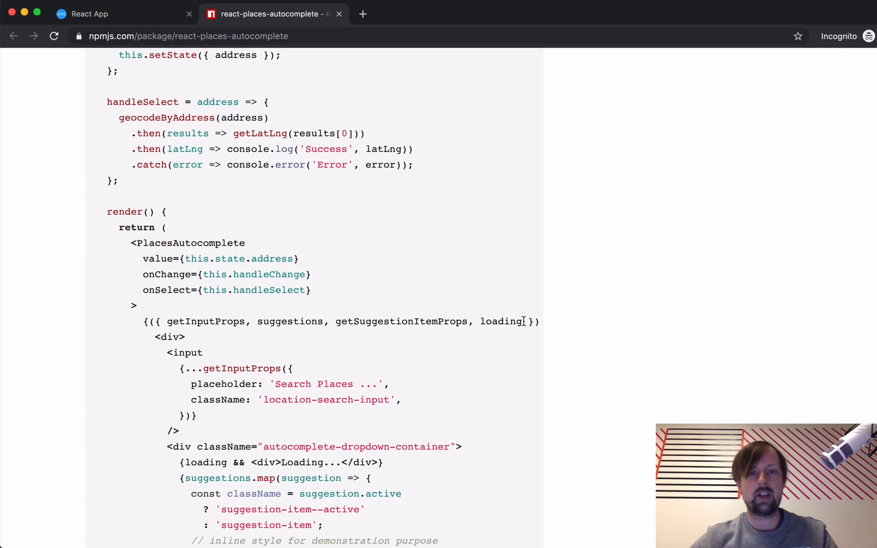
{"action": "left_click_drag", "start_coordinate": [170, 321], "coordinate": [522, 321]}
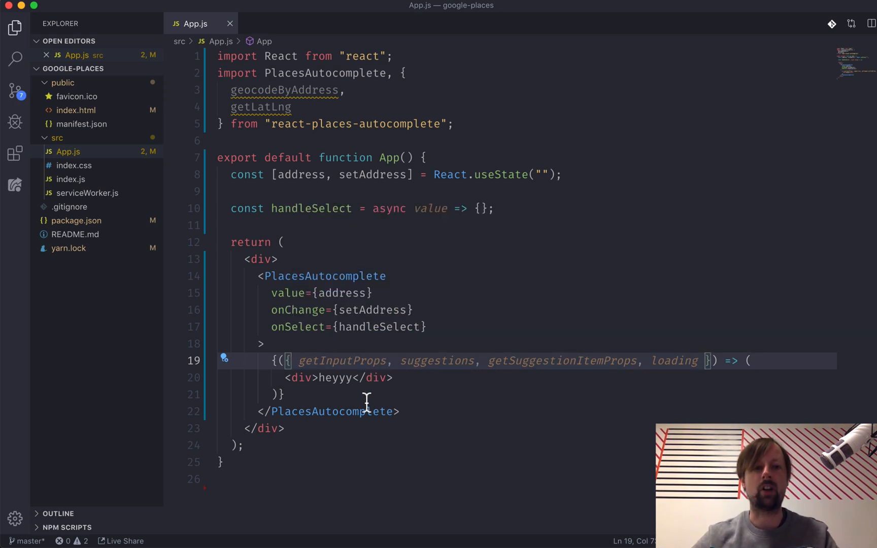
Step: Swap heyyy for <input {...getInputProps({ placeholder: "Type address" })} />
{"action": "double_click", "coordinate": [342, 361]}
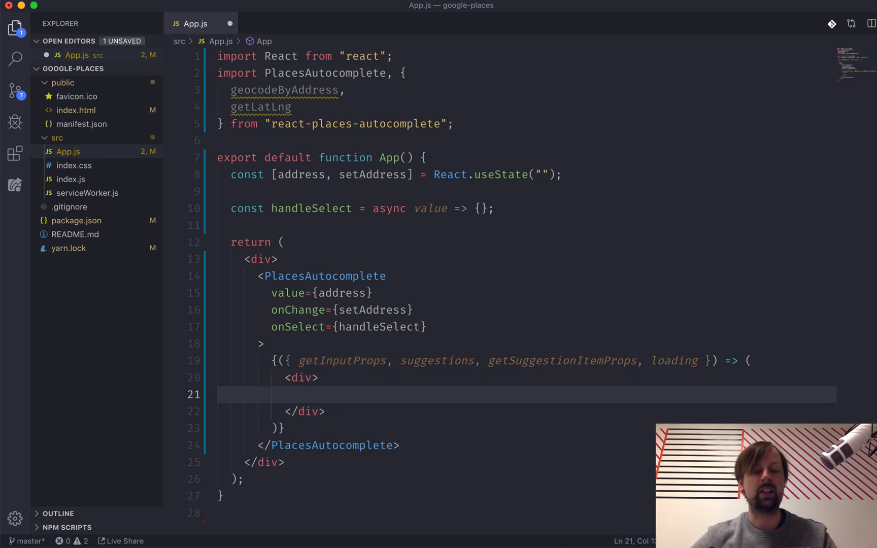
{"action": "type", "text": "<input />"}
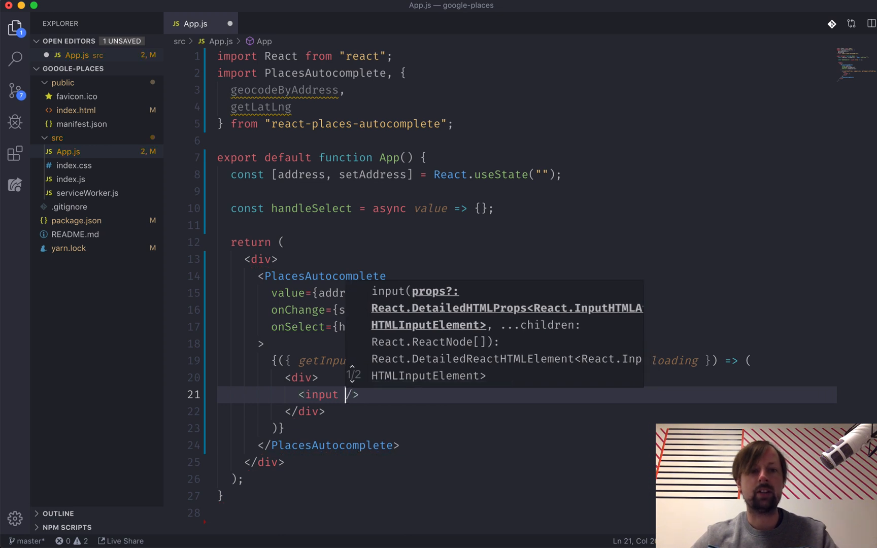
{"action": "type", "text": "{}"}
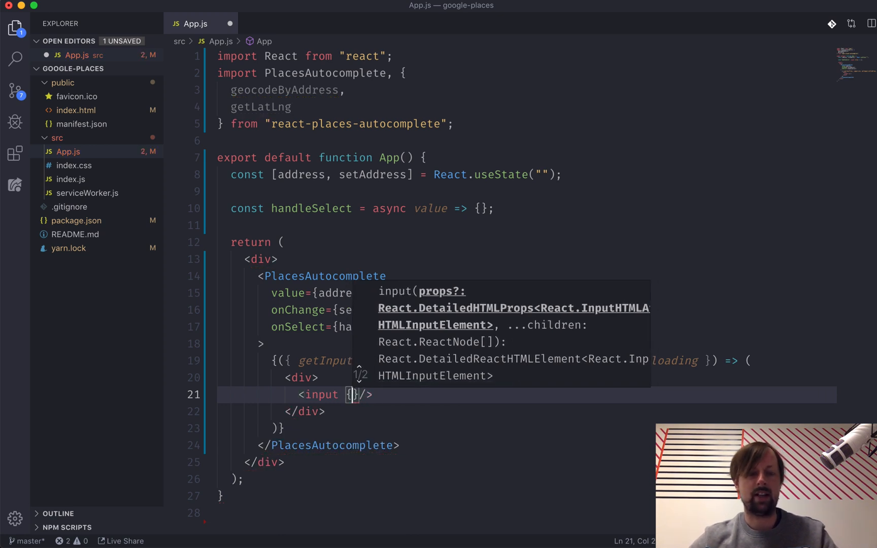
{"action": "type", "text": "...getInputP"}
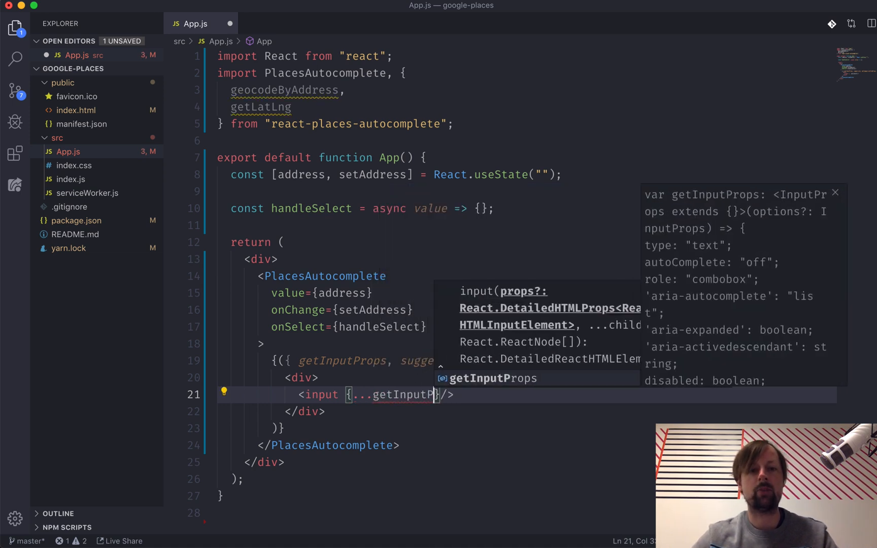
{"action": "type", "text": "()"}
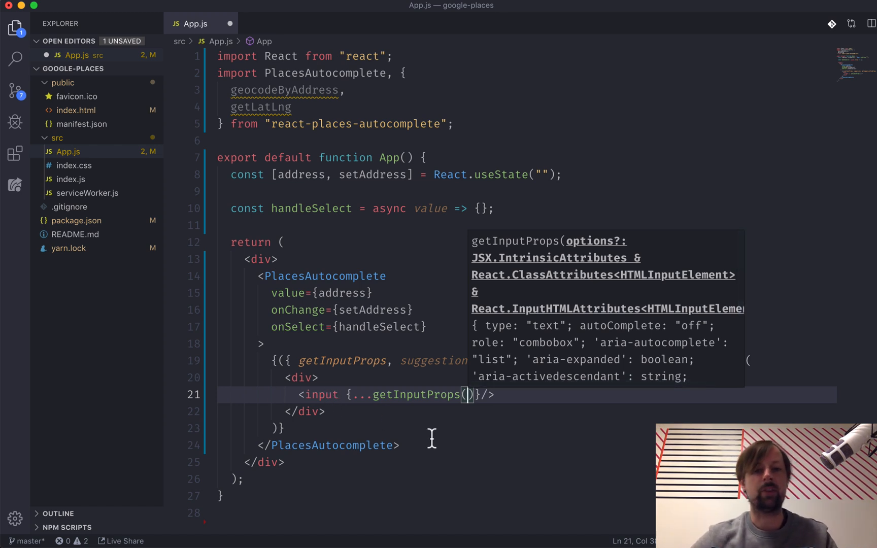
{"action": "type", "text": "{}"}
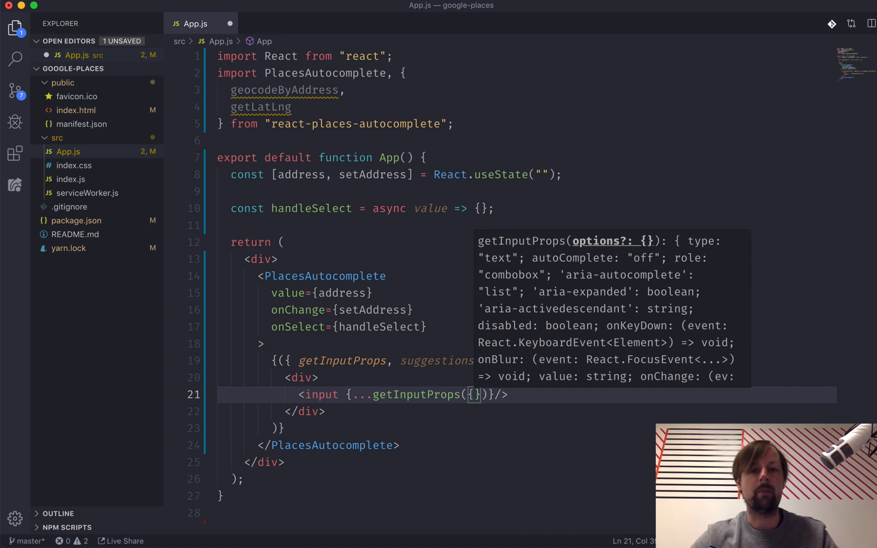
{"action": "type", "text": "placeholder: \"Type"}
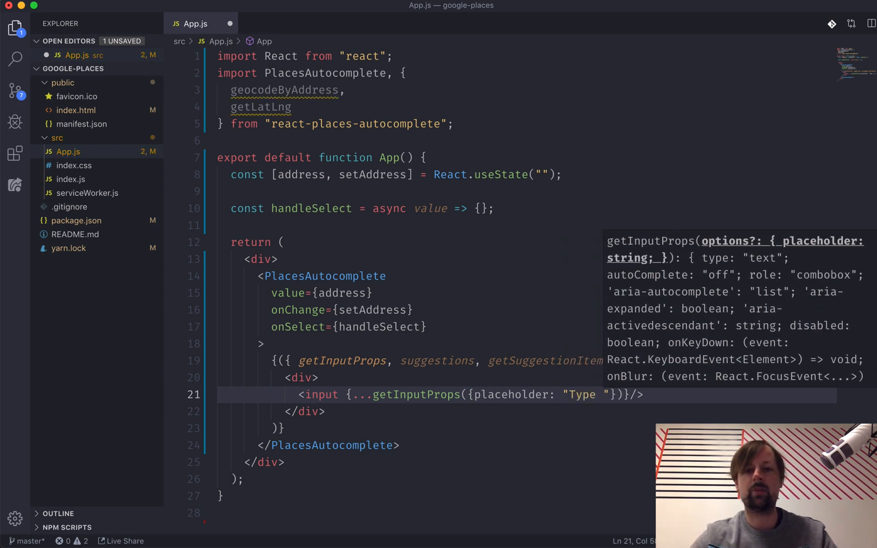
{"action": "type", "text": "address"}
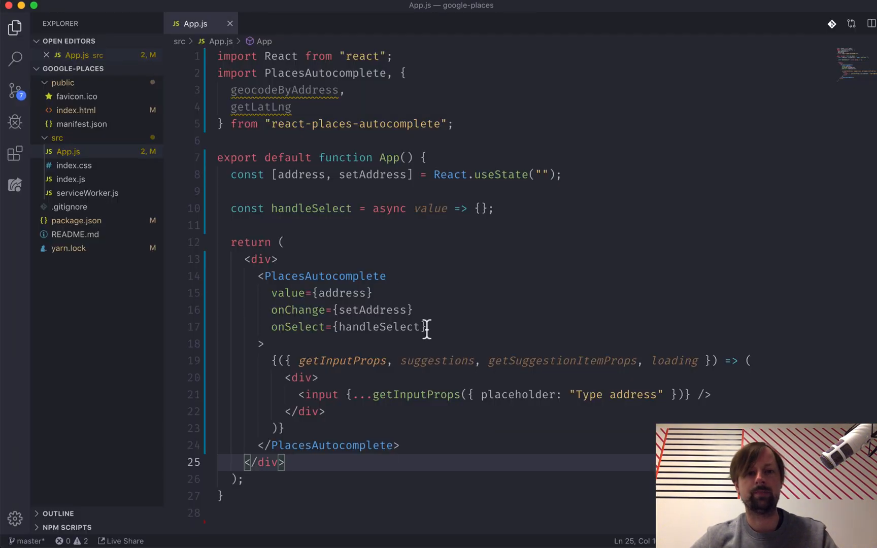
Step: Add a div below the input with {loading ? <div>...loading</div> : null}
{"action": "key", "text": "enter"}
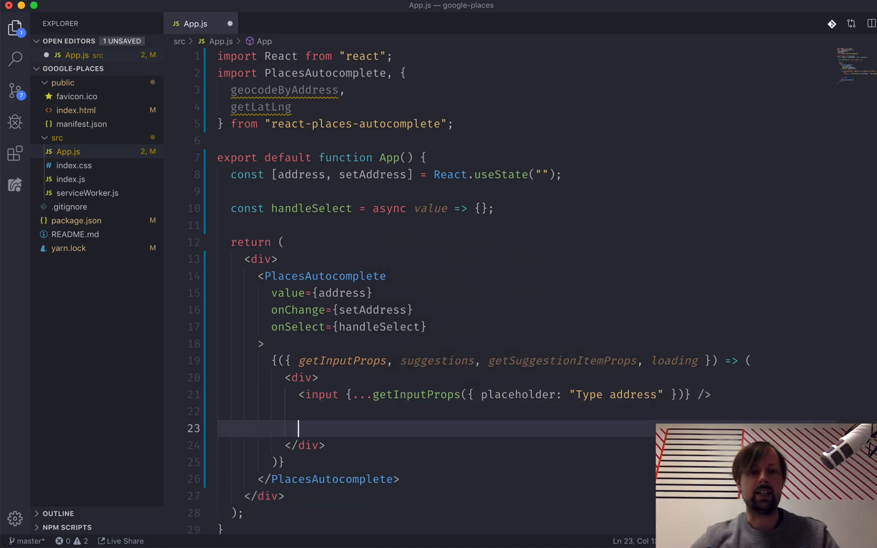
{"action": "type", "text": "<D"}
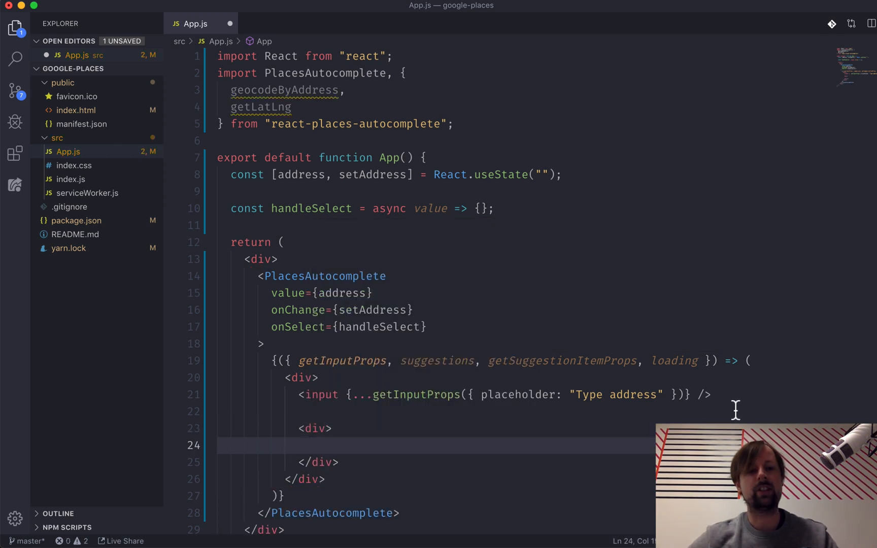
{"action": "mouse_move", "coordinate": [315, 428]}
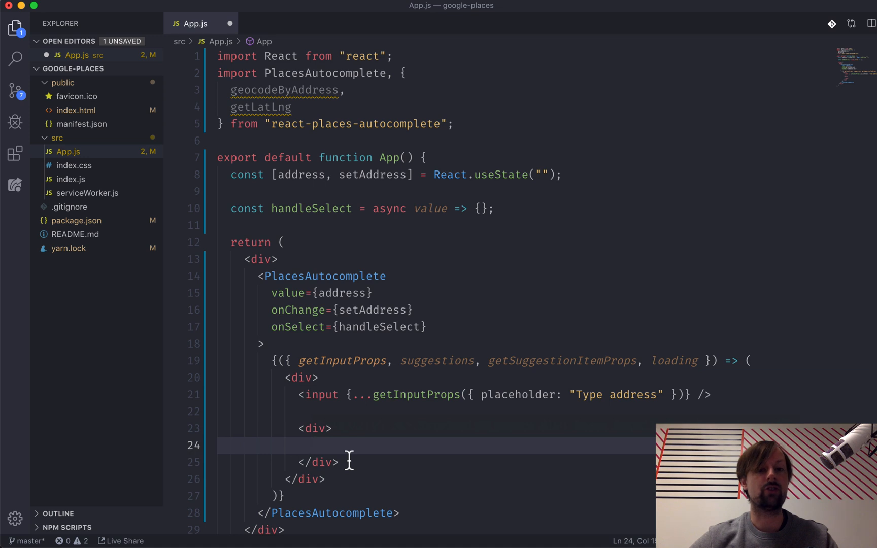
{"action": "double_click", "coordinate": [436, 361]}
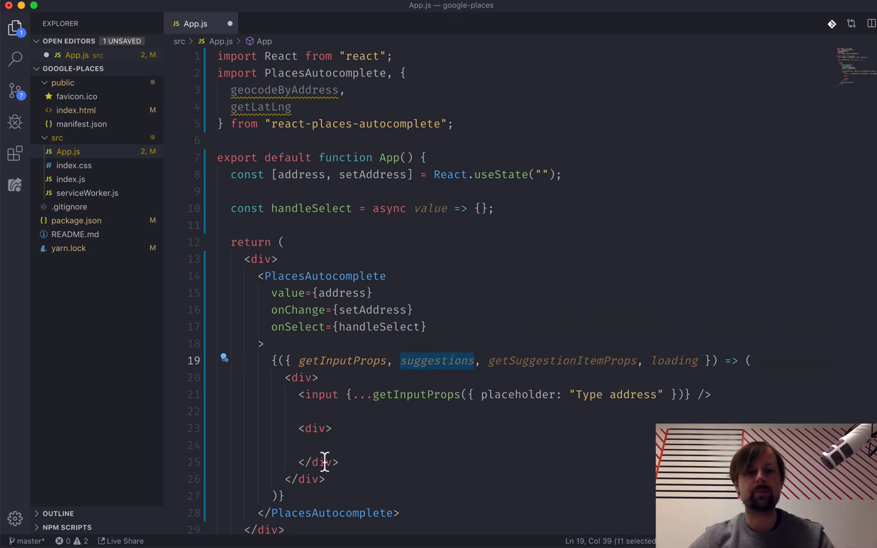
{"action": "left_click", "coordinate": [335, 445]}
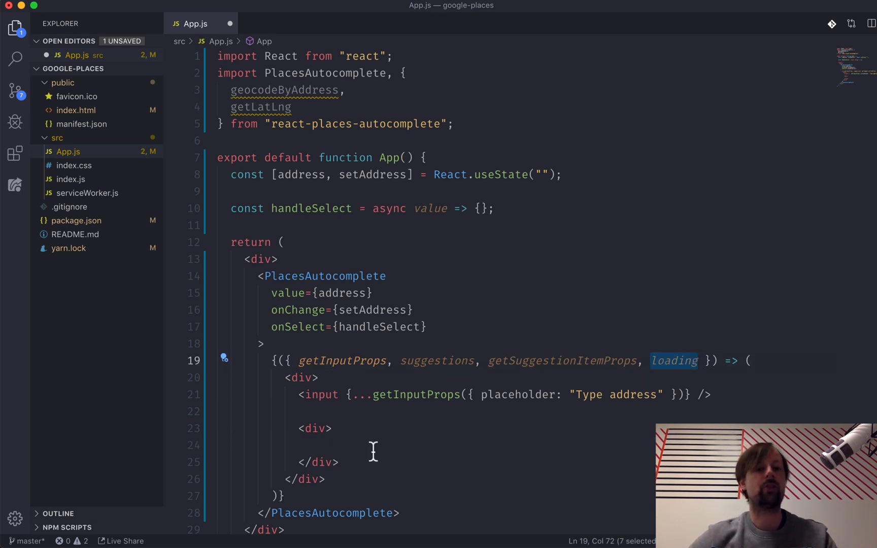
{"action": "type", "text": "{}"}
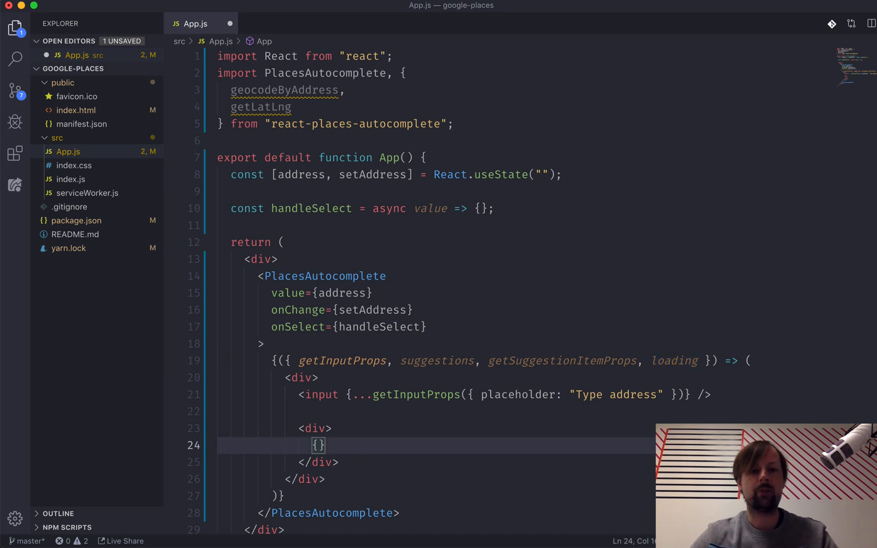
{"action": "type", "text": "loading"}
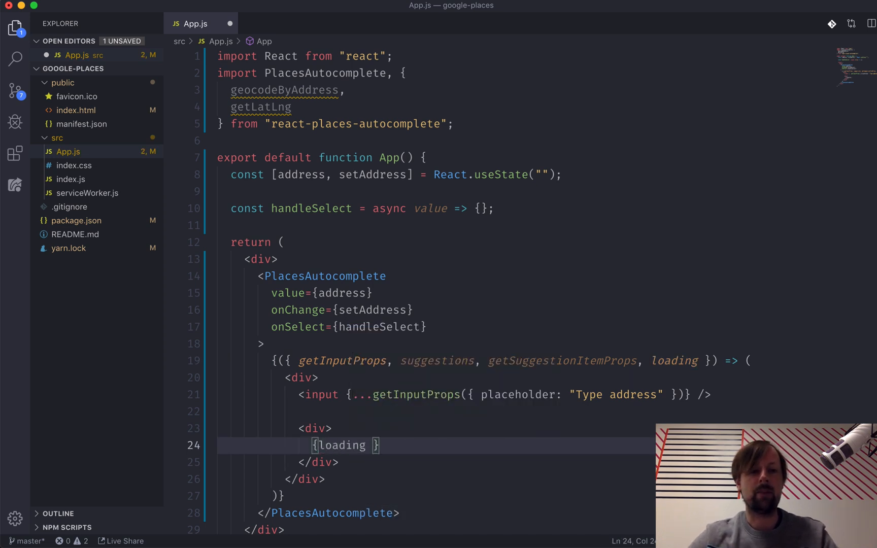
{"action": "type", "text": "? <div>"}
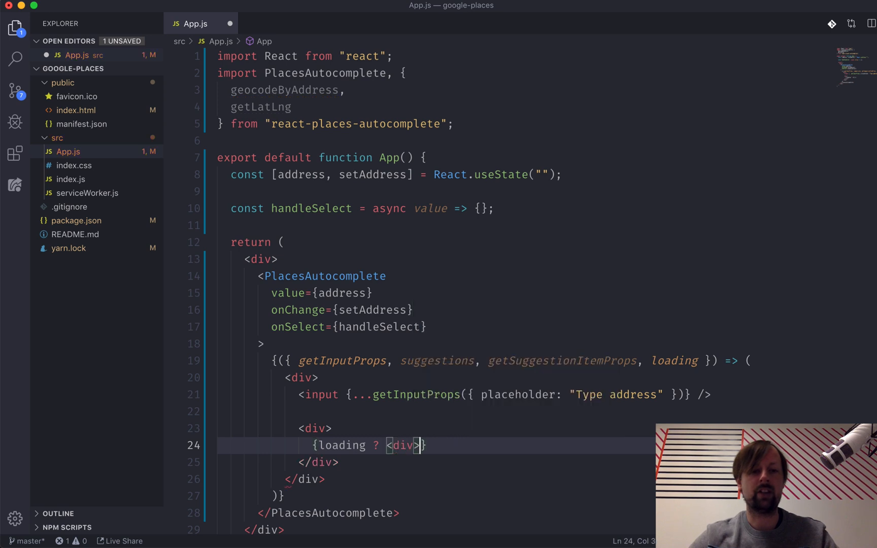
{"action": "type", "text": ">...loading"}
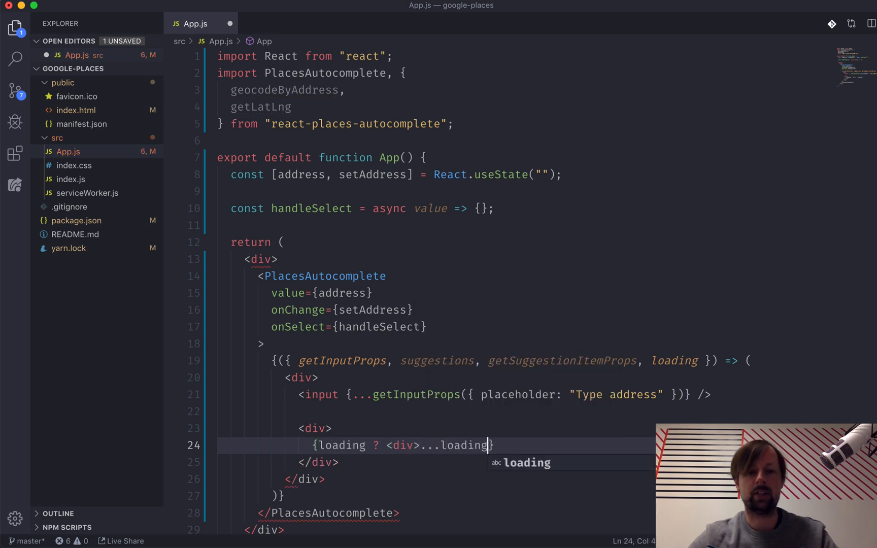
{"action": "type", "text": "</div> : null"}
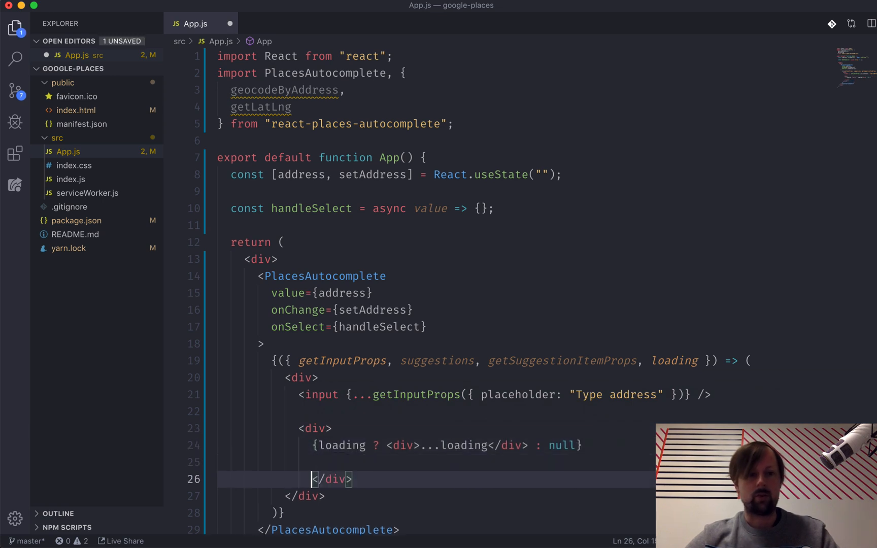
{"action": "key", "text": "Backspace"}
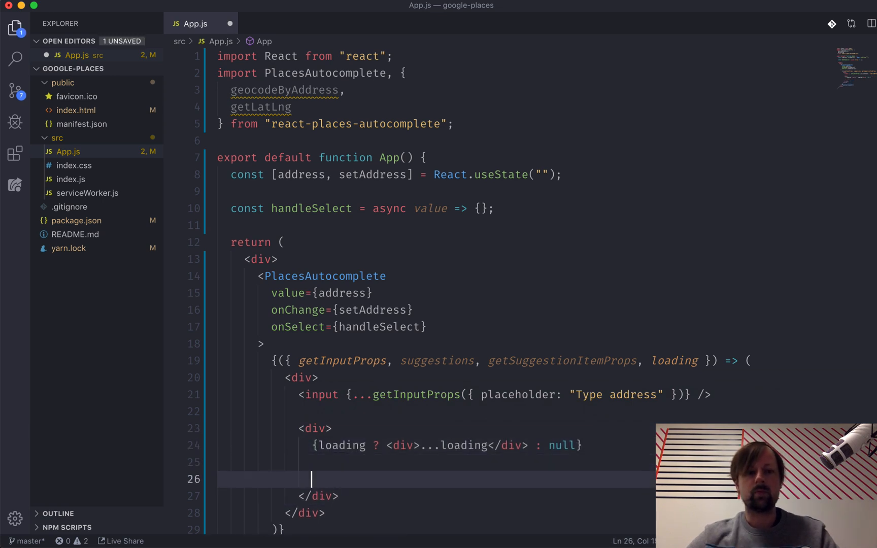
Step: Map suggestions so each returns a div showing {suggestion.description}
{"action": "scroll", "scroll_direction": "down", "scroll_amount": 3}
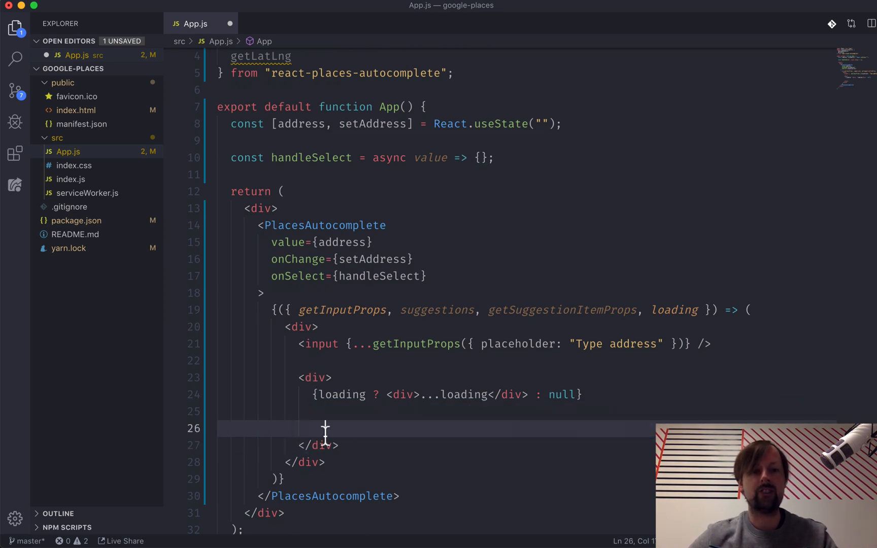
{"action": "type", "text": "{}"}
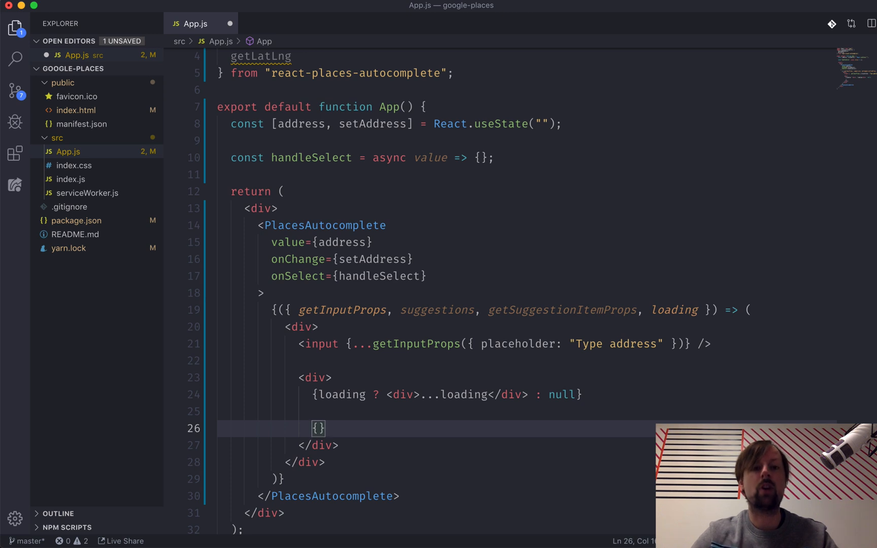
{"action": "type", "text": "suggestions.map"}
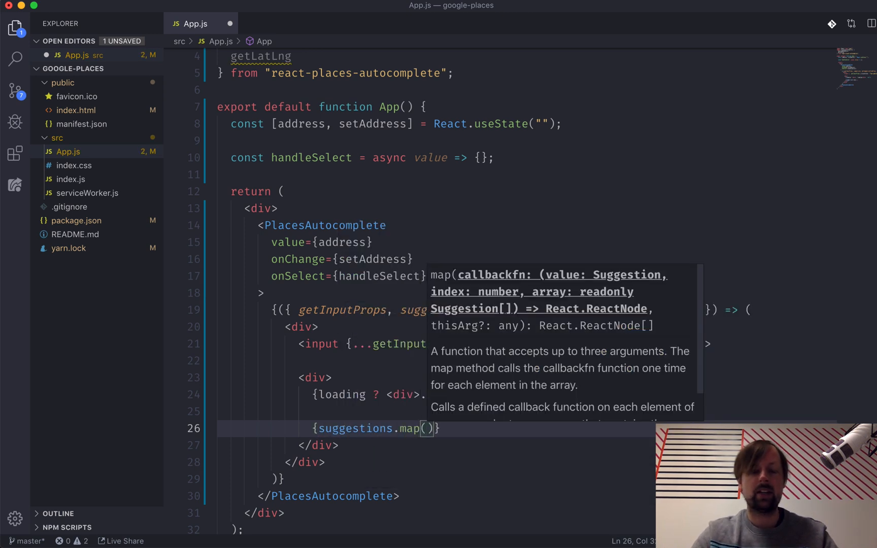
{"action": "type", "text": "() => {"}
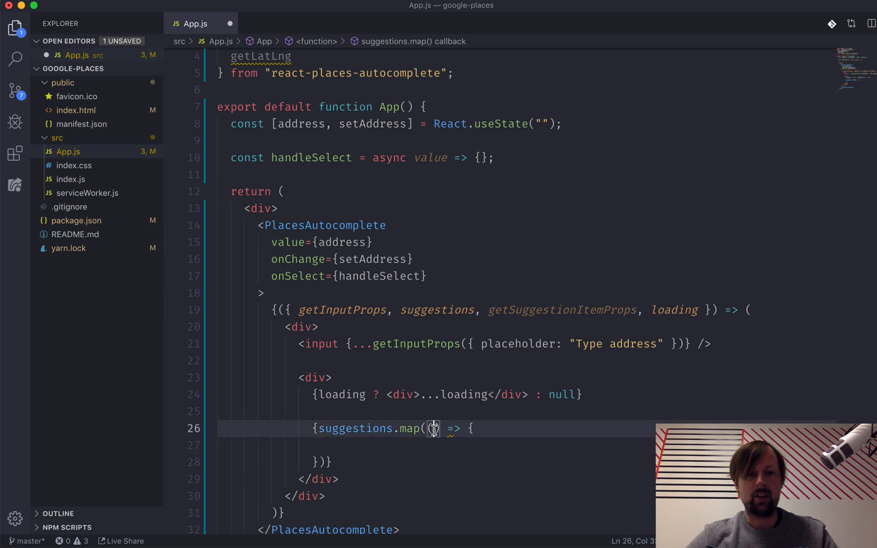
{"action": "type", "text": "suggestion"}
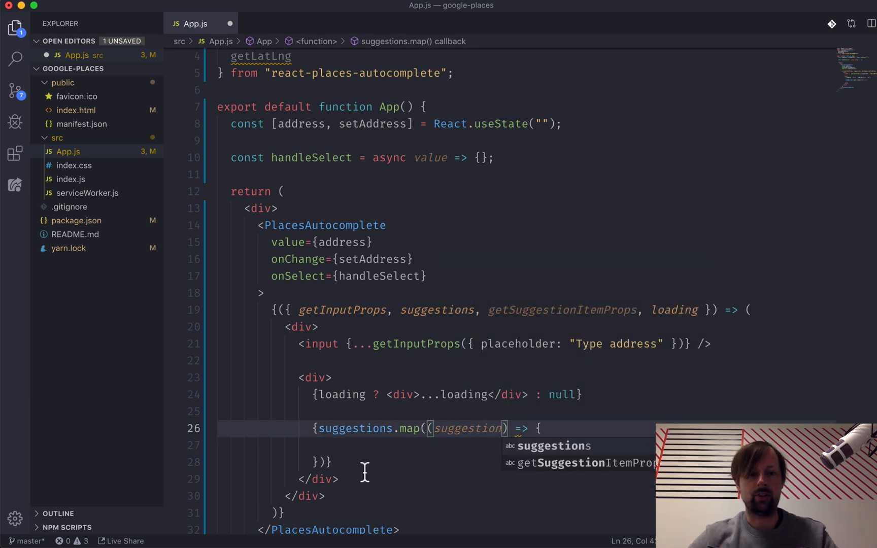
{"action": "key", "text": "enter"}
{"action": "type", "text": "return <div></div>"}
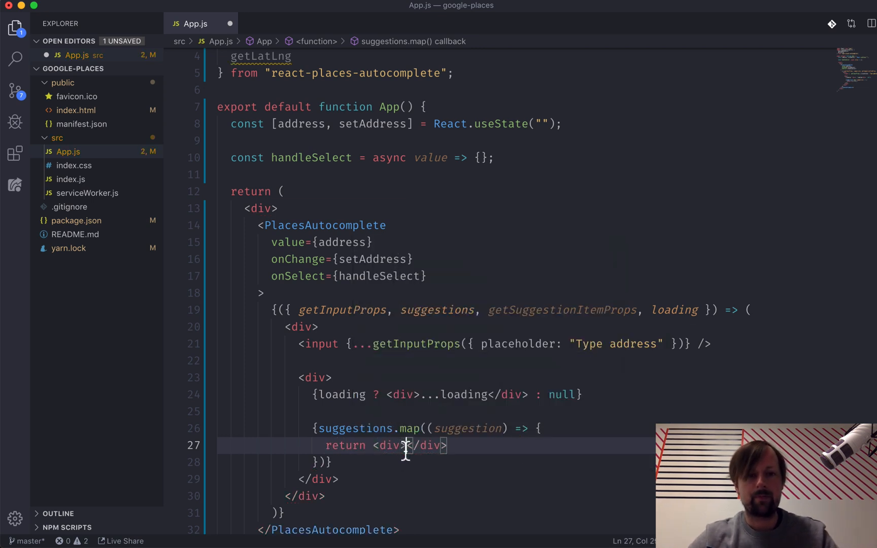
{"action": "type", "text": "{}"}
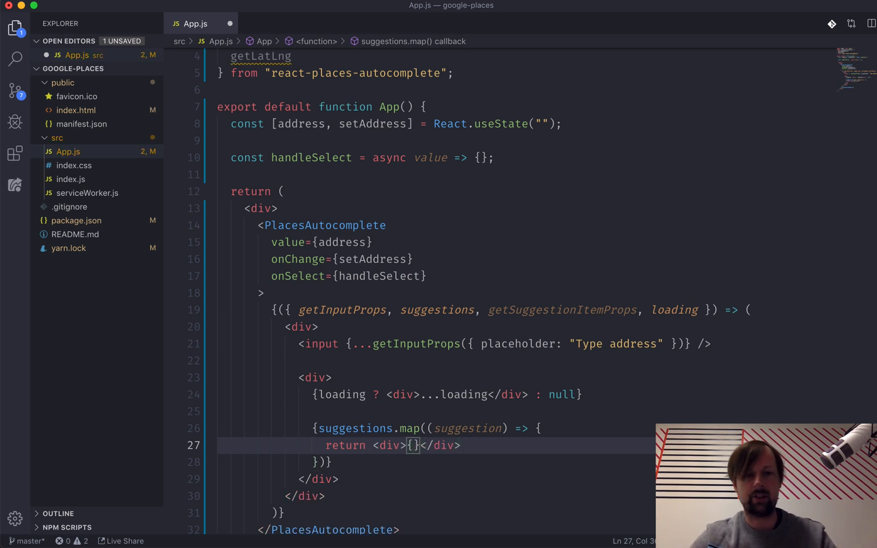
{"action": "type", "text": "suggestion."}
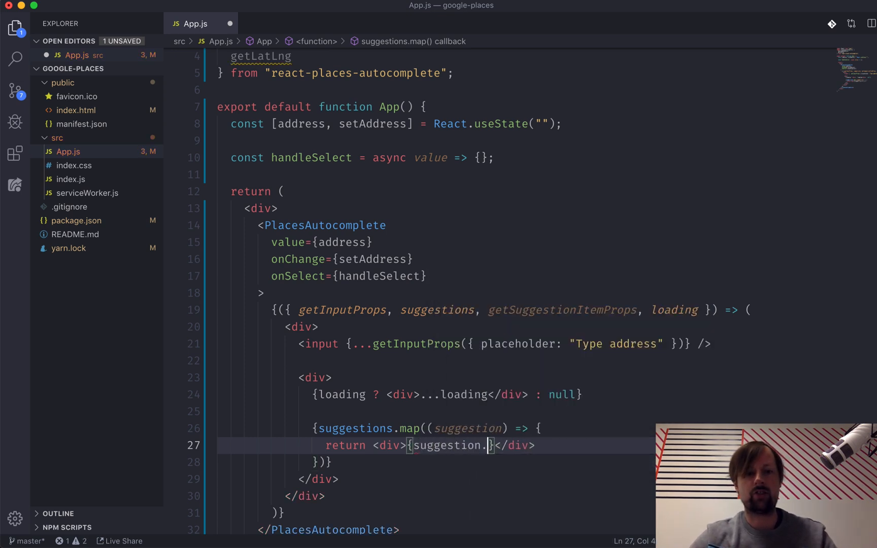
{"action": "type", "text": "description"}
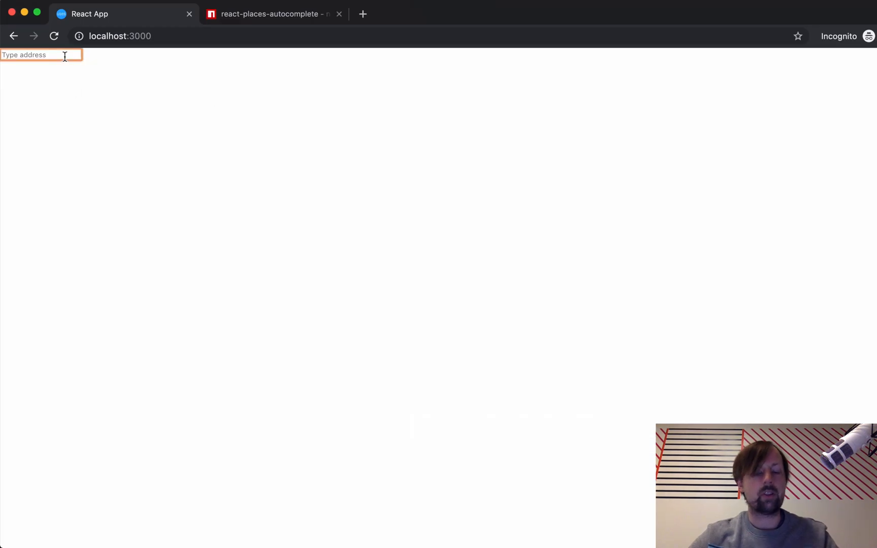
Step: Type 'tor' into the Type address input and pick a Toronto suggestion
{"action": "type", "text": "torot"}
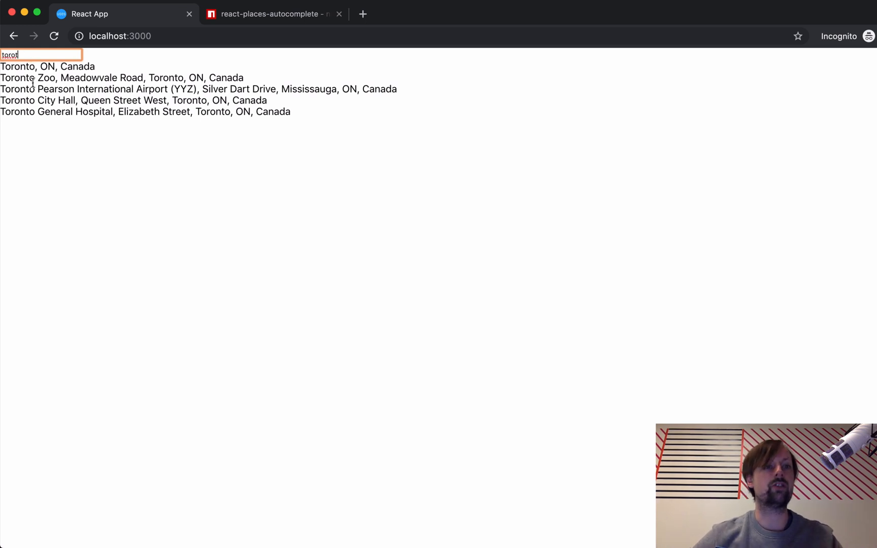
{"action": "left_click", "coordinate": [158, 202]}
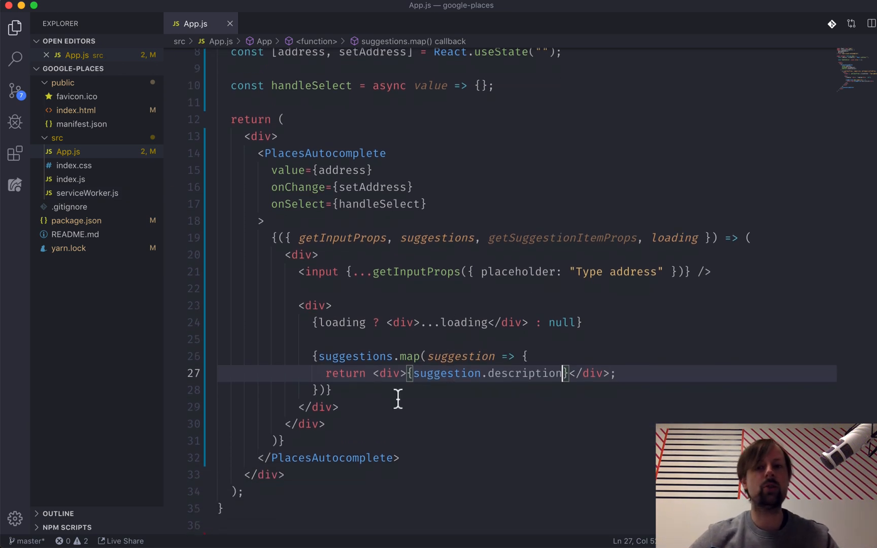
Step: Add a space inside the suggestion div's opening tag to make room for attributes
{"action": "double_click", "coordinate": [561, 237]}
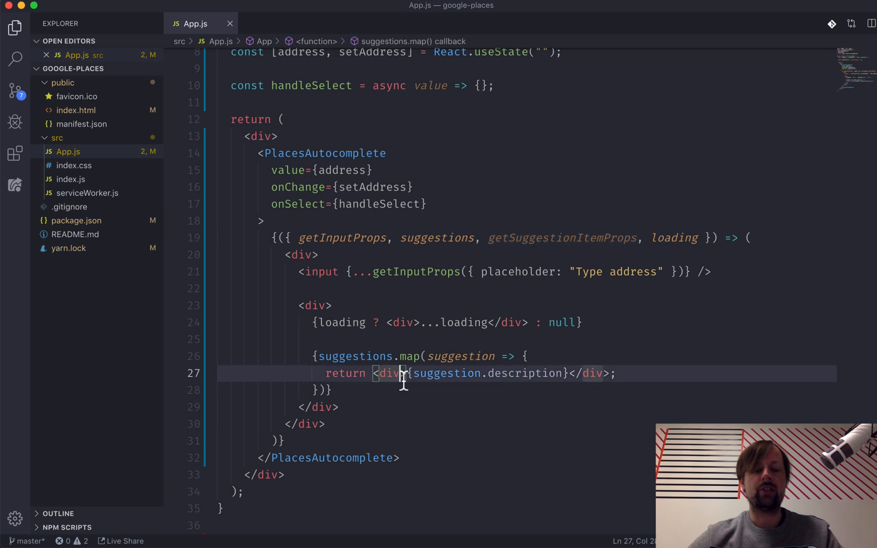
{"action": "type", "text": "\" \""}
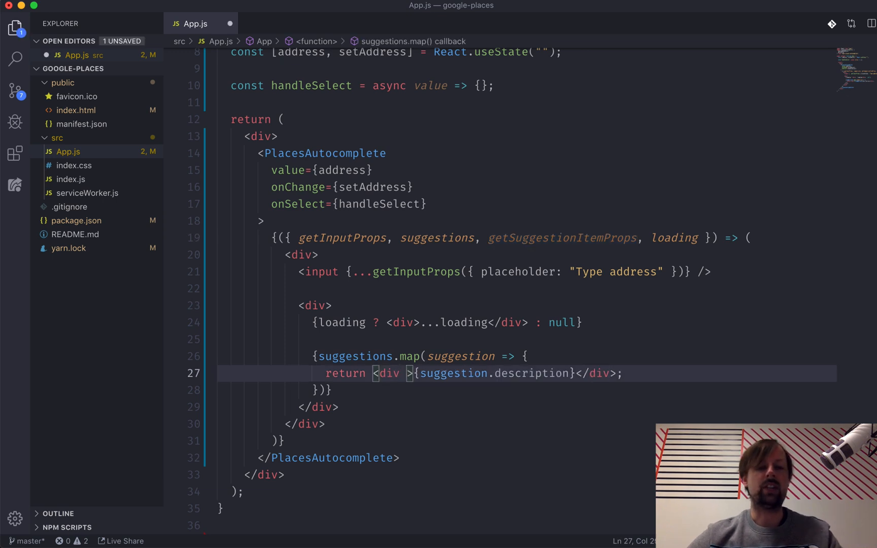
{"action": "mouse_move", "coordinate": [388, 373]}
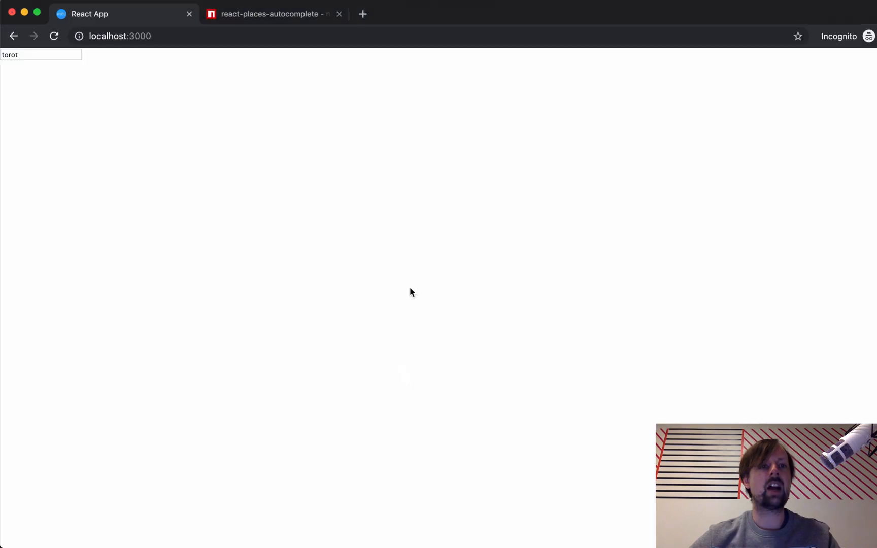
Step: Enter 'toron' in the app's address input and confirm no suggestions appear
{"action": "type", "text": "toron"}
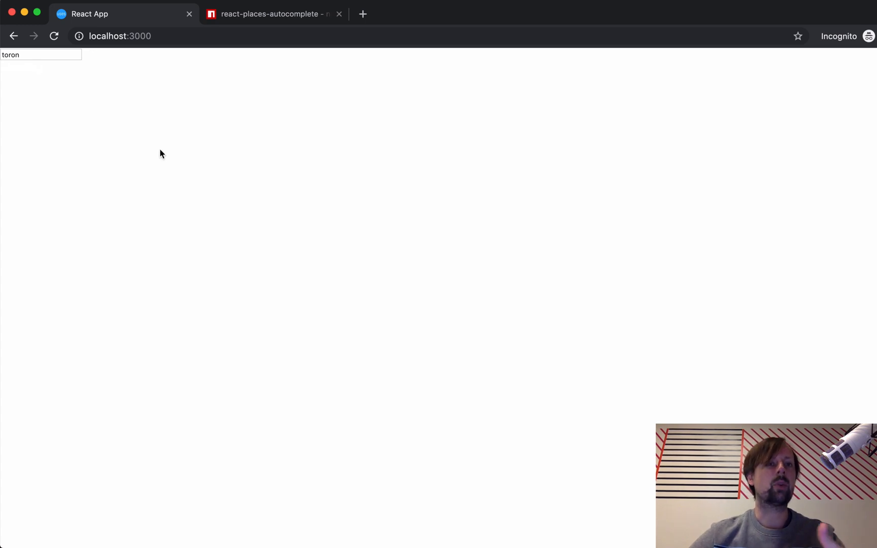
{"action": "mouse_move", "coordinate": [72, 81]}
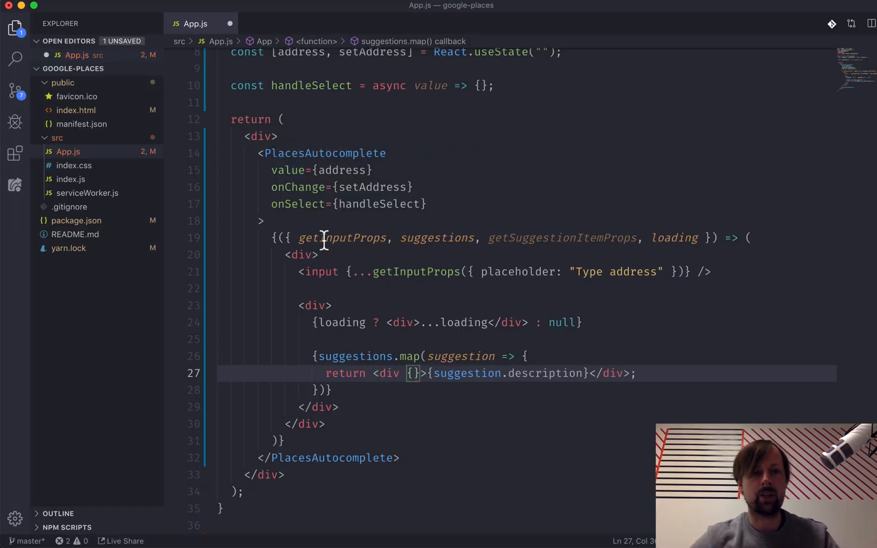
Step: Spread getSuggestionItemProps() onto the suggestion div and wrap the returned JSX in parentheses
{"action": "type", "text": "...getSuggestionItemProps}>"}
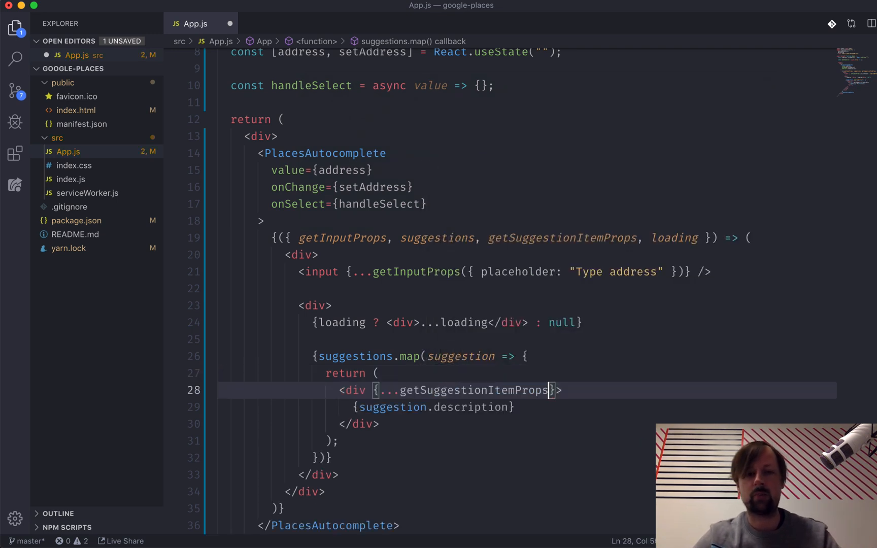
{"action": "type", "text": "()"}
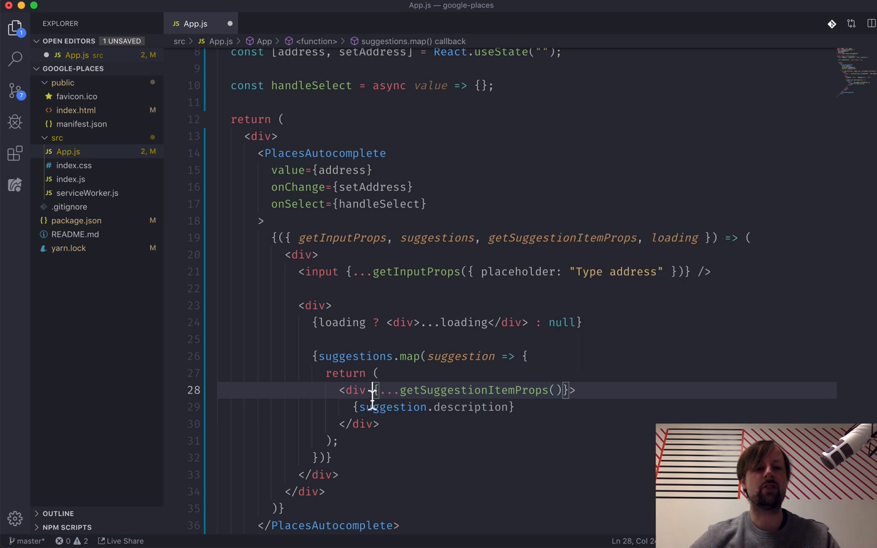
{"action": "left_click_drag", "start_coordinate": [374, 389], "coordinate": [568, 390]}
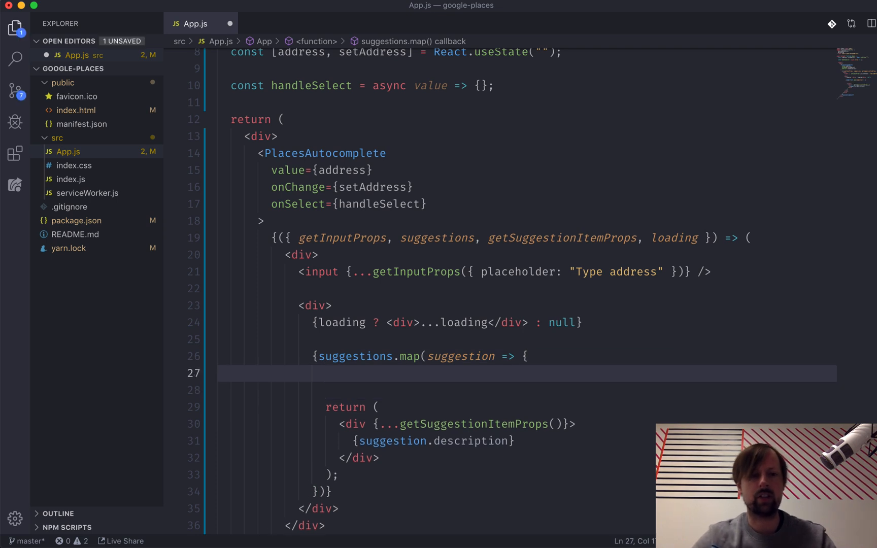
Step: Write const style = { backgroundColor: suggestion.active ? "" : "" } above the return
{"action": "type", "text": "const"}
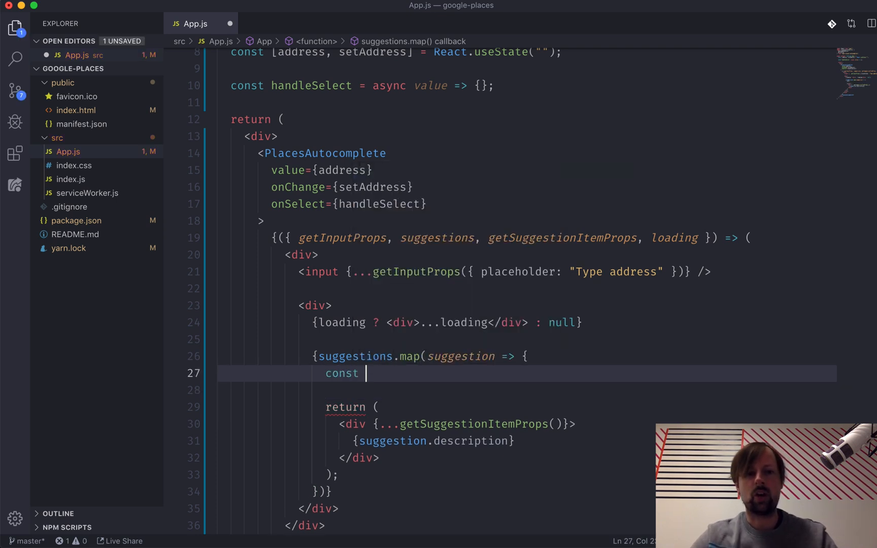
{"action": "type", "text": "style ="}
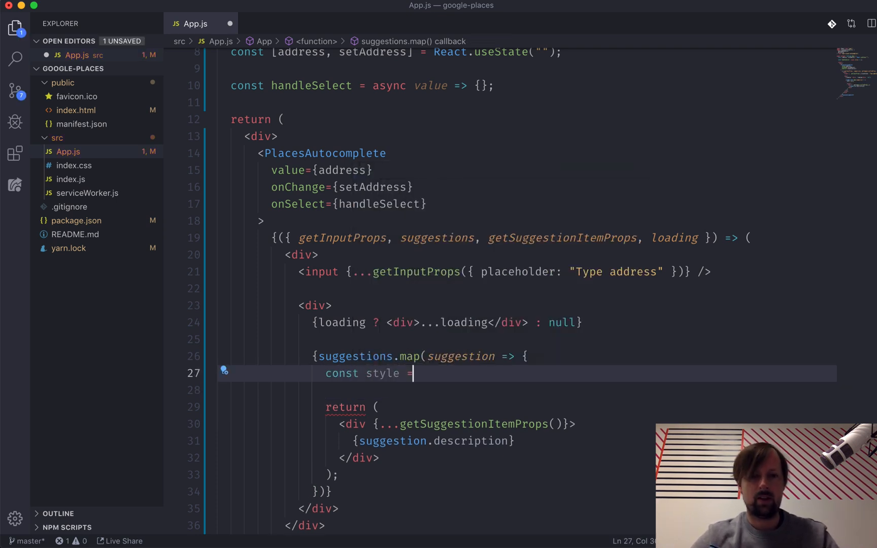
{"action": "type", "text": "{"}
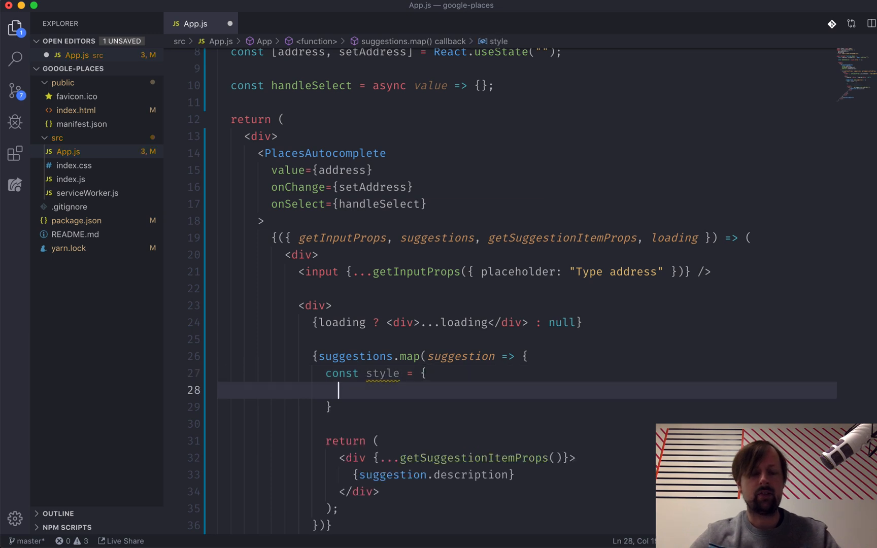
{"action": "type", "text": "background"}
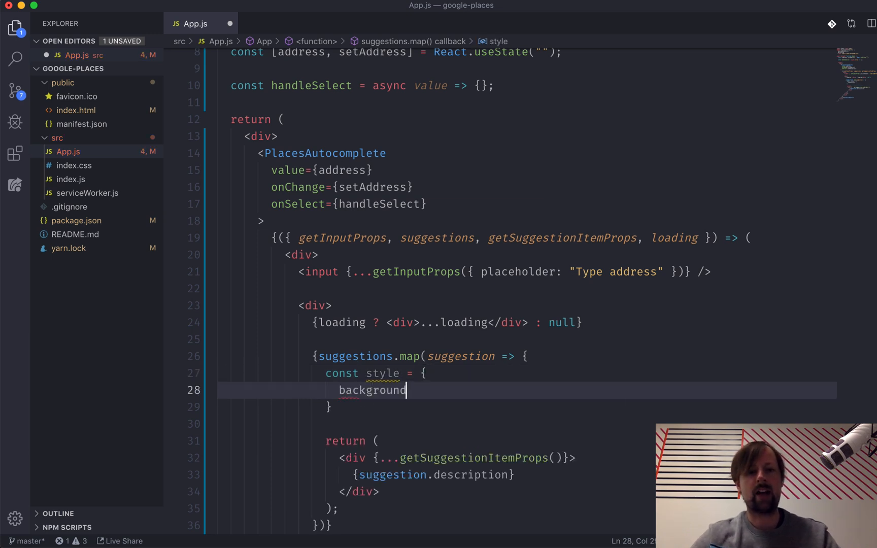
{"action": "type", "text": "Color:"}
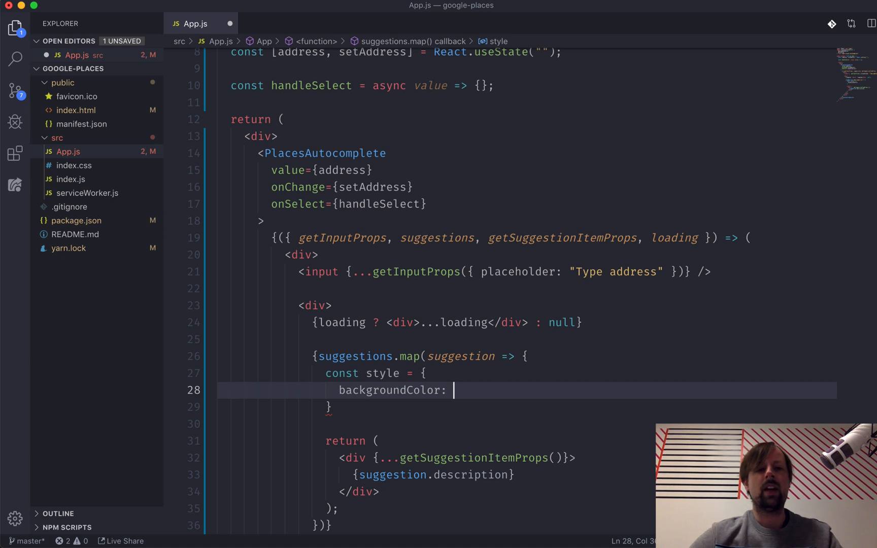
{"action": "mouse_move", "coordinate": [459, 356]}
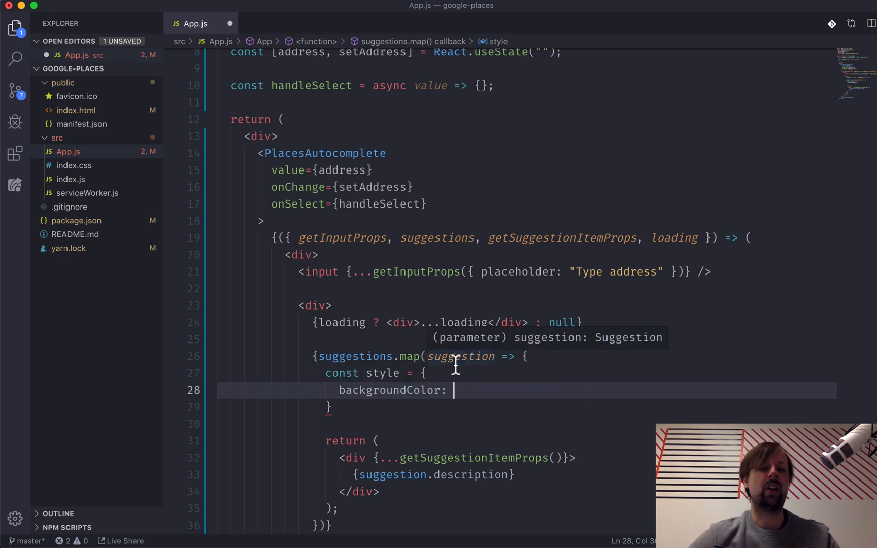
{"action": "mouse_move", "coordinate": [470, 394]}
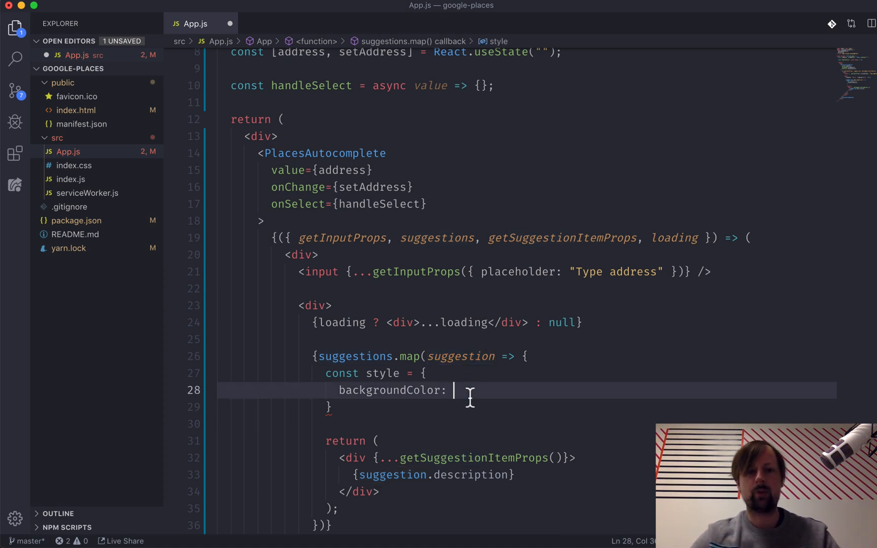
{"action": "type", "text": "suggestion."}
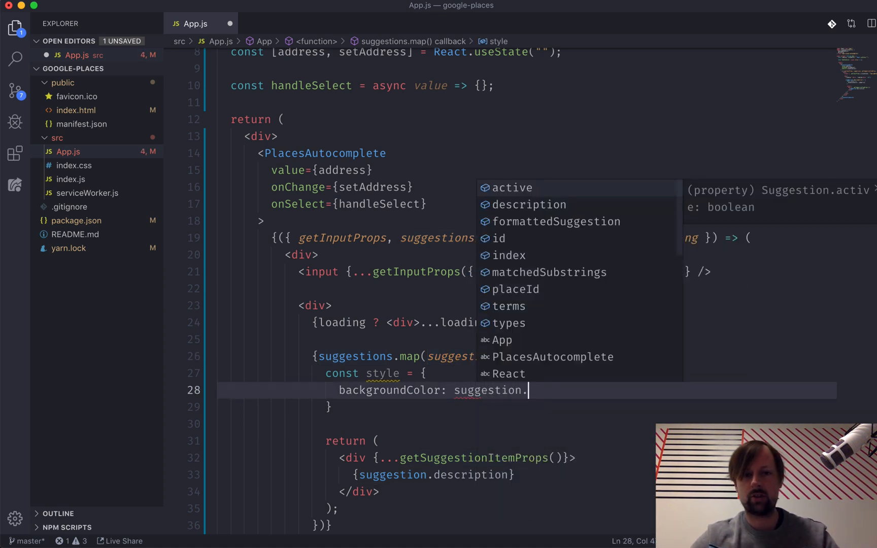
{"action": "type", "text": "active"}
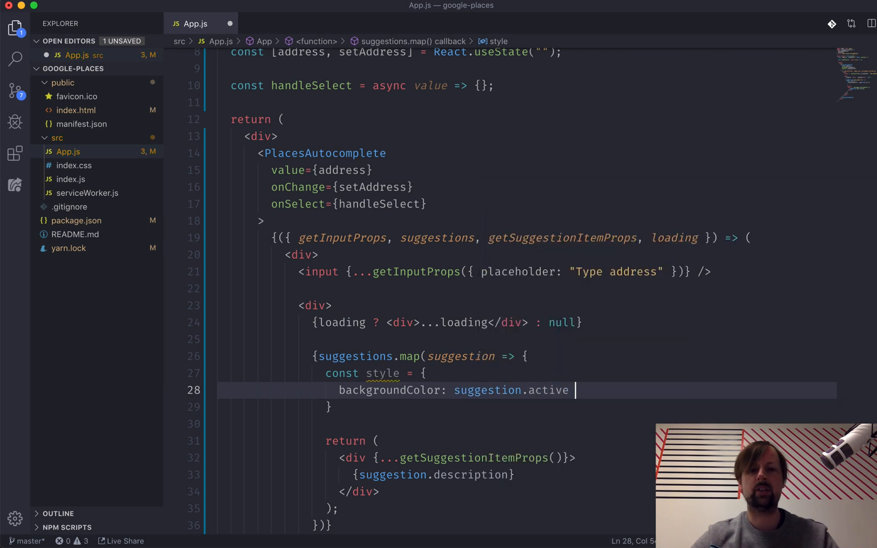
{"action": "type", "text": "? \"\" :"}
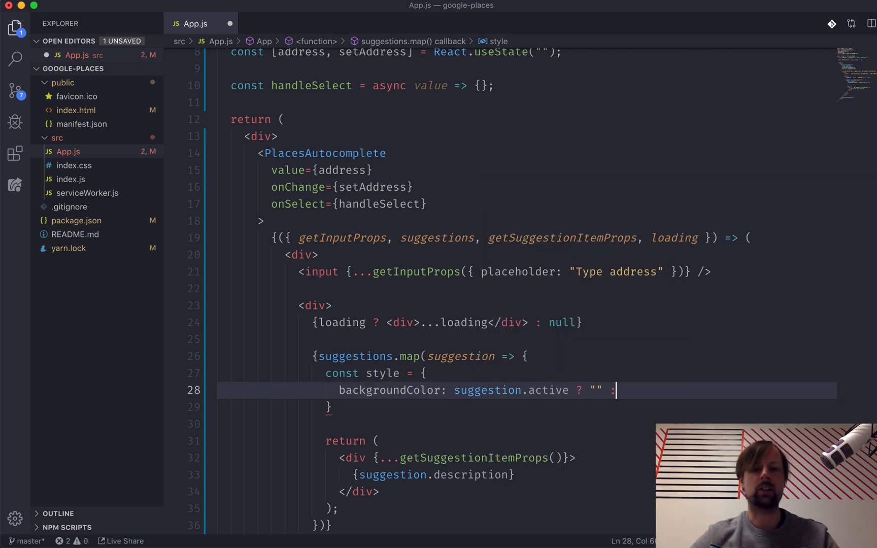
{"action": "type", "text": "\"\""}
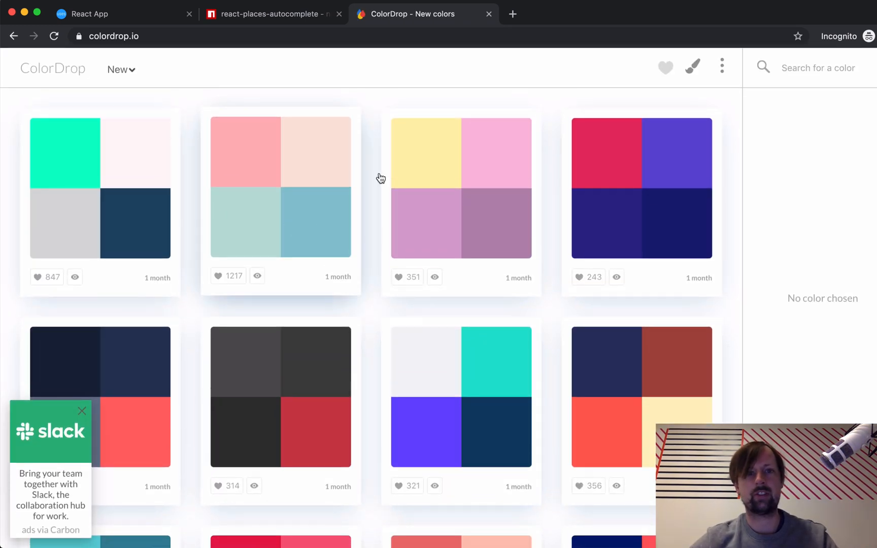
Step: Scroll the ColorDrop palettes and pick the teal swatch
{"action": "scroll", "scroll_direction": "down", "scroll_amount": 3}
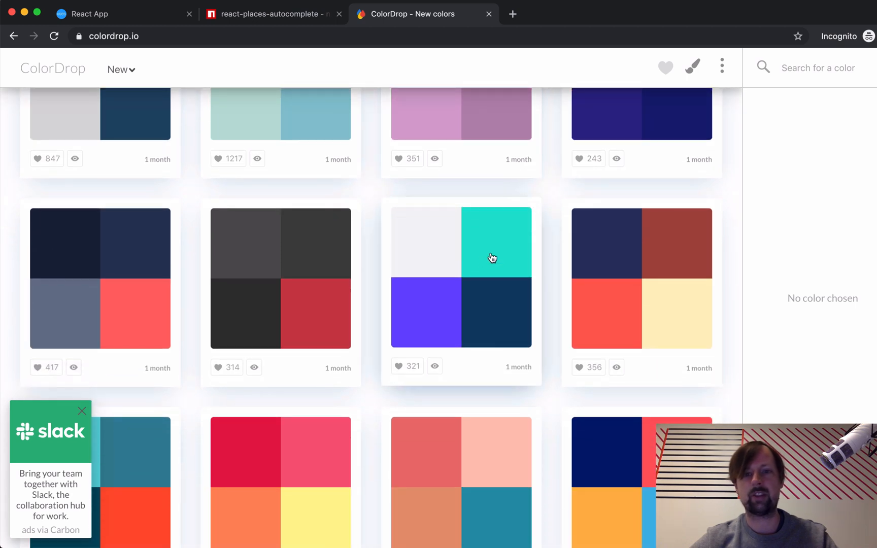
{"action": "left_click", "coordinate": [494, 241]}
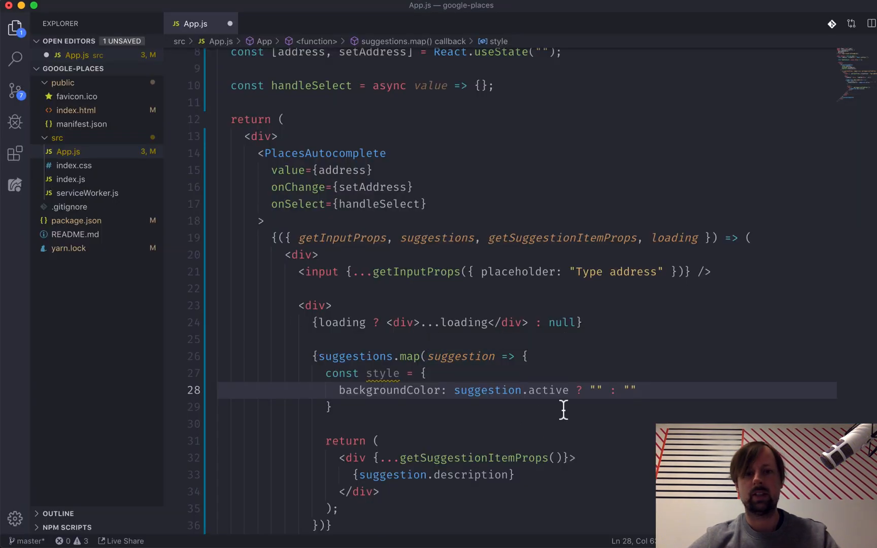
Step: Fill the background ternary with "#41b6e6" and "#fff", then search 'toronto' in the app
{"action": "type", "text": "#"}
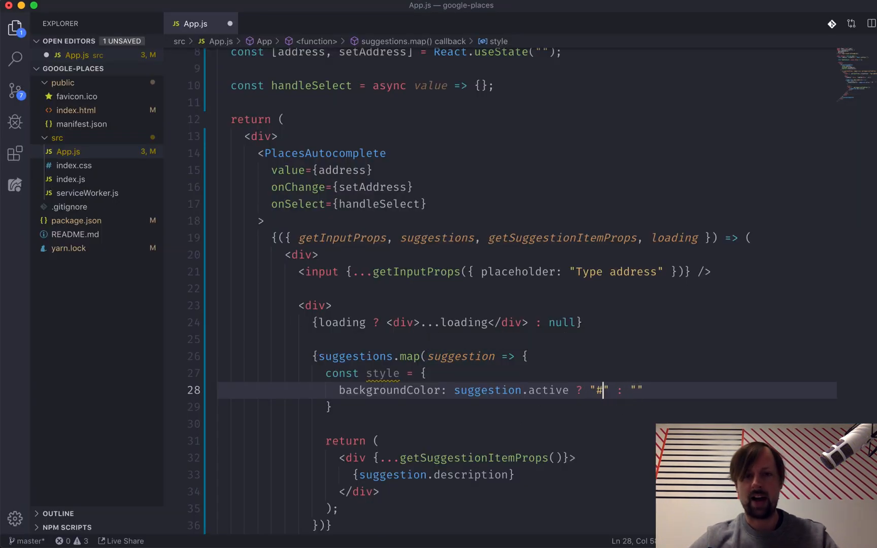
{"action": "type", "text": "41b6e6"}
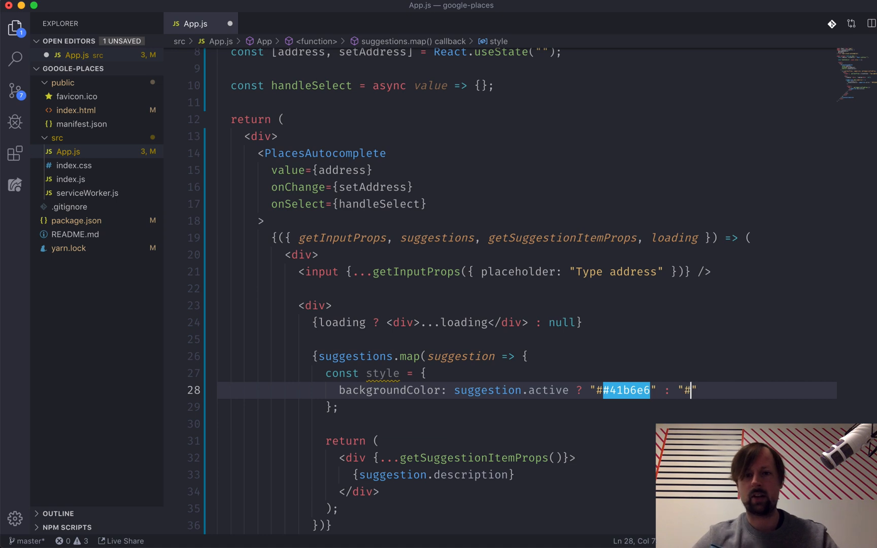
{"action": "type", "text": "fff"}
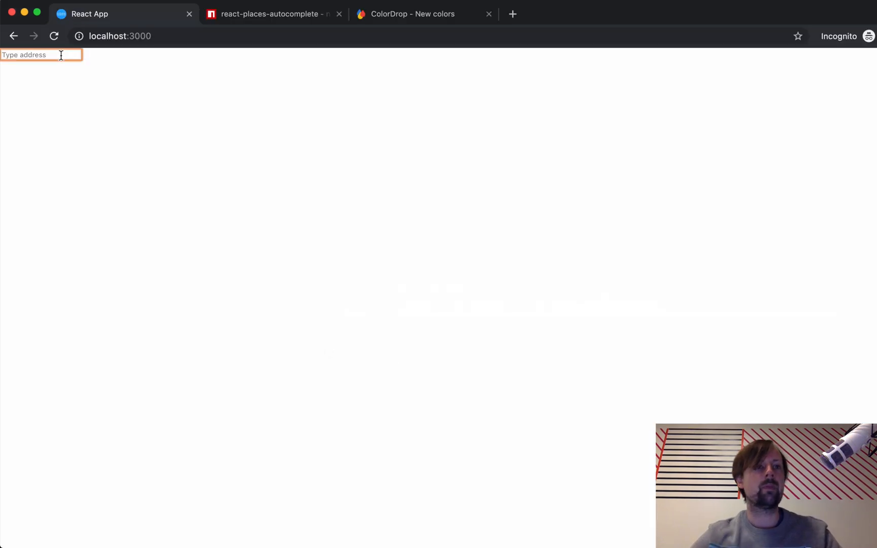
{"action": "type", "text": "toronto Zoo, Meadowva"}
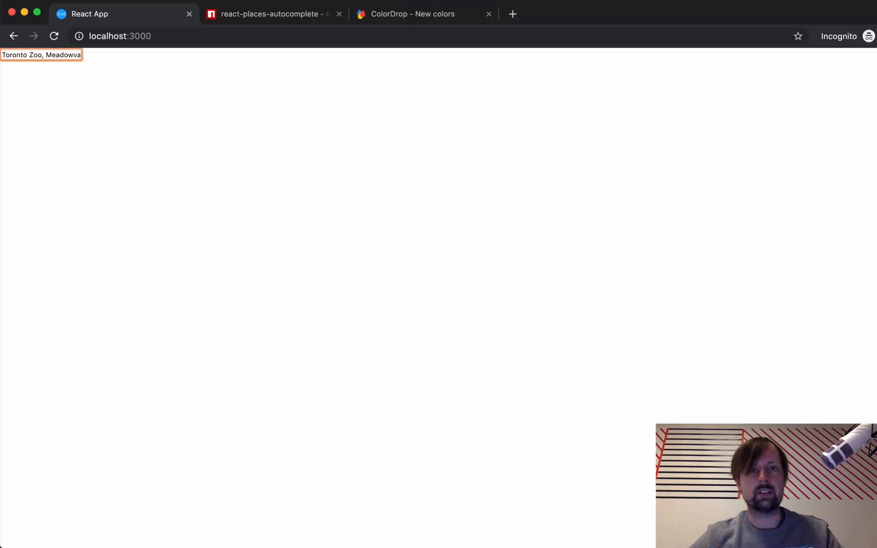
Step: Scroll the react-places-autocomplete npm readme to its getSuggestionItemProps usage example
{"action": "left_click", "coordinate": [274, 14]}
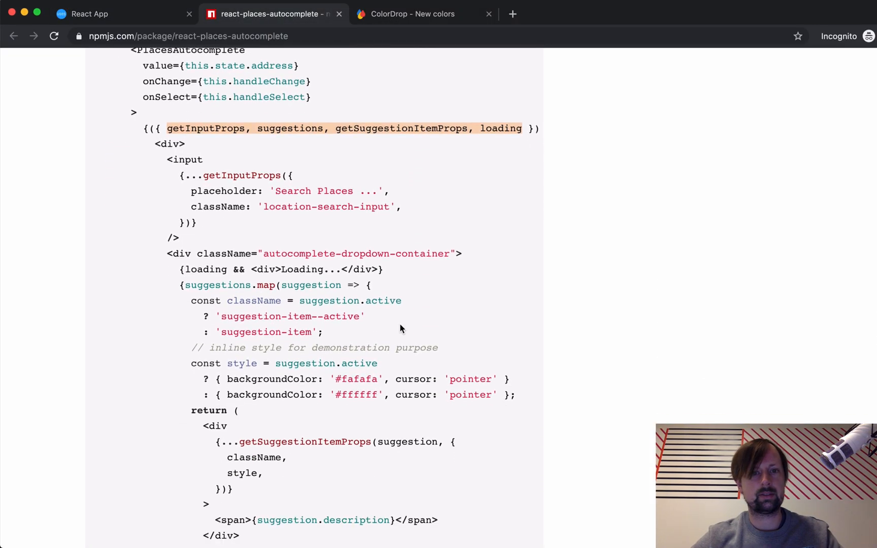
{"action": "scroll", "scroll_direction": "down", "scroll_amount": 3}
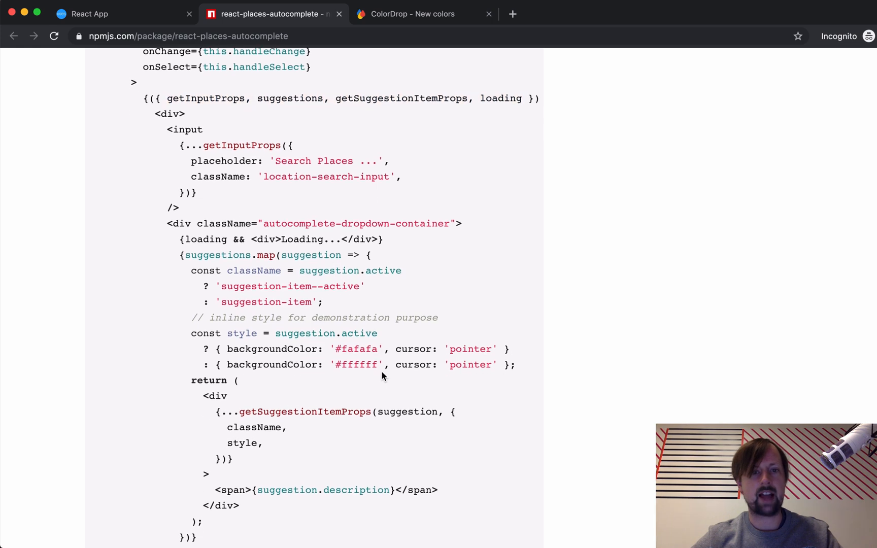
{"action": "scroll", "scroll_direction": "down", "scroll_amount": 3}
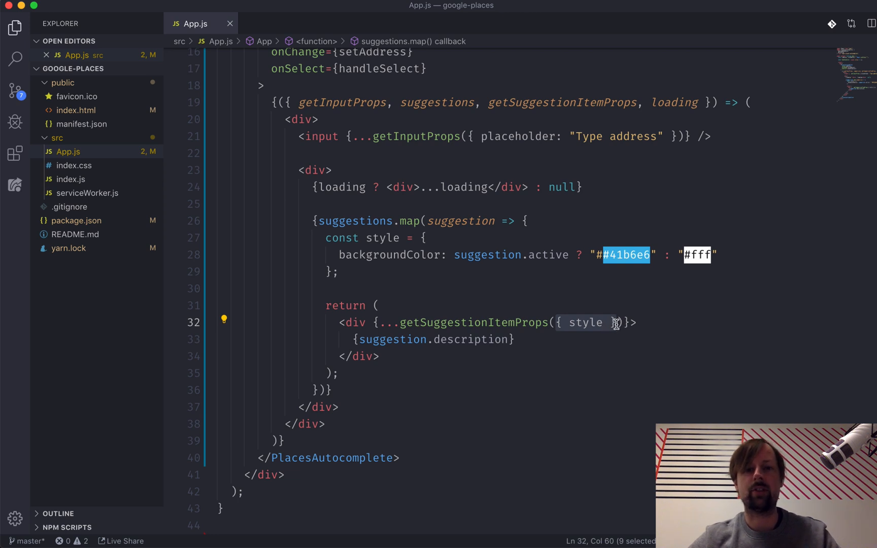
Step: Insert the suggestion argument before { style } in the getSuggestionItemProps call
{"action": "left_click", "coordinate": [557, 322]}
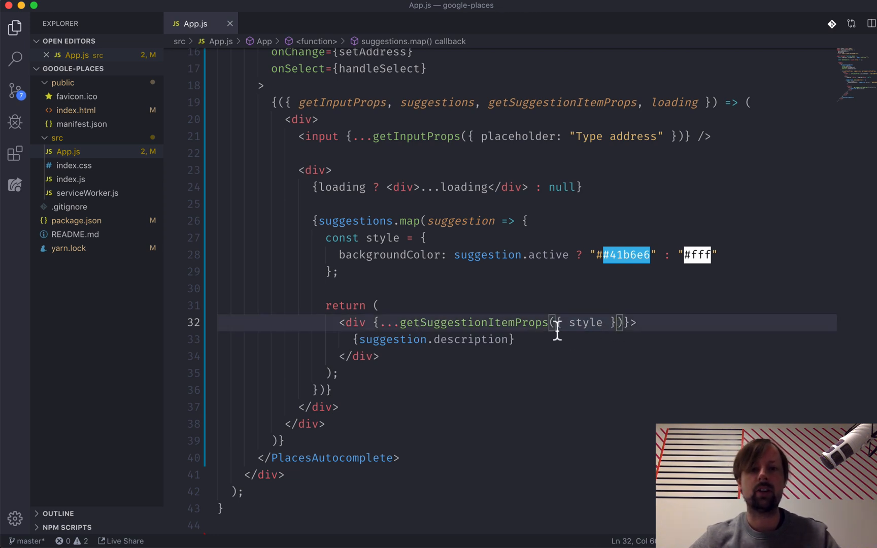
{"action": "type", "text": "suggestin,"}
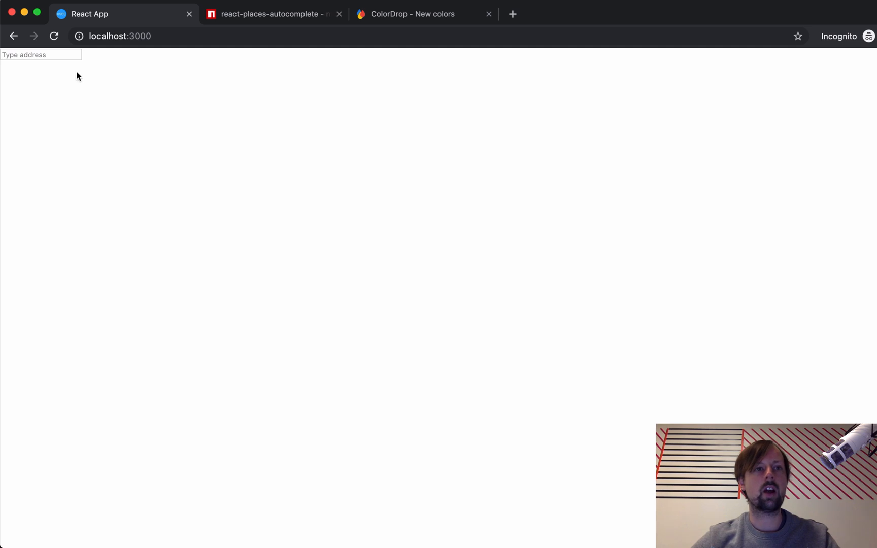
Step: Search 'Toronto' in the app and inspect a suggestion's inline background colour in DevTools
{"action": "type", "text": "Toronto, ON, Canada"}
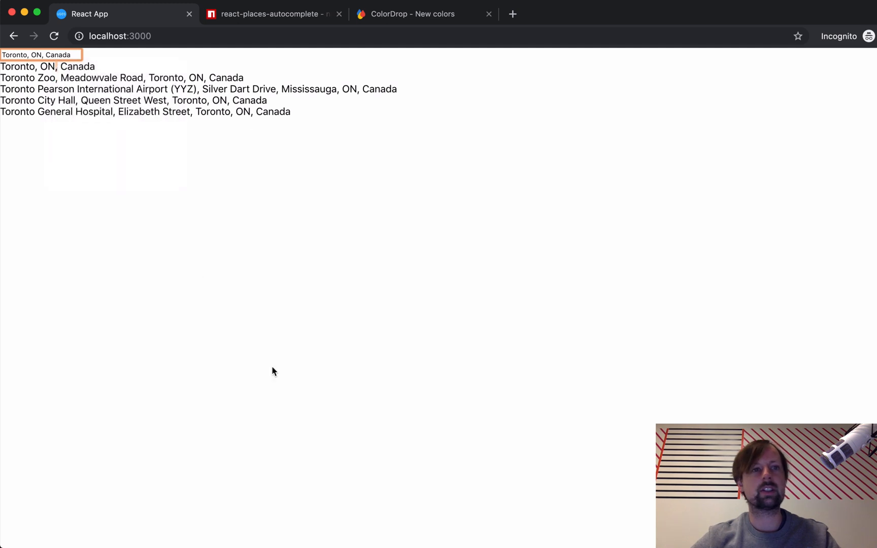
{"action": "key", "text": "F12"}
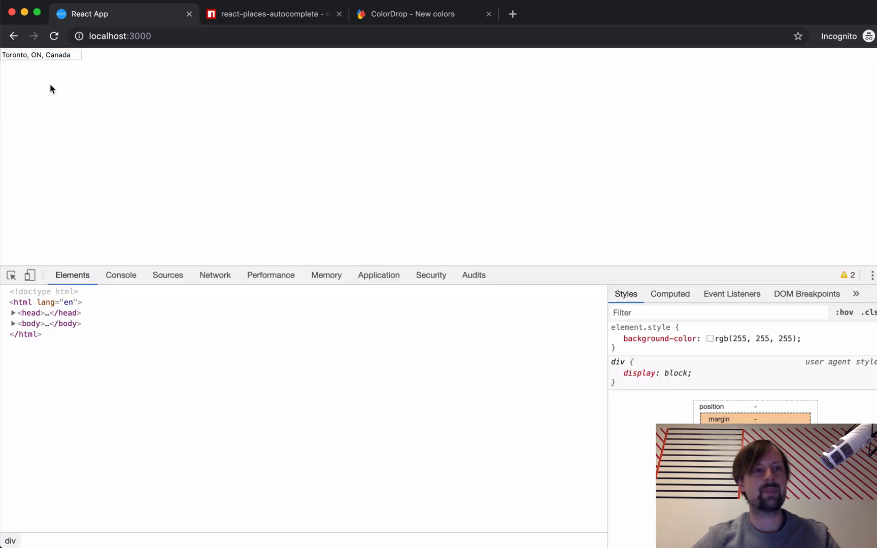
{"action": "left_click", "coordinate": [13, 323]}
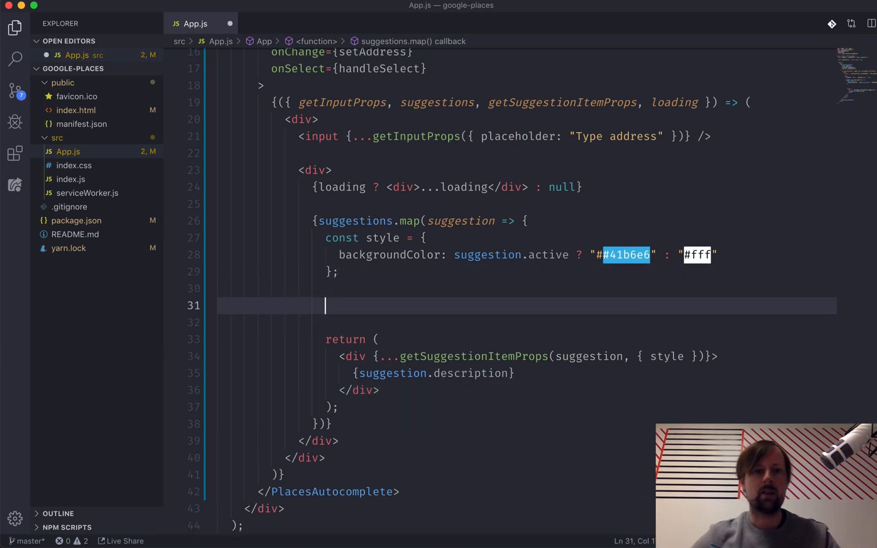
Step: Add console.log(suggestion) inside the suggestions.map callback above the return
{"action": "type", "text": "console.log"}
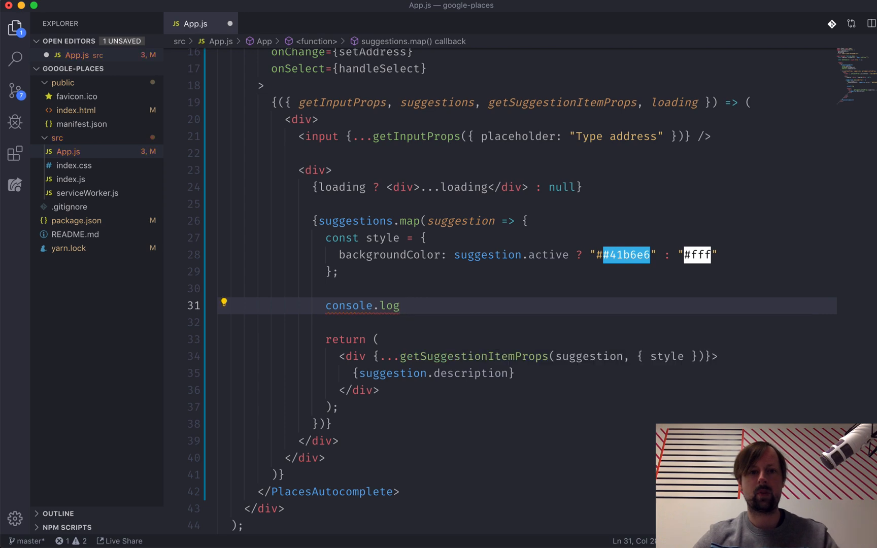
{"action": "type", "text": "("}
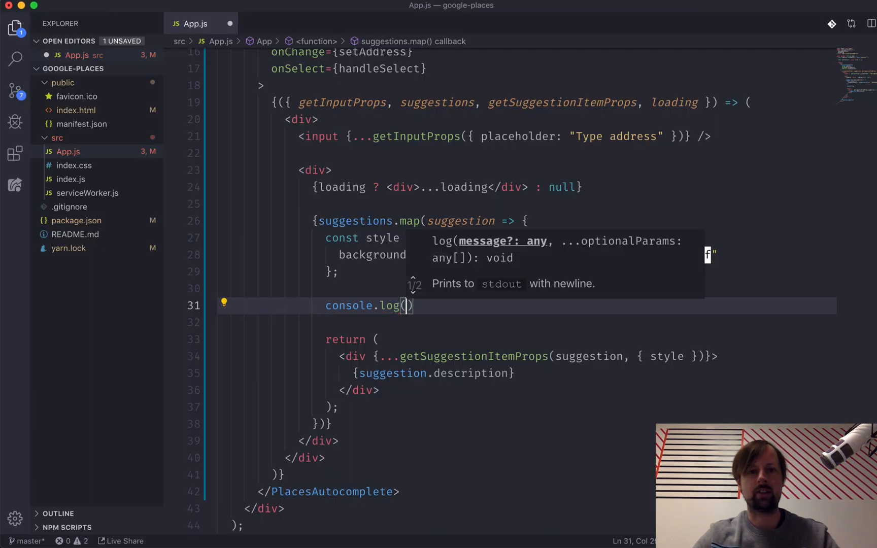
{"action": "type", "text": "suggestion"}
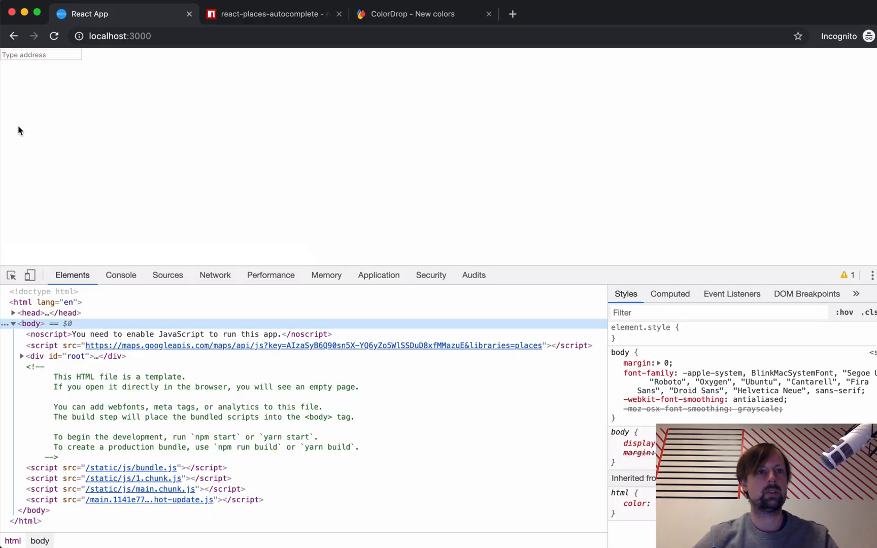
Step: Type 'toronto' into the app's address field so the console logs the suggestions
{"action": "left_click", "coordinate": [120, 274]}
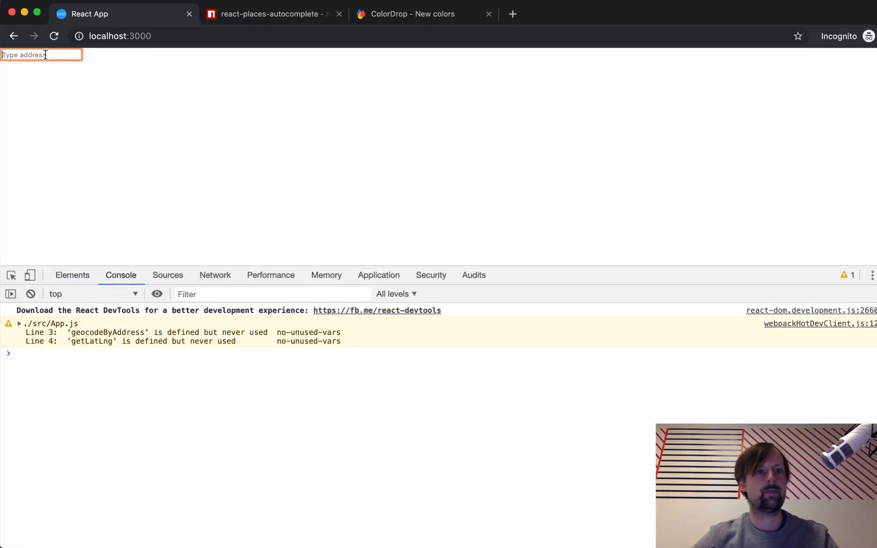
{"action": "type", "text": "toronto"}
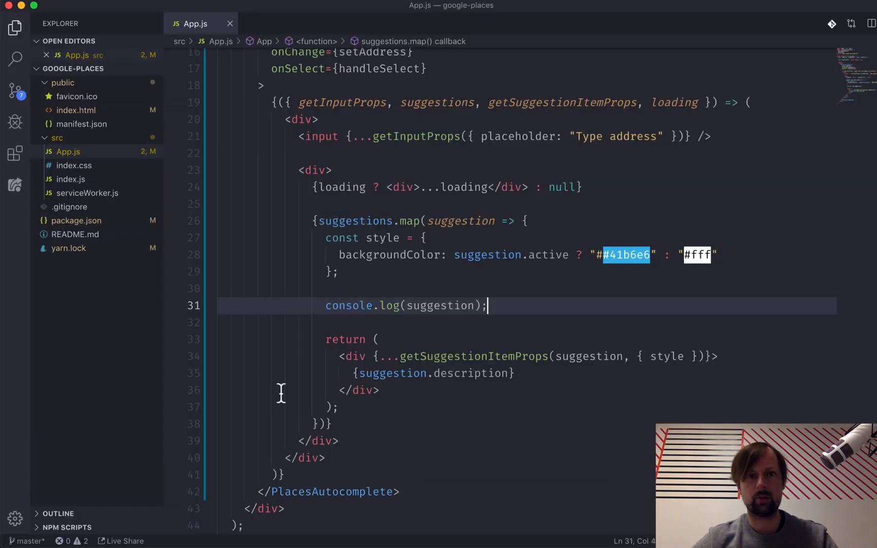
Step: Remove the extra # from the active suggestion colour on line 28
{"action": "double_click", "coordinate": [487, 256]}
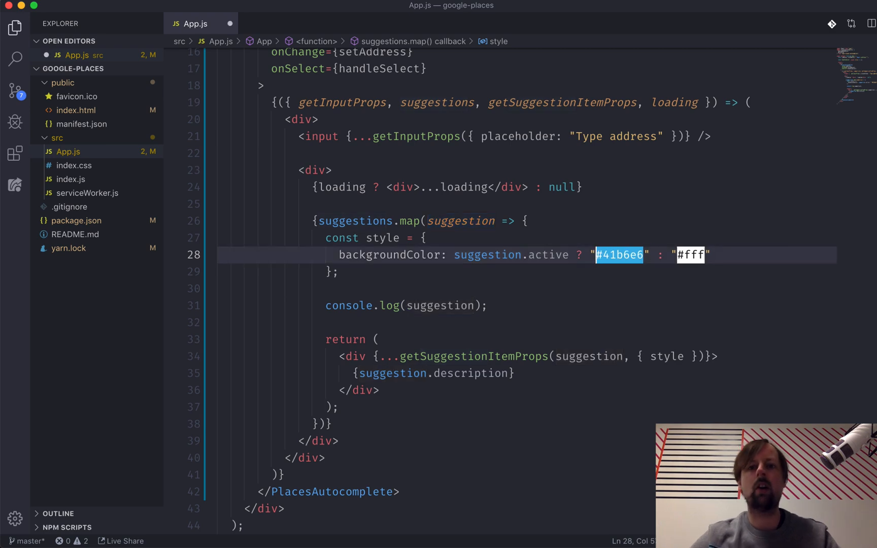
{"action": "left_click", "coordinate": [87, 15]}
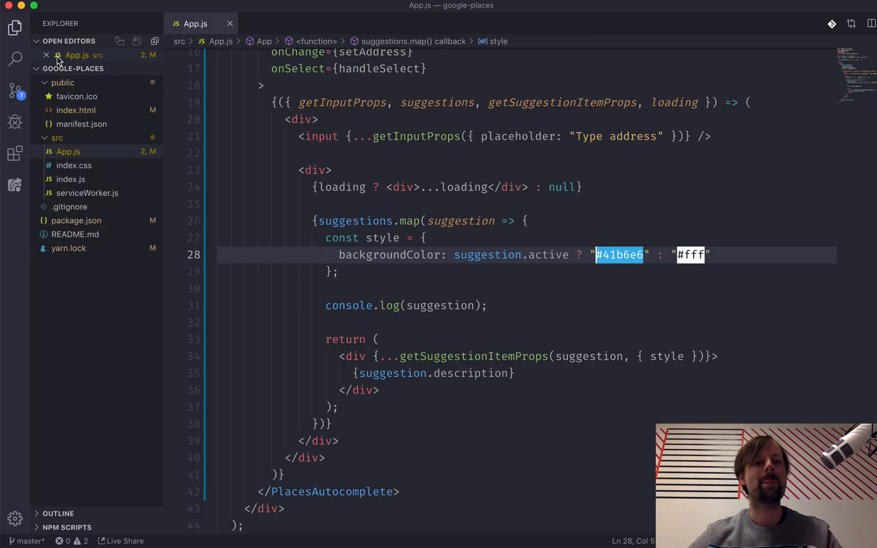
{"action": "left_click", "coordinate": [350, 323]}
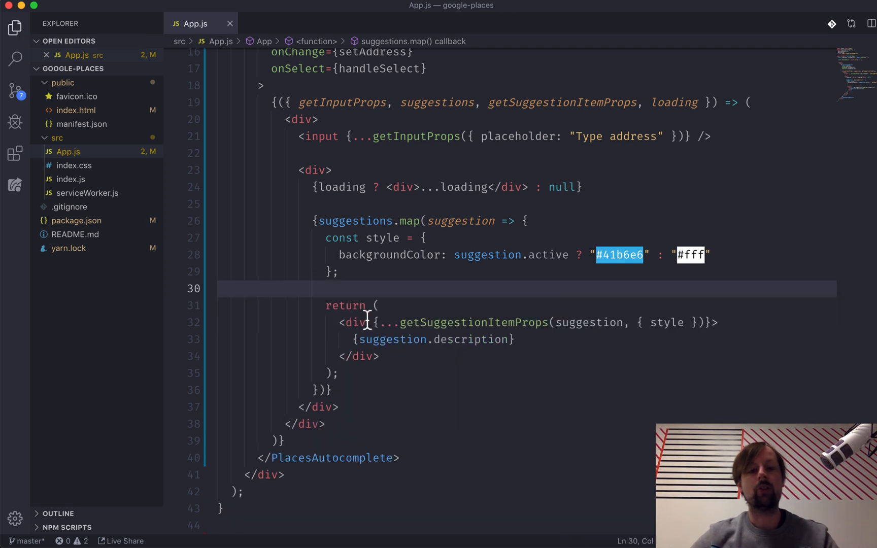
{"action": "mouse_move", "coordinate": [493, 279]}
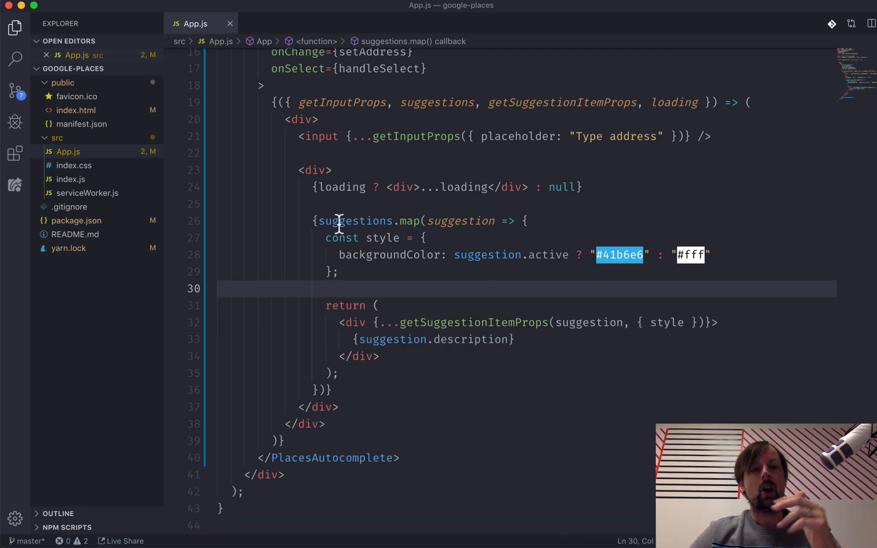
Step: Review the suggestions map, style object and getSuggestionItemProps, deleting console.log(suggestion) and saving
{"action": "double_click", "coordinate": [355, 220]}
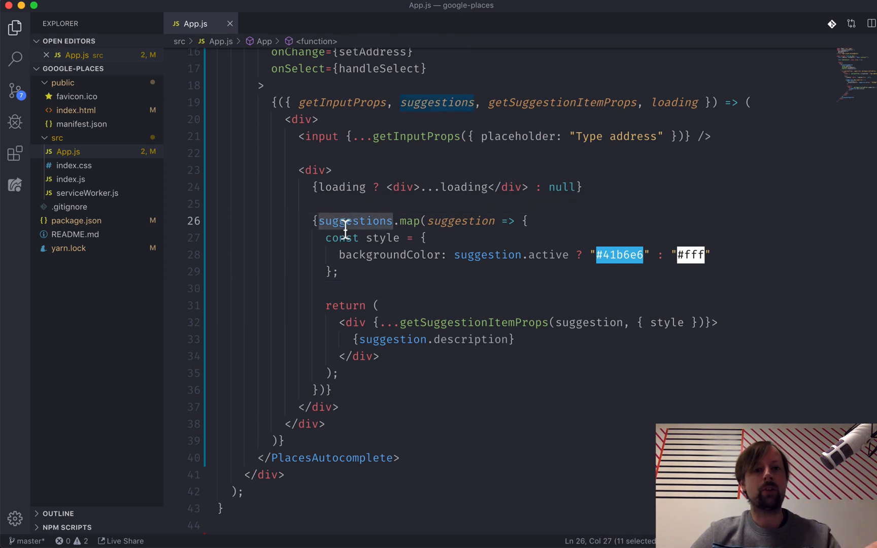
{"action": "double_click", "coordinate": [461, 220]}
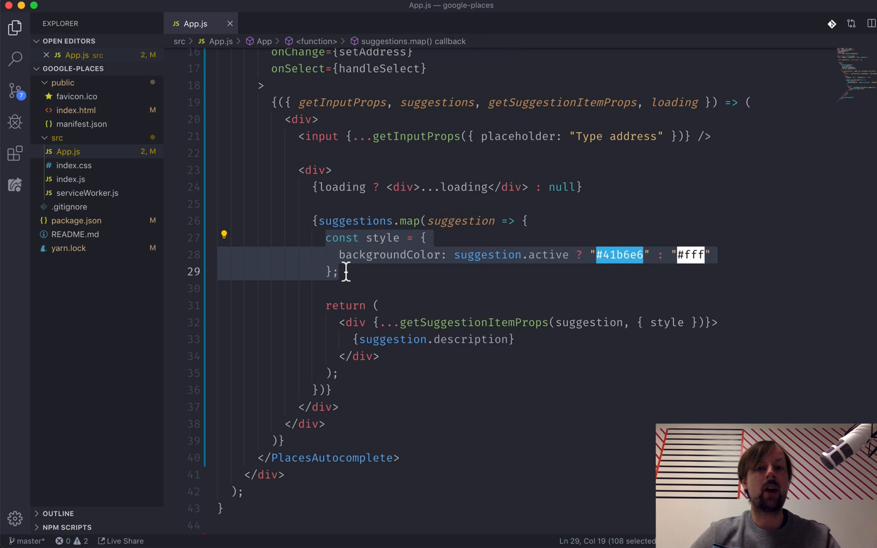
{"action": "mouse_move", "coordinate": [435, 274]}
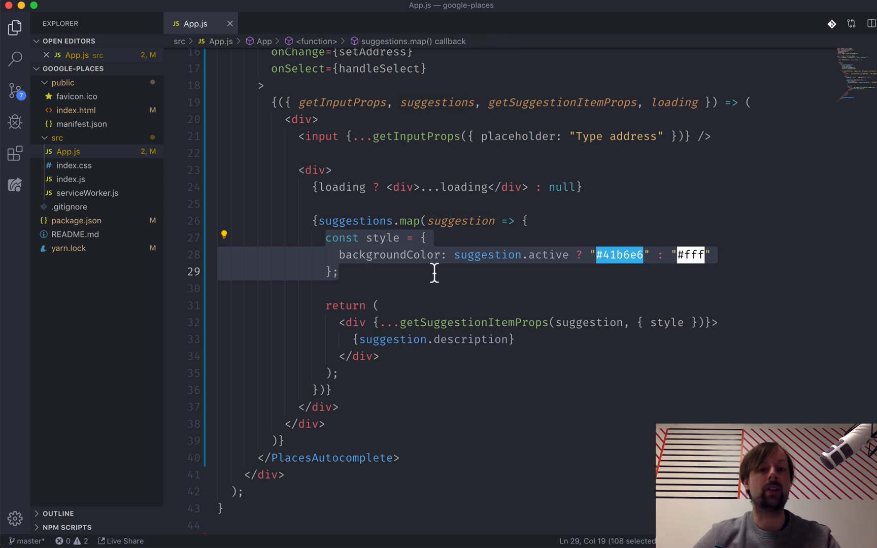
{"action": "mouse_move", "coordinate": [546, 254]}
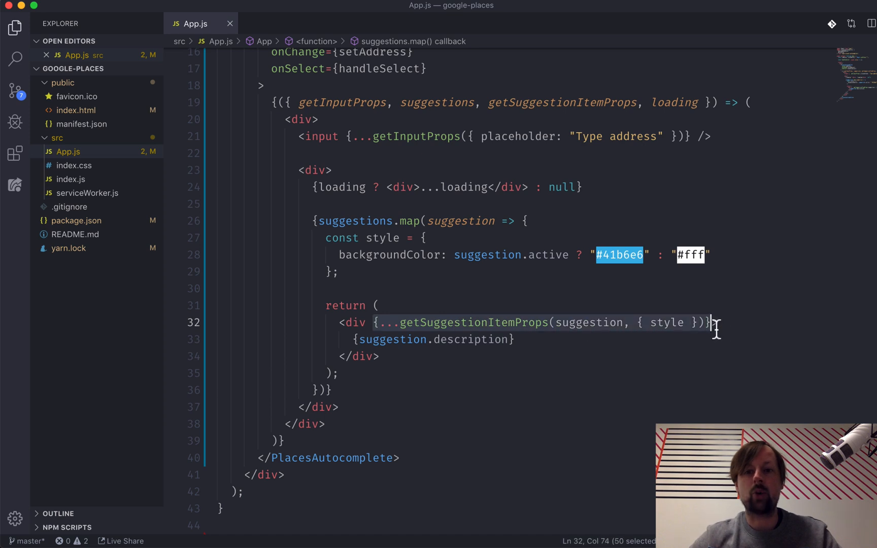
{"action": "double_click", "coordinate": [473, 322]}
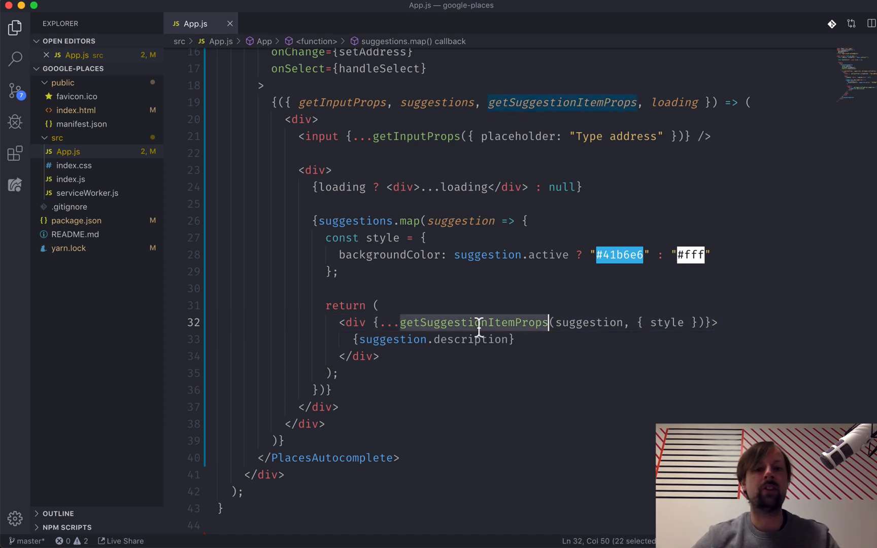
{"action": "mouse_move", "coordinate": [563, 103]}
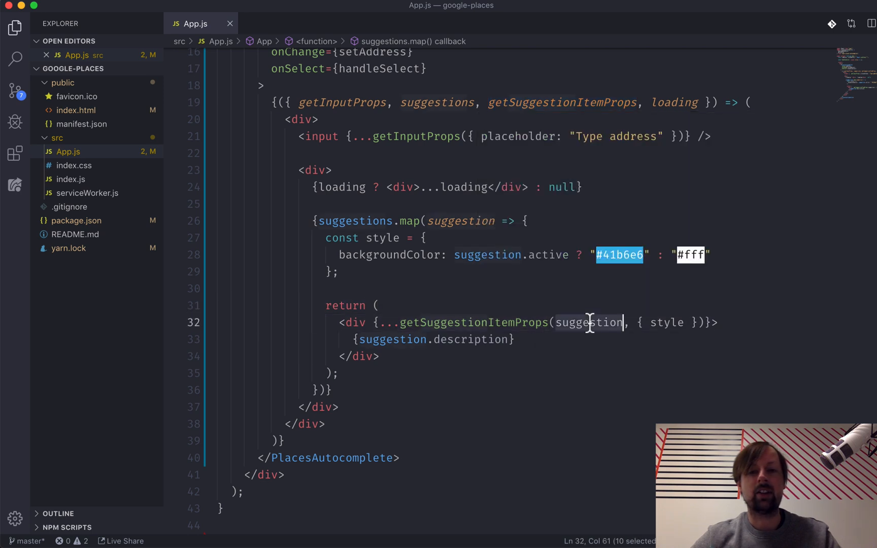
{"action": "left_click", "coordinate": [459, 220]}
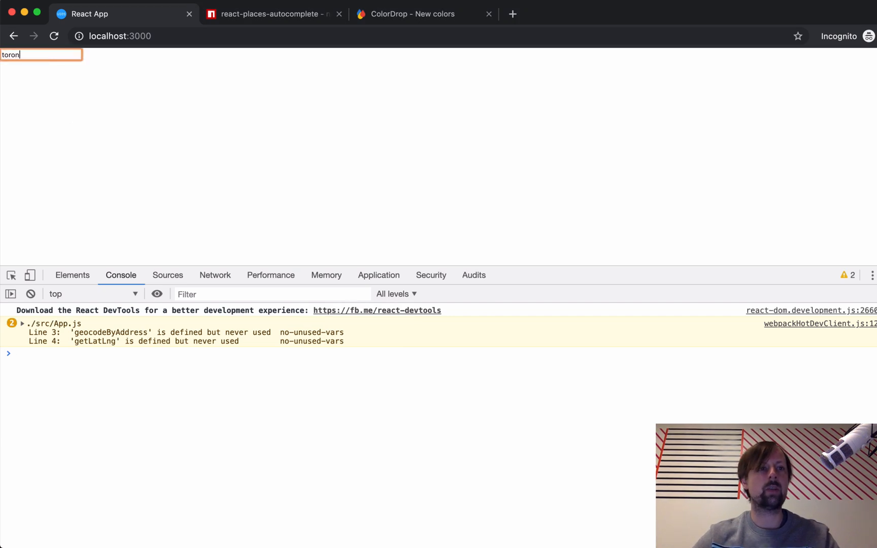
Step: Enter 'Toronto, ON, Canada' in the localhost:3000 address input
{"action": "type", "text": "Toronto, ON, Canada"}
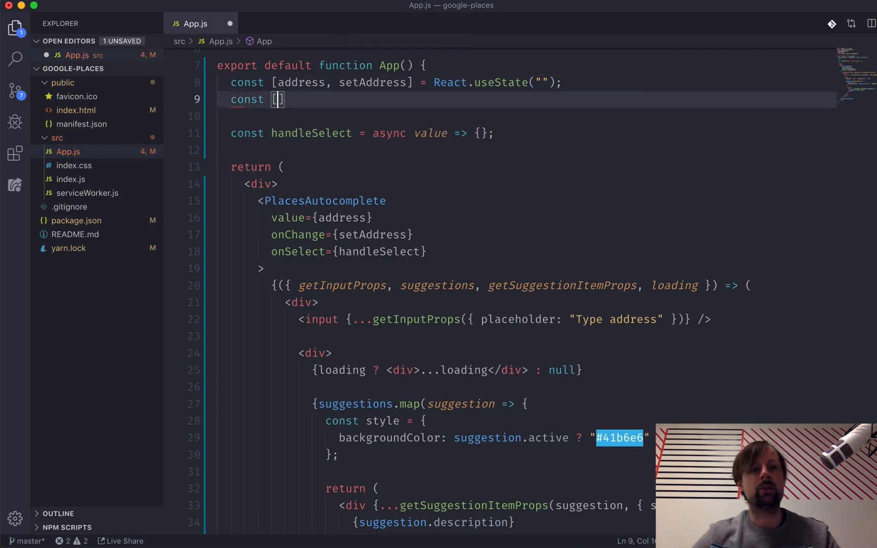
Step: Declare [coordinates, setCoordinates] = React.useState({lat: null, lng: null})
{"action": "type", "text": "coordinates,"}
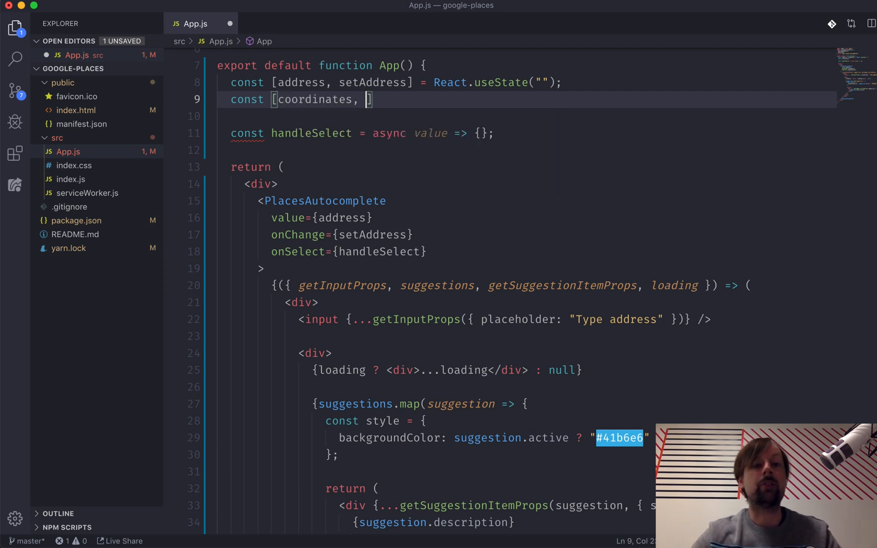
{"action": "type", "text": "setCoordinat"}
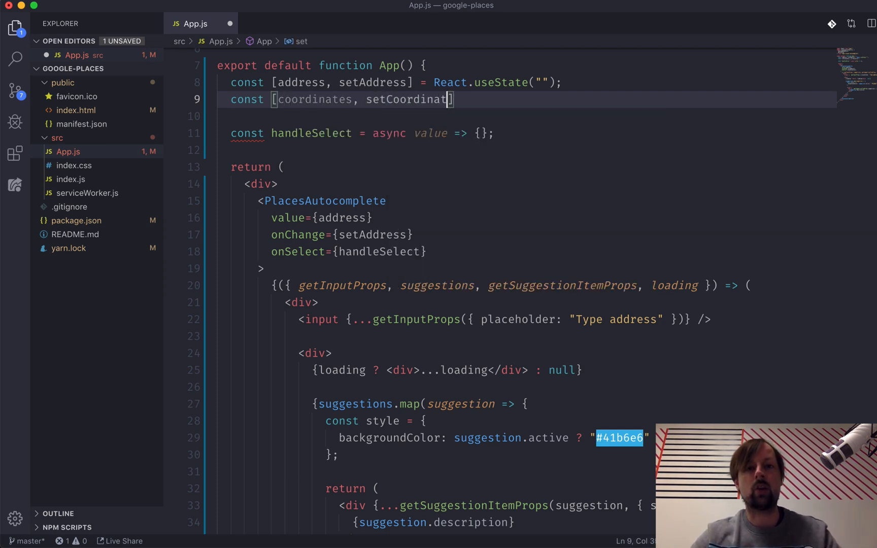
{"action": "type", "text": "es] = React.useState({"}
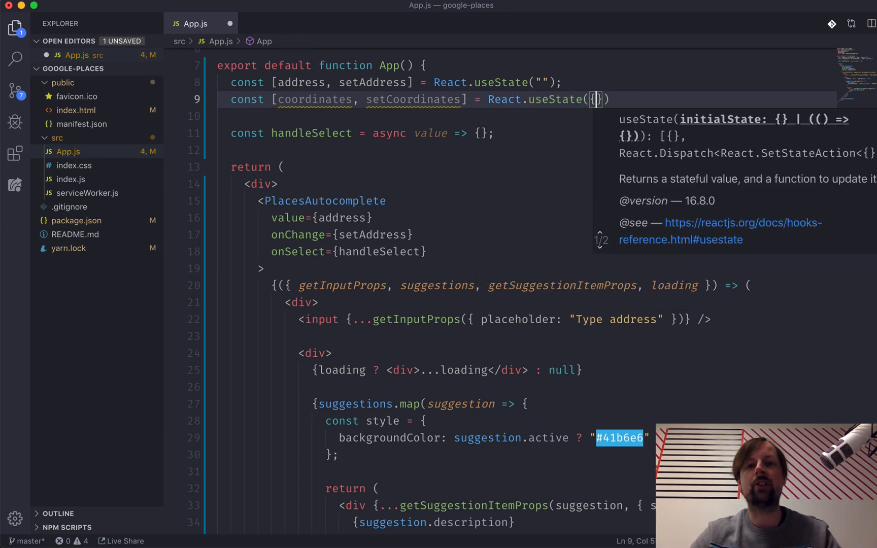
{"action": "type", "text": "lat:"}
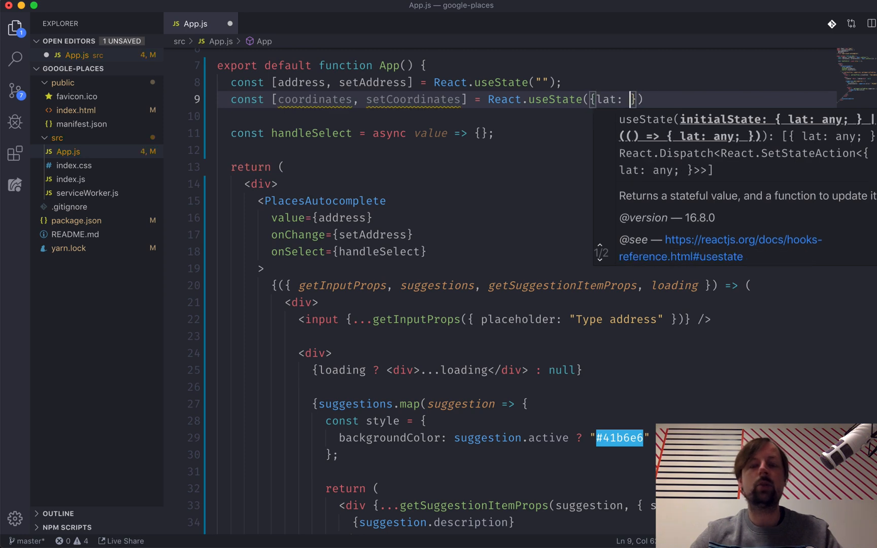
{"action": "type", "text": "null, lng:"}
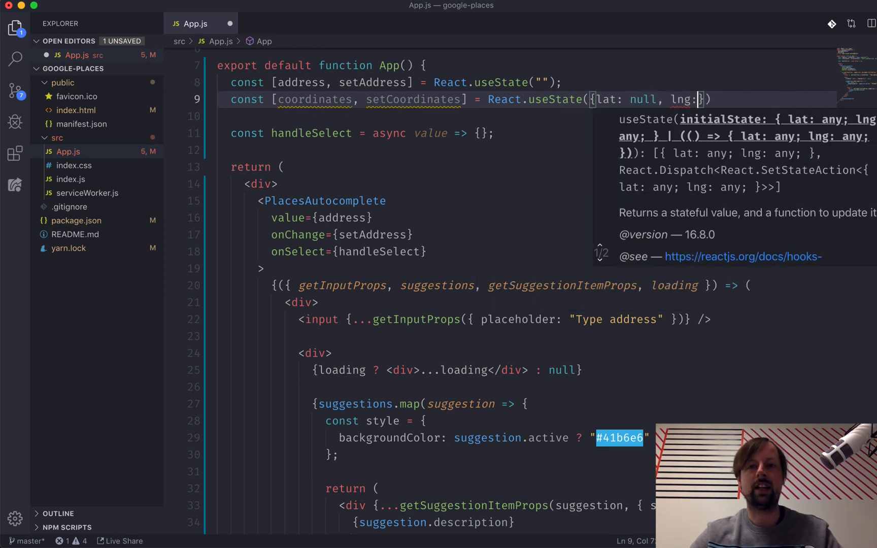
{"action": "type", "text": "n"}
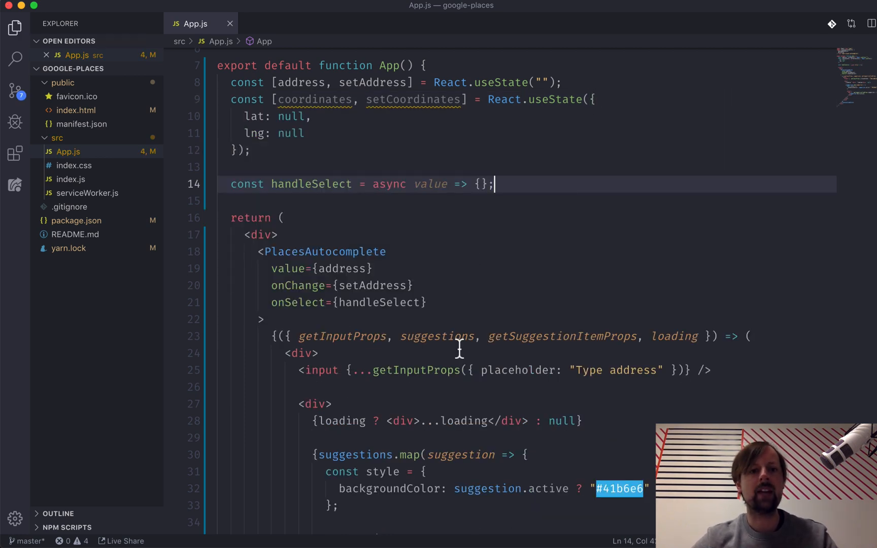
Step: Add Latitude: {coordinates.lat} and Longitude: {coordinates.lng} paragraphs above the input
{"action": "key", "text": "Enter"}
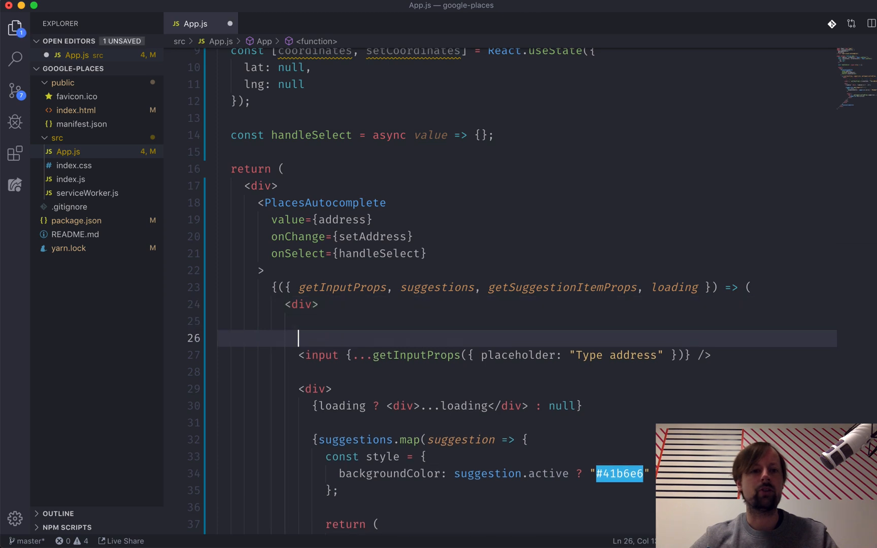
{"action": "type", "text": "<p></p>"}
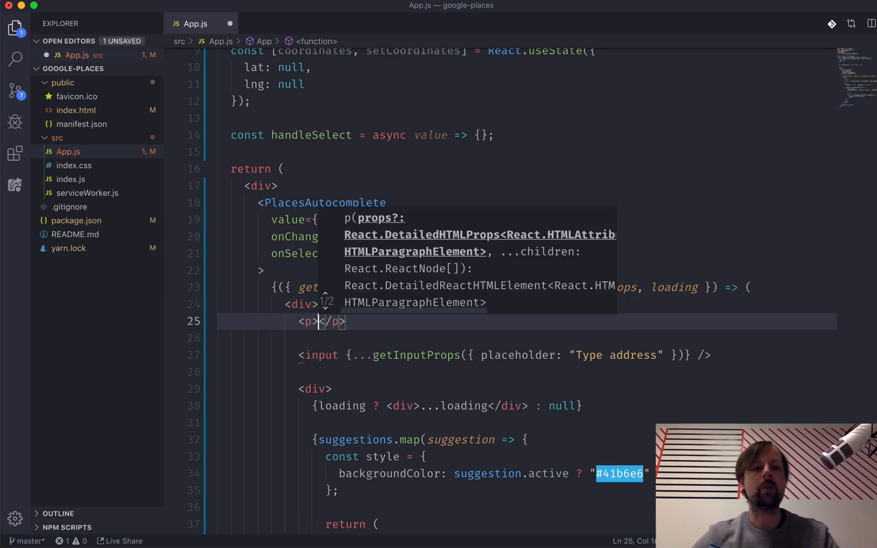
{"action": "type", "text": "Latitude:"}
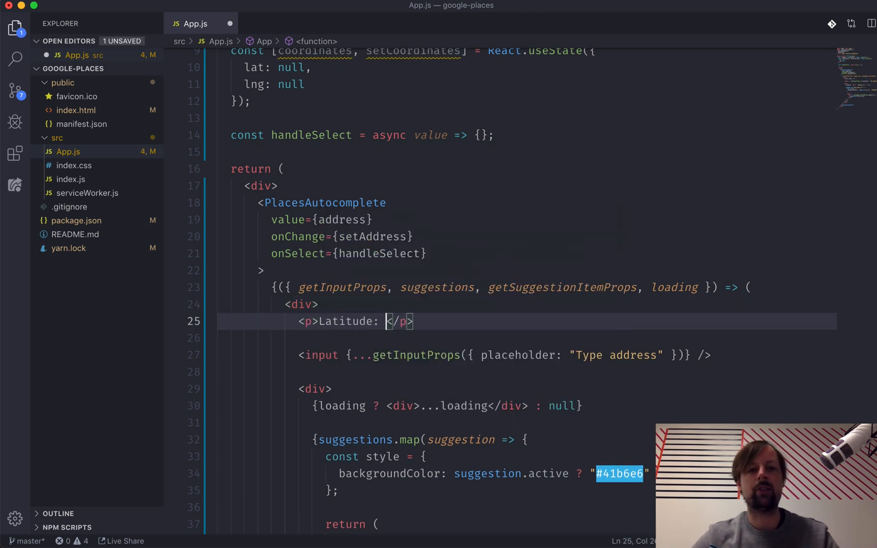
{"action": "type", "text": "{coordinates.lat"}
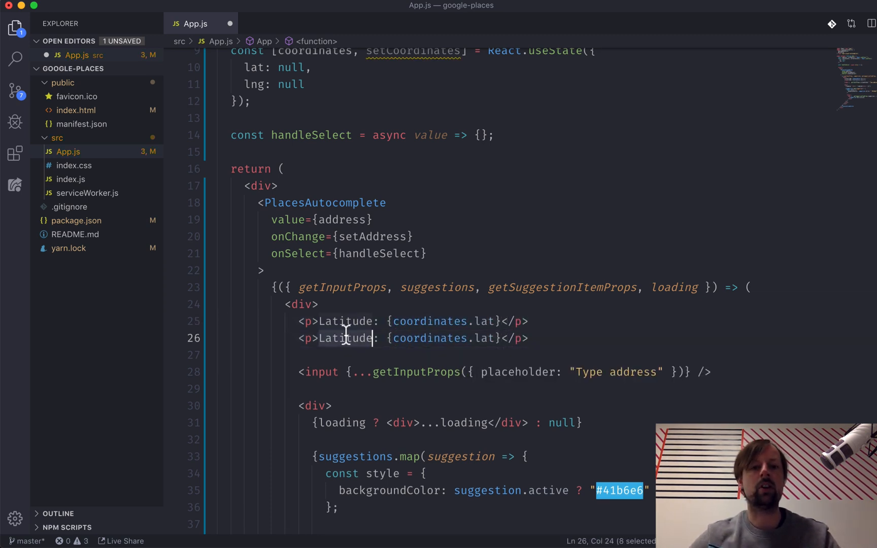
{"action": "type", "text": "Longitud"}
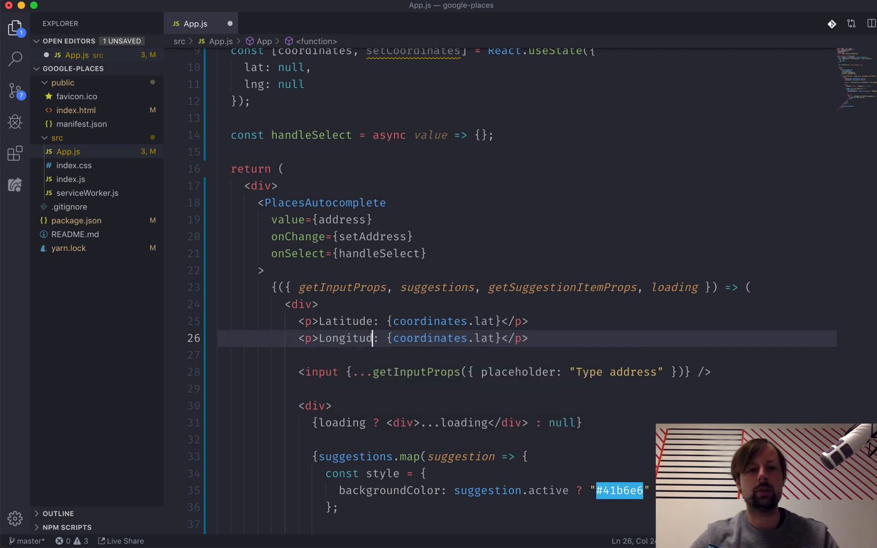
{"action": "type", "text": "lng"}
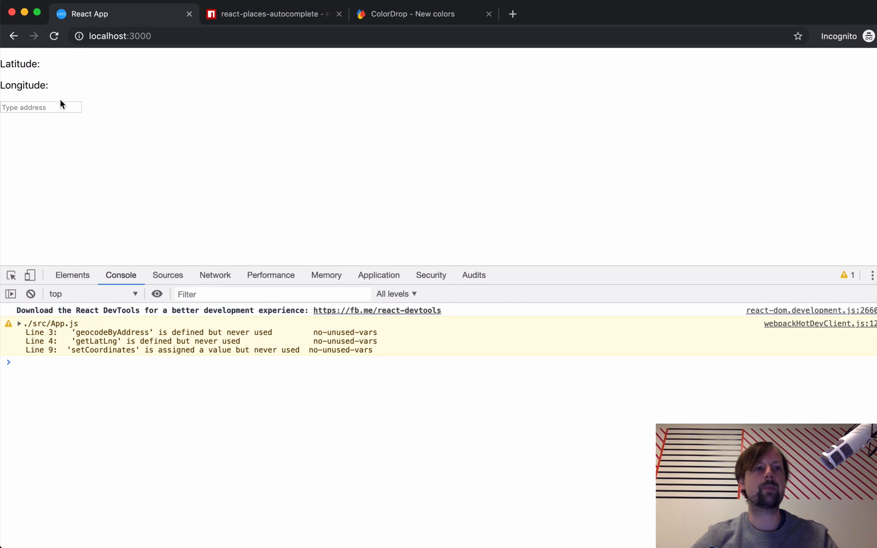
{"action": "mouse_move", "coordinate": [106, 81]}
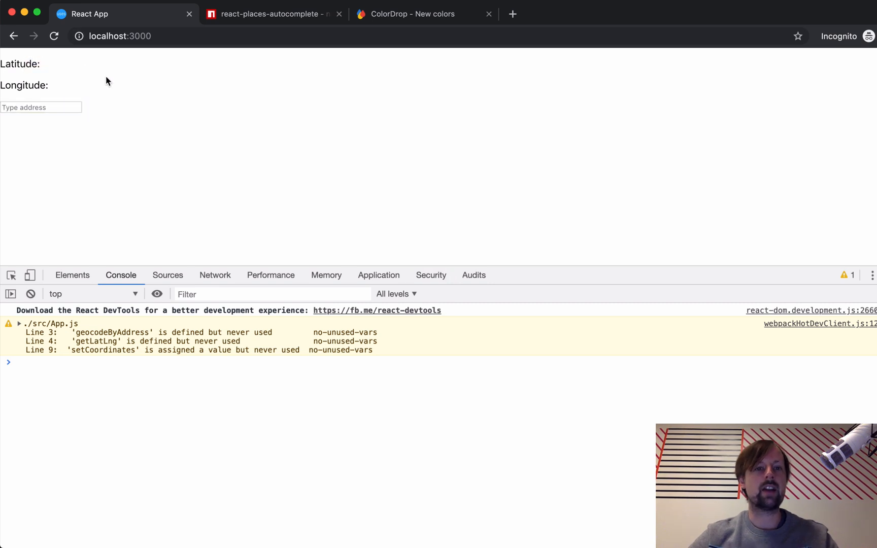
{"action": "key", "text": "cmd+tab"}
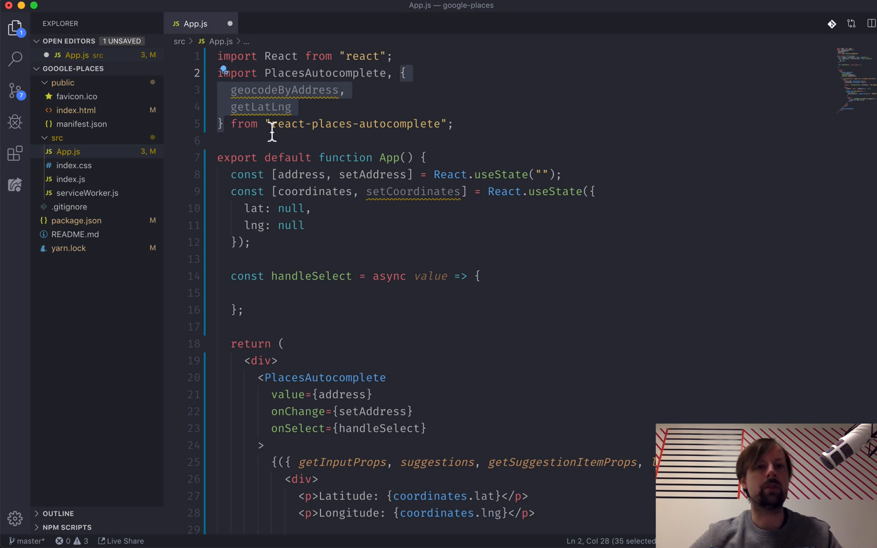
{"action": "mouse_move", "coordinate": [283, 301]}
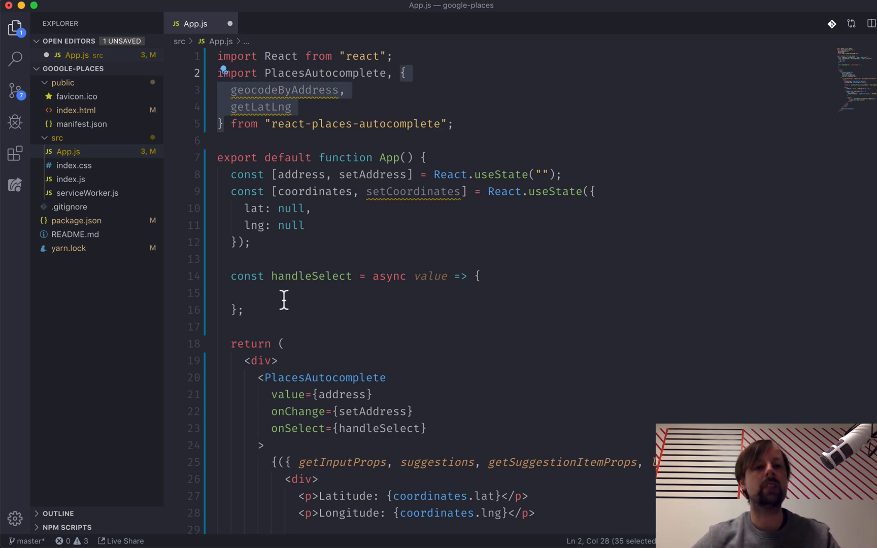
Step: In handleSelect, write const results = await geocodeByAddress(value); and console.log(results);
{"action": "left_click", "coordinate": [282, 293]}
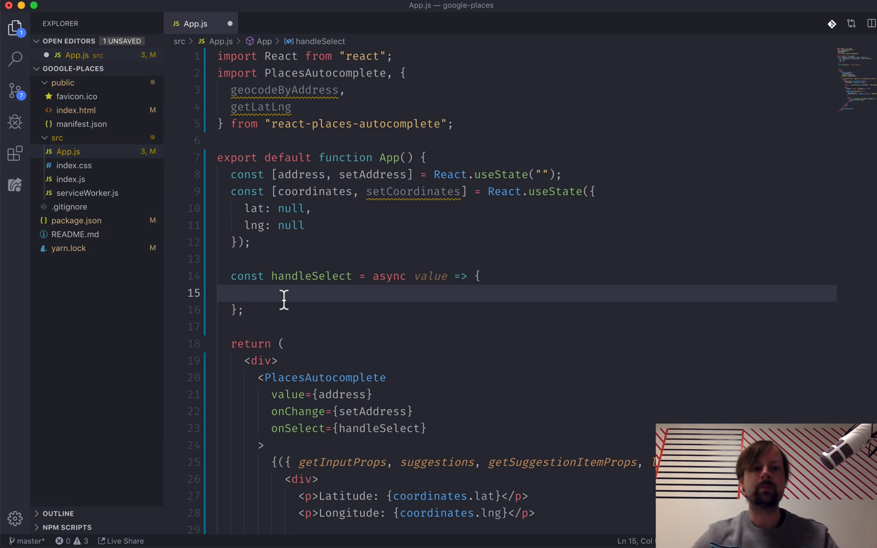
{"action": "type", "text": "const r"}
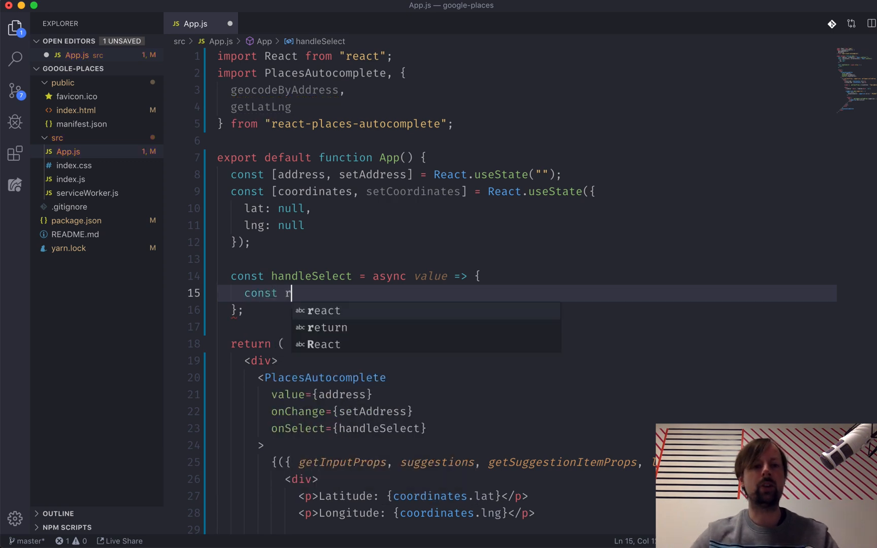
{"action": "type", "text": "esults ="}
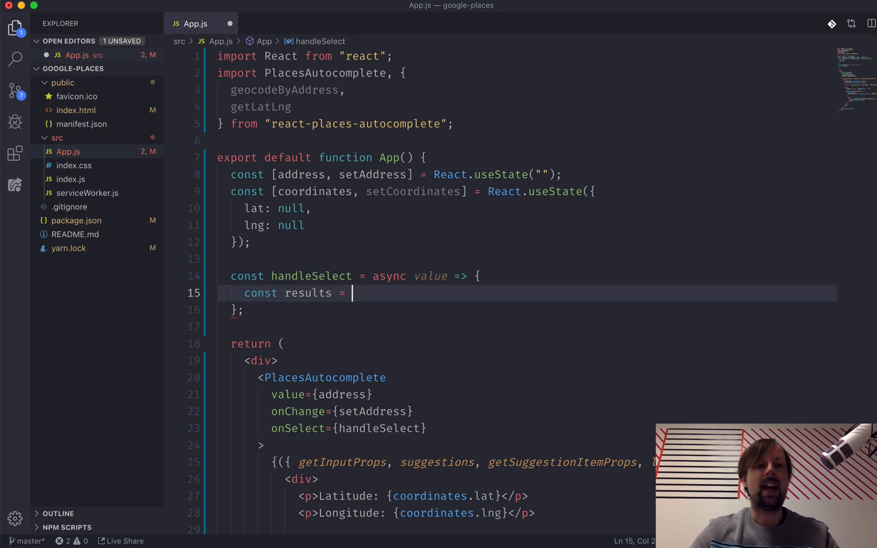
{"action": "type", "text": "get"}
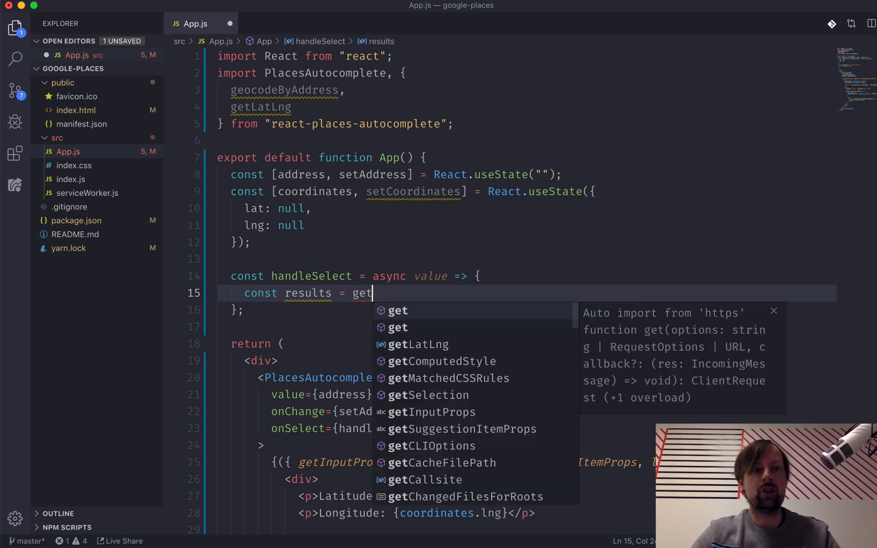
{"action": "type", "text": "c"}
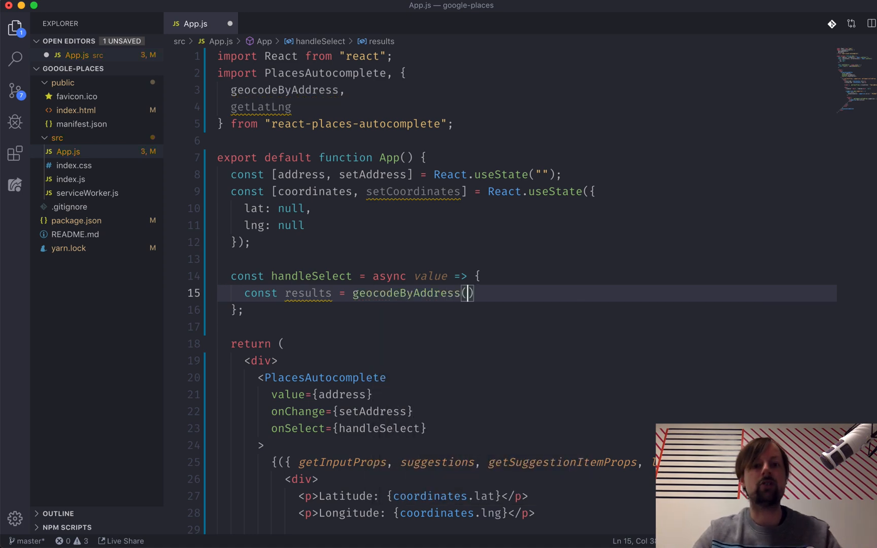
{"action": "type", "text": "value"}
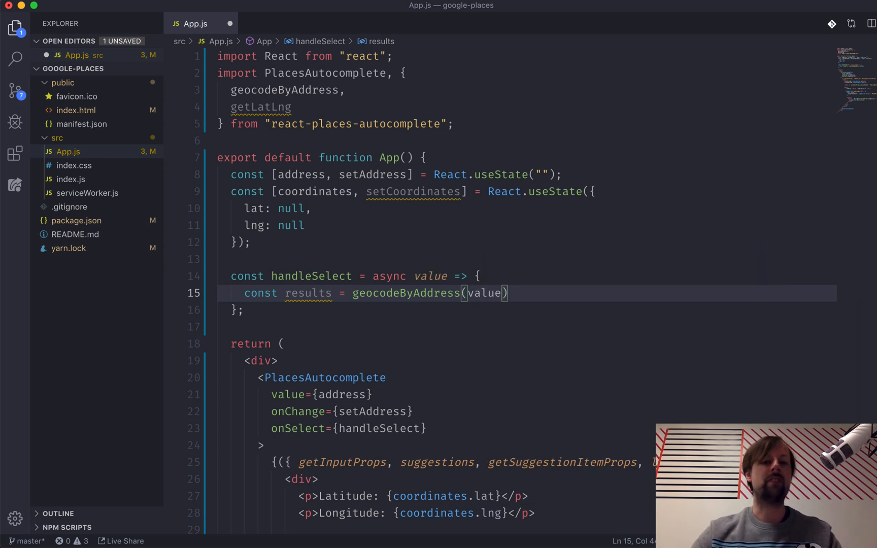
{"action": "type", "text": ";"}
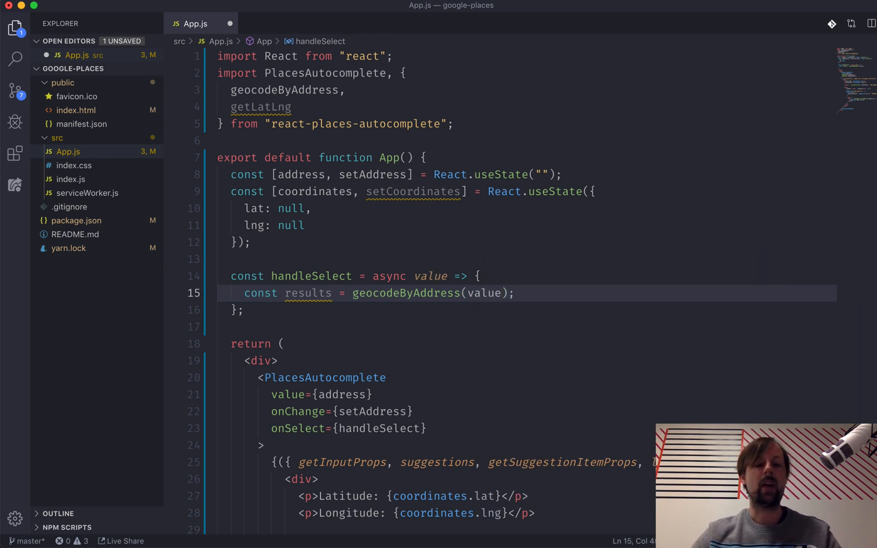
{"action": "type", "text": "console"}
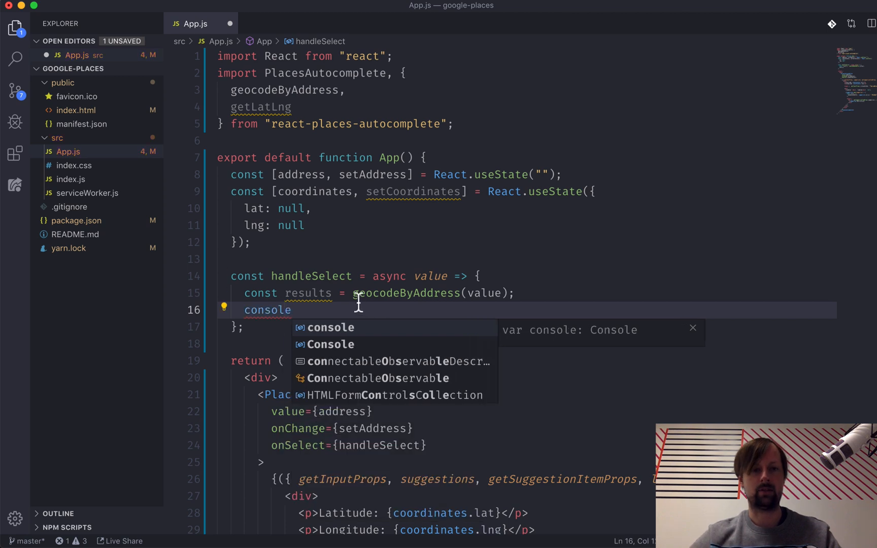
{"action": "type", "text": "await"}
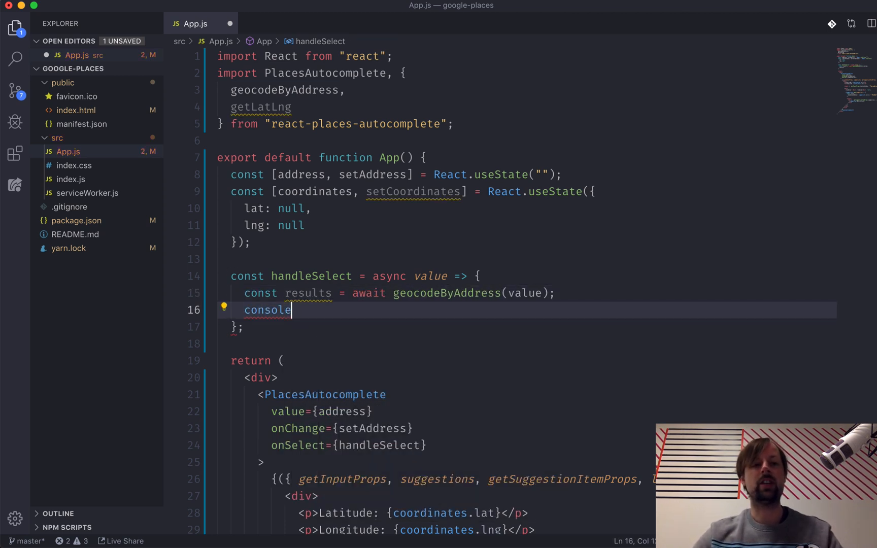
{"action": "type", "text": ".log(resu"}
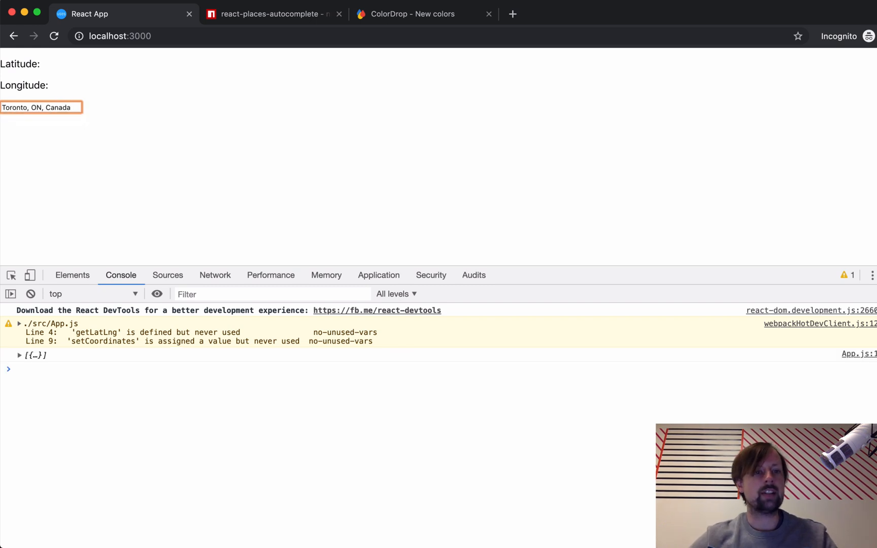
Step: Expand the logged results array, item 0, geometry and location to reveal lat and lng
{"action": "left_click", "coordinate": [19, 356]}
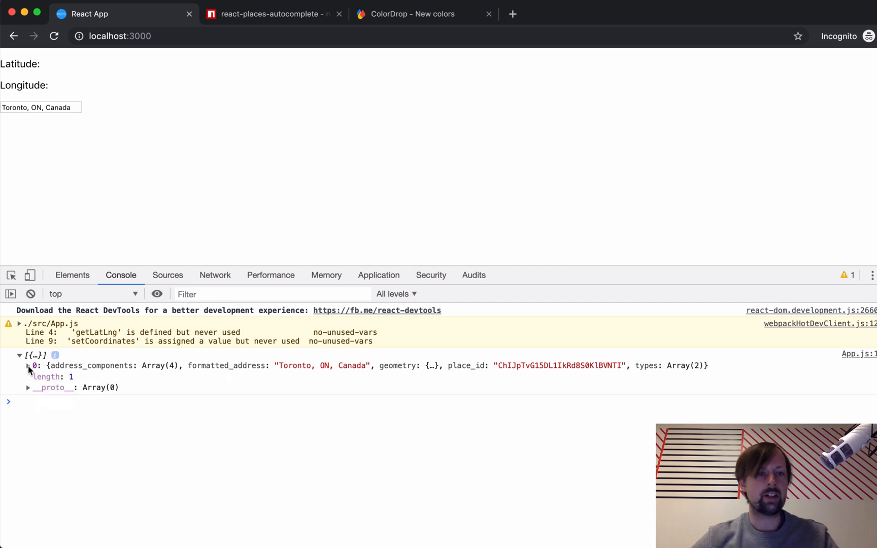
{"action": "left_click", "coordinate": [28, 366]}
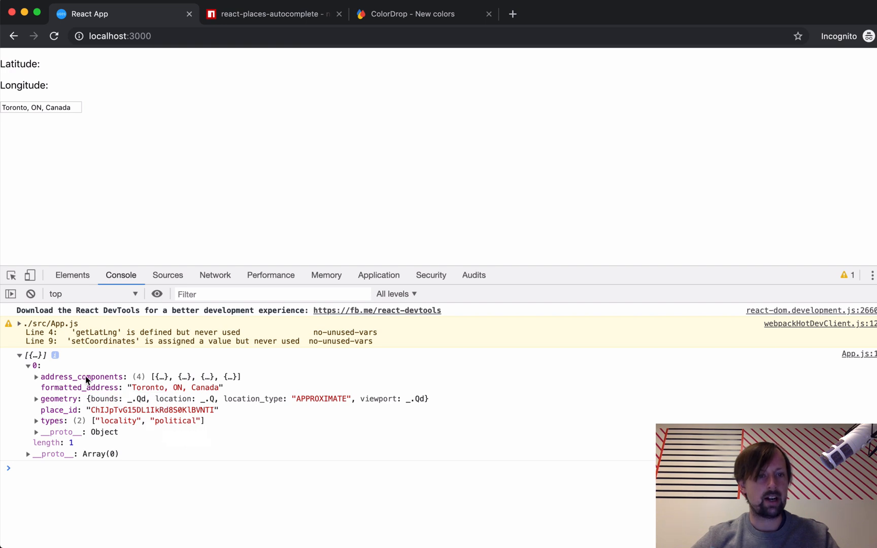
{"action": "left_click", "coordinate": [36, 377]}
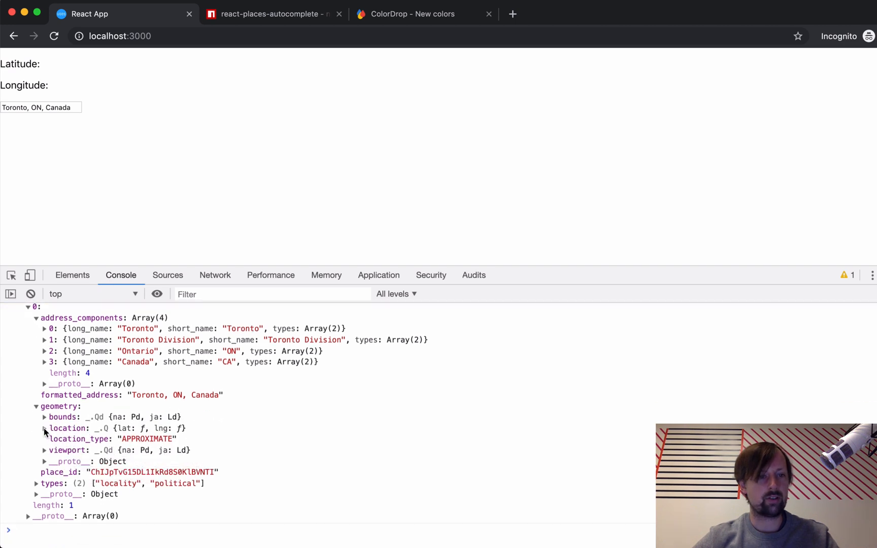
{"action": "left_click", "coordinate": [45, 427]}
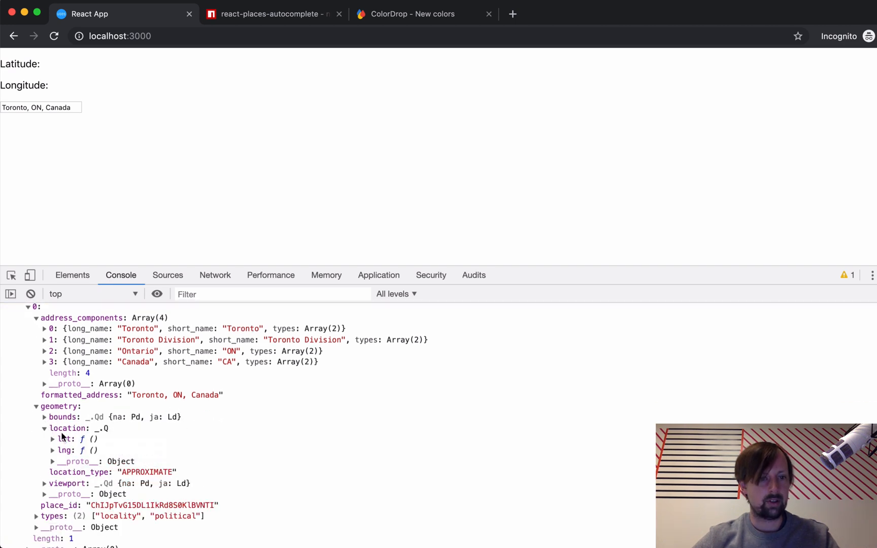
{"action": "left_click", "coordinate": [51, 439]}
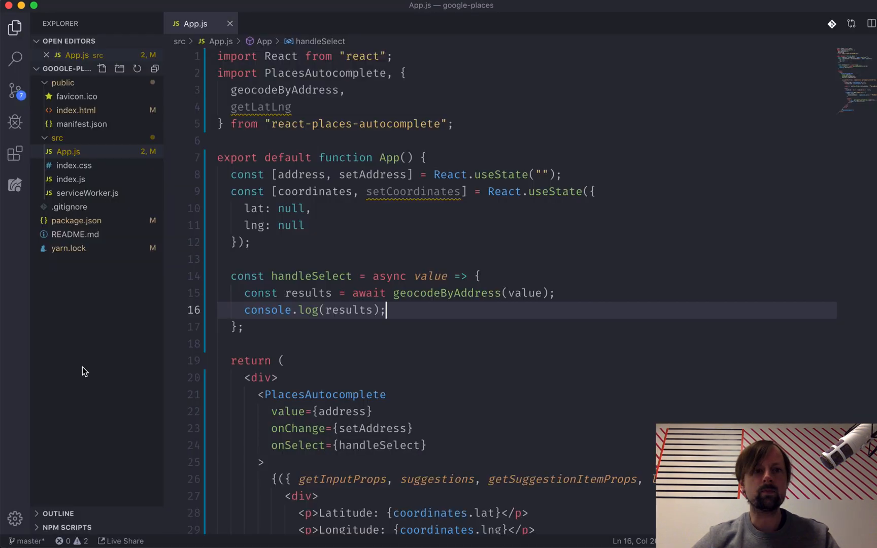
Step: Add const latLng = await getLatLng(results[0]); on line 16 of handleSelect
{"action": "double_click", "coordinate": [260, 107]}
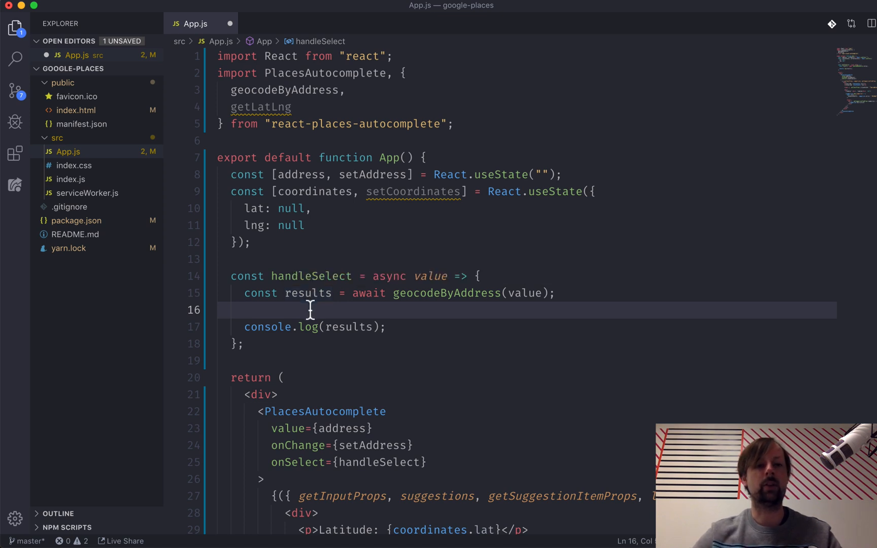
{"action": "type", "text": "con"}
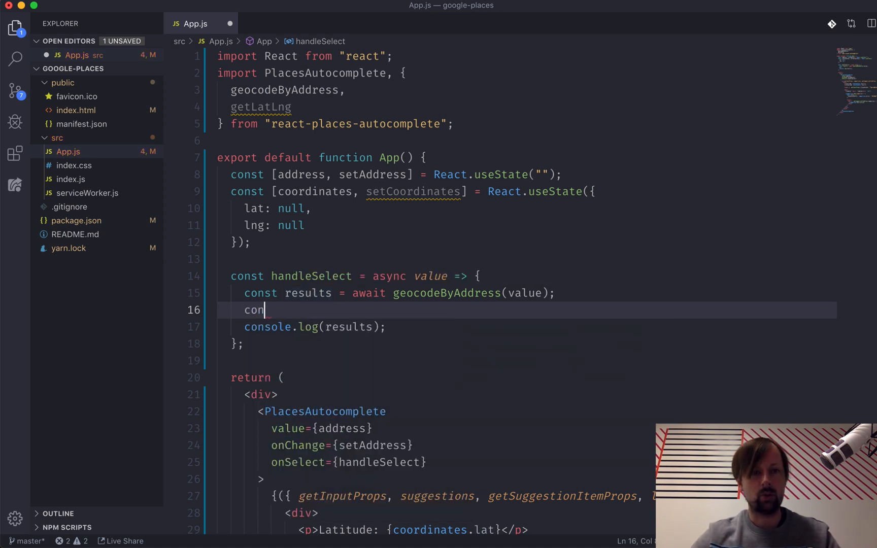
{"action": "type", "text": "st"}
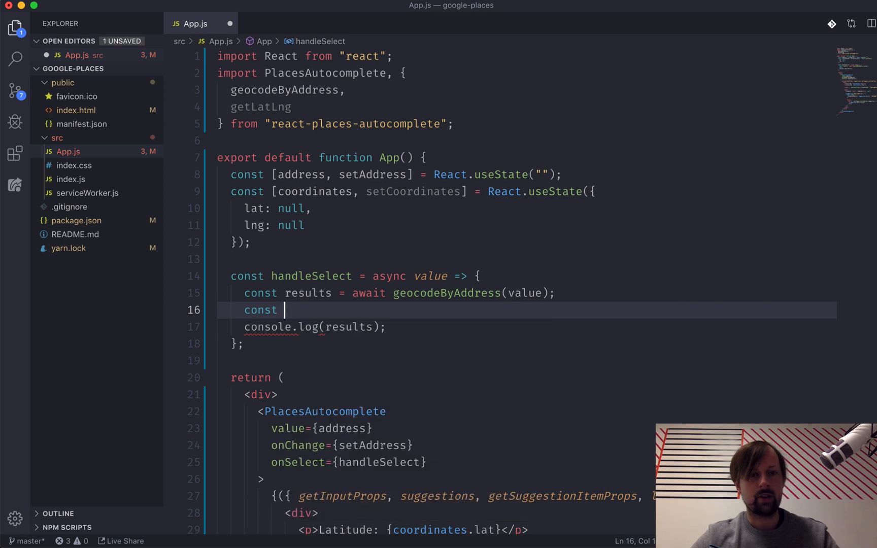
{"action": "type", "text": "latLng ="}
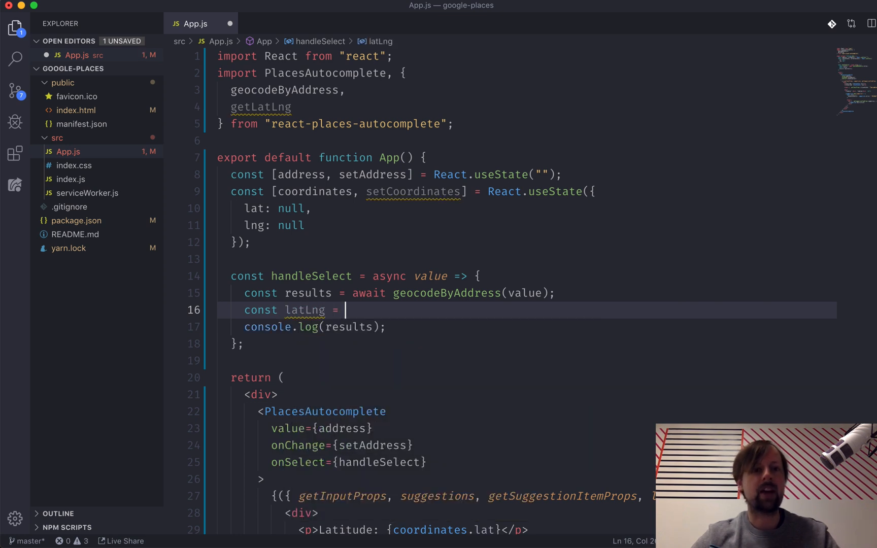
{"action": "type", "text": "await"}
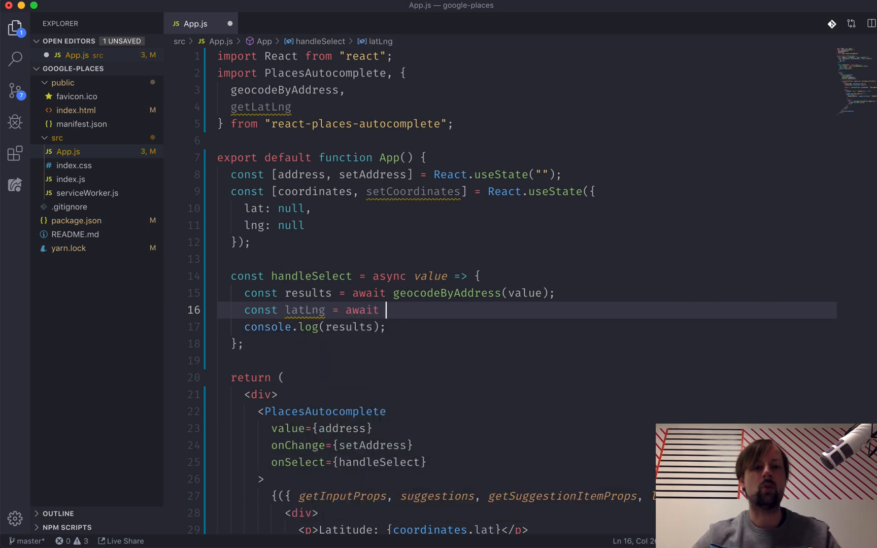
{"action": "type", "text": "getLatLng(resu"}
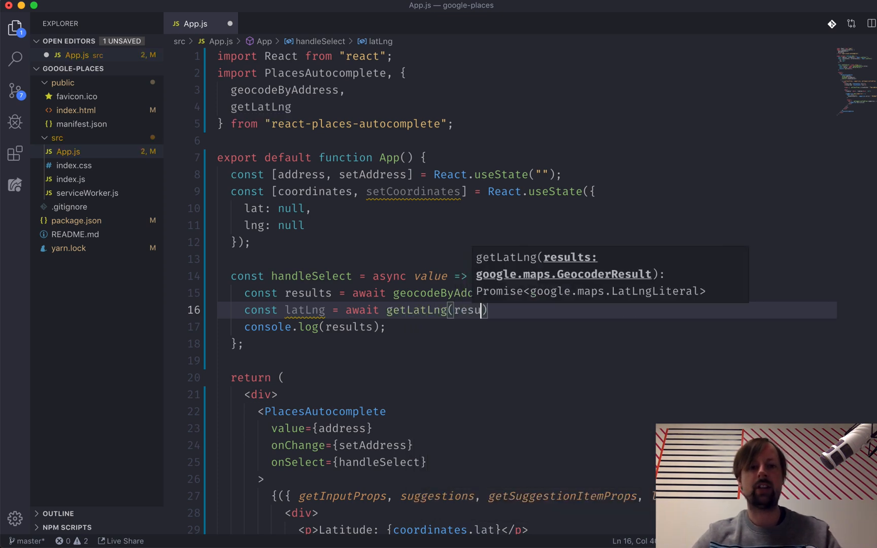
{"action": "type", "text": "ults[0]);"}
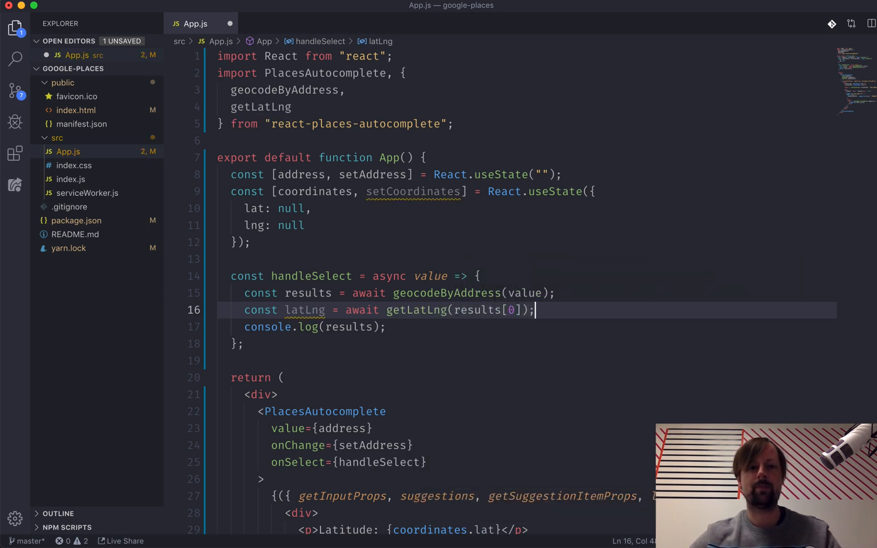
{"action": "double_click", "coordinate": [305, 311]}
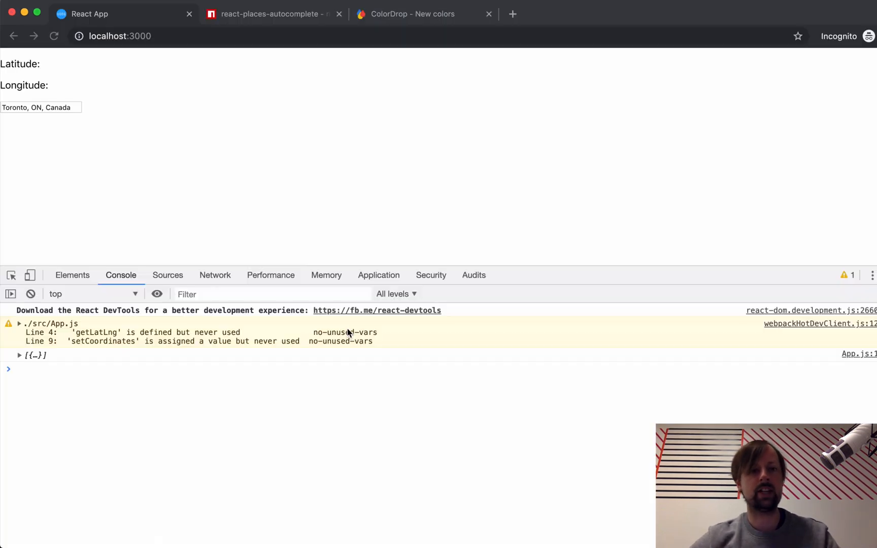
Step: Type 'toro' in the address input and choose Toronto to log its coordinates
{"action": "type", "text": "t"}
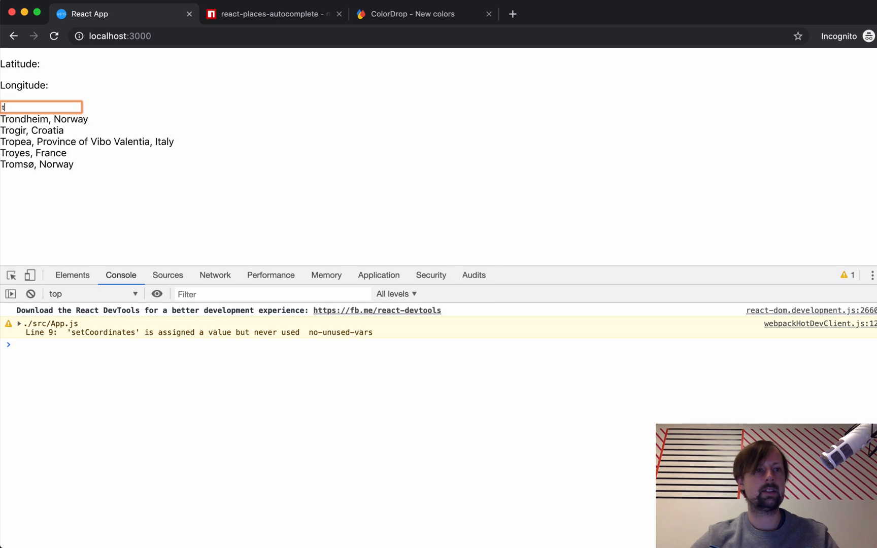
{"action": "type", "text": "oro"}
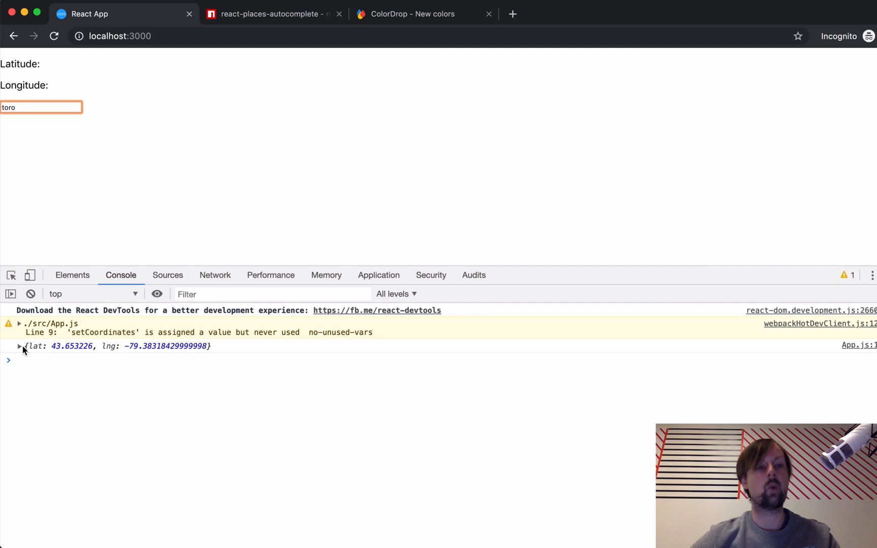
{"action": "mouse_move", "coordinate": [37, 352]}
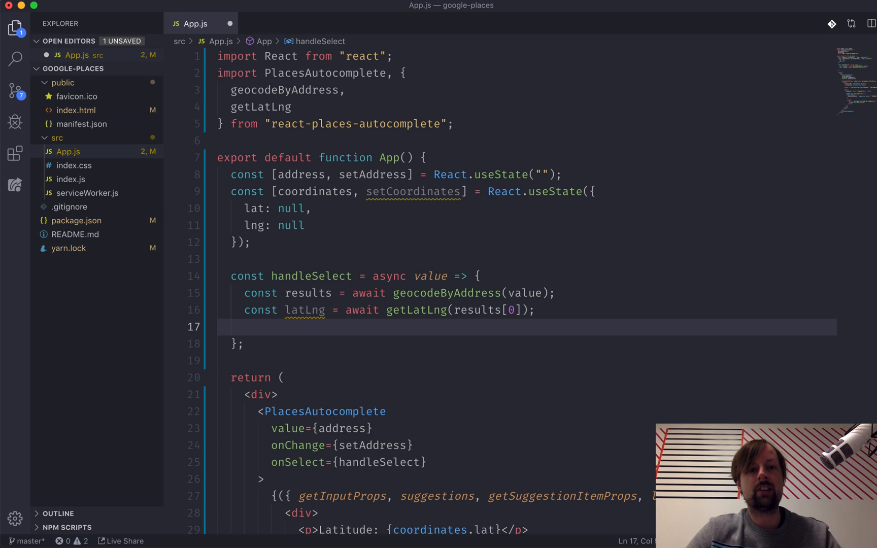
Step: Replace the results log with setCoordinates(latLng) and add setAddress(value) above it
{"action": "type", "text": "c"}
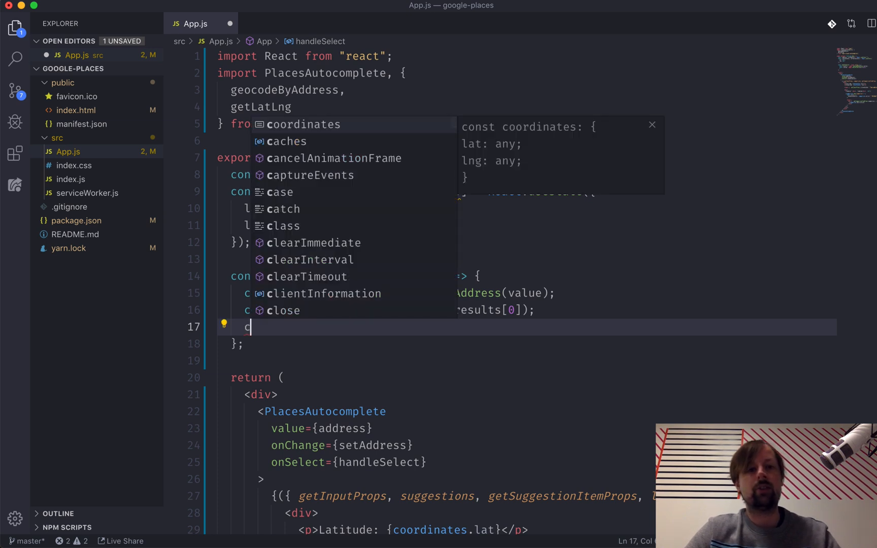
{"action": "type", "text": "setCoordinates("}
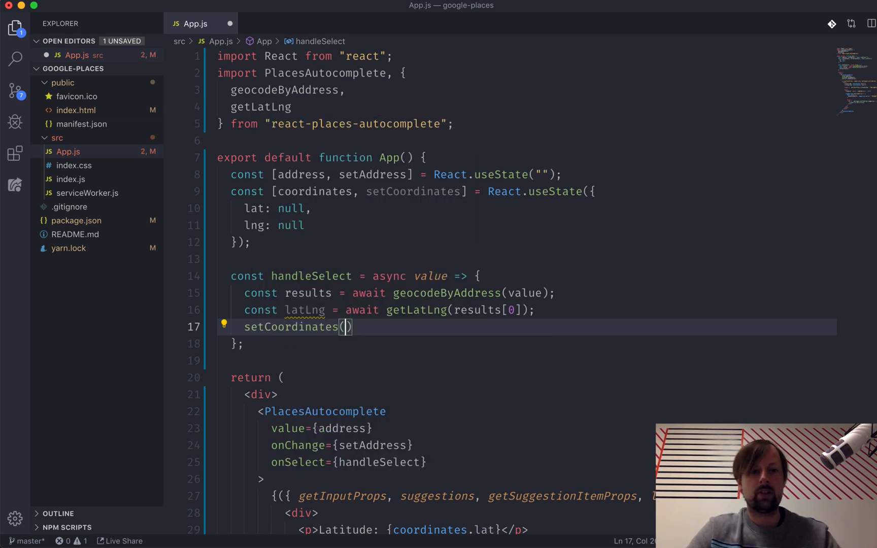
{"action": "type", "text": "latLng"}
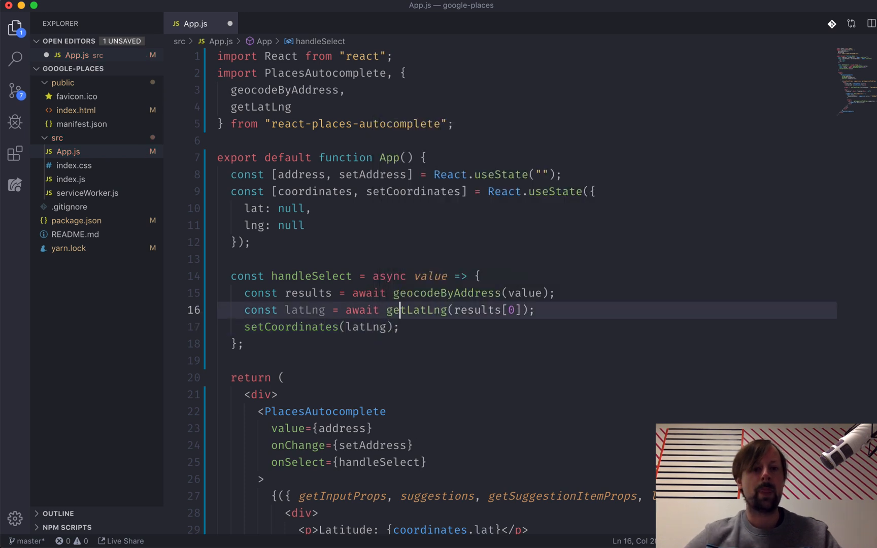
{"action": "key", "text": "Enter"}
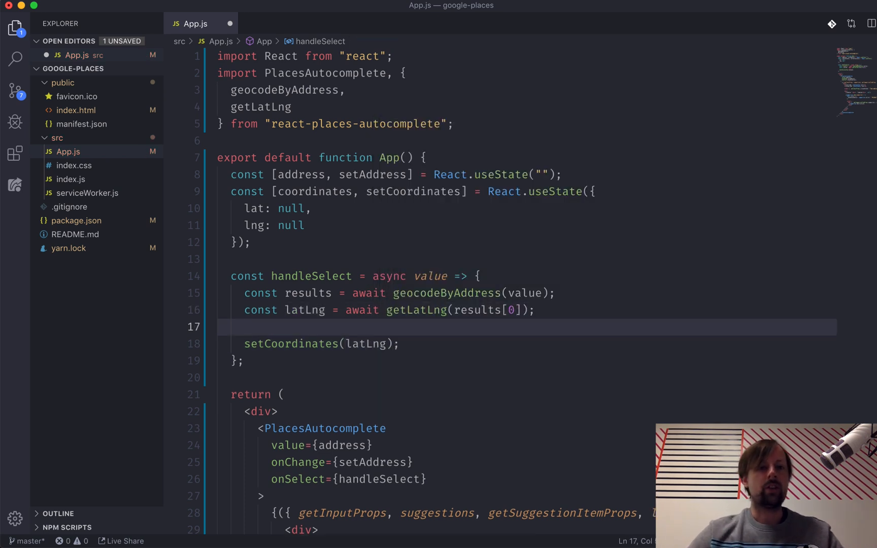
{"action": "type", "text": "setAddress("}
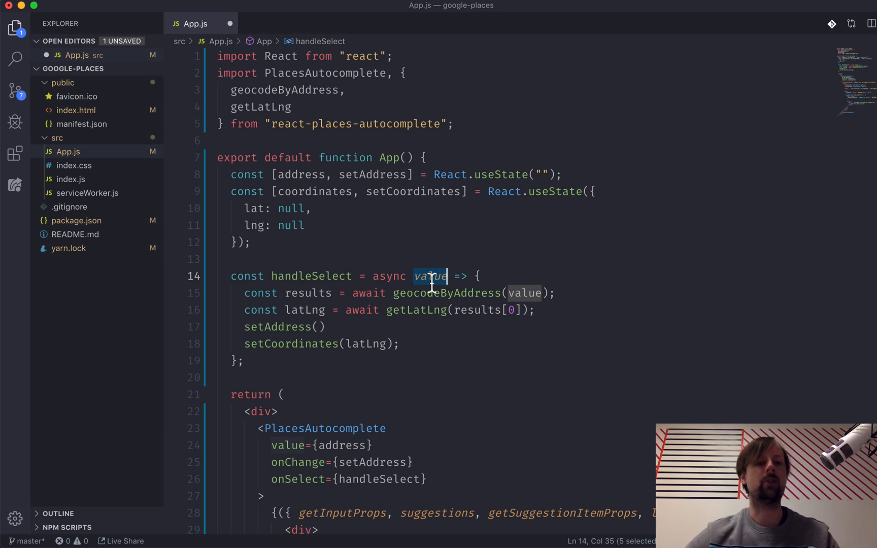
{"action": "mouse_move", "coordinate": [350, 338]}
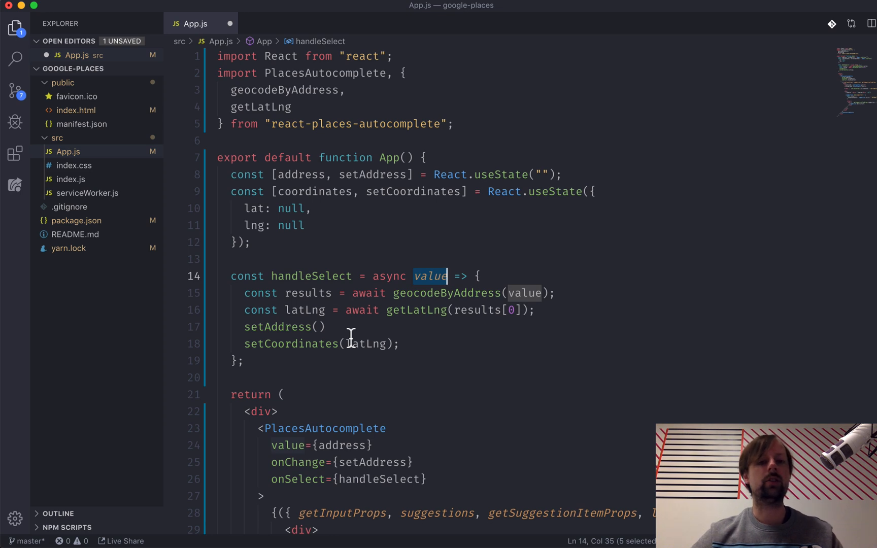
{"action": "left_click", "coordinate": [318, 327]}
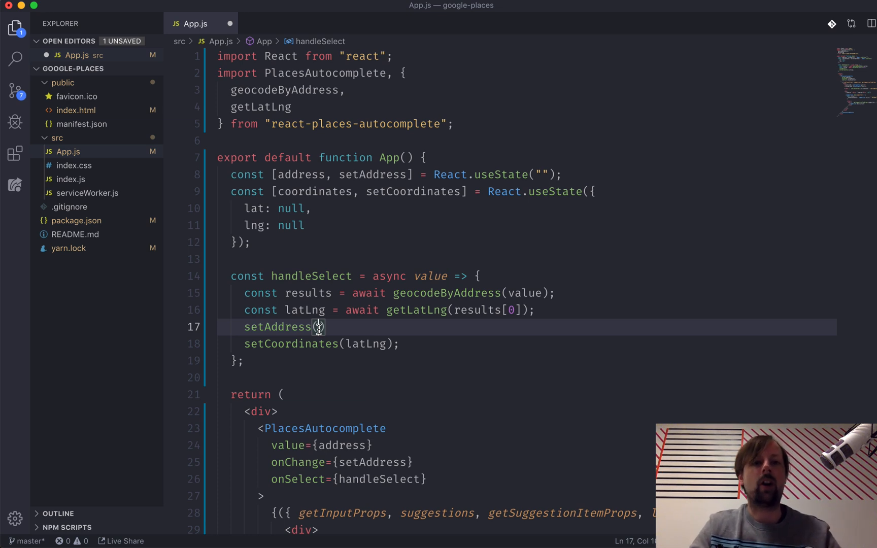
{"action": "type", "text": "value);)"}
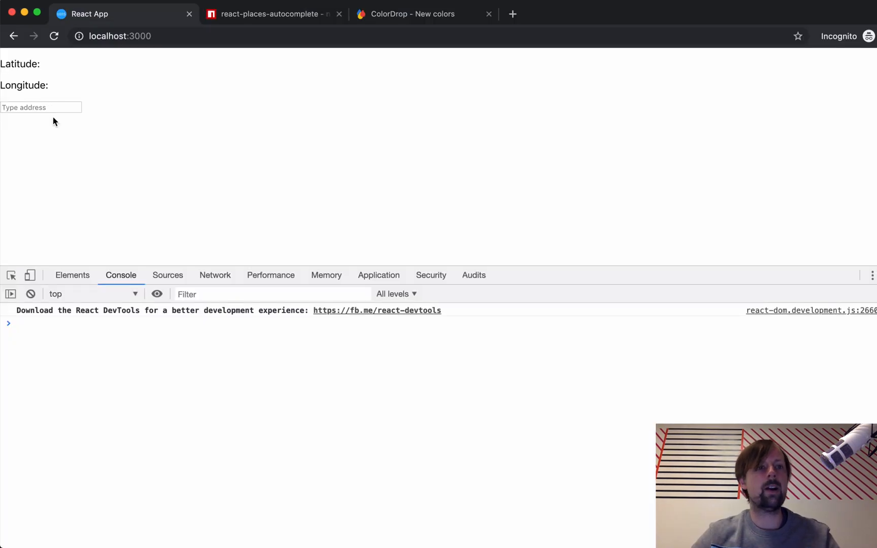
Step: Type 'Toronto' and pick the Toronto, ON, Canada suggestion
{"action": "type", "text": "Toronto"}
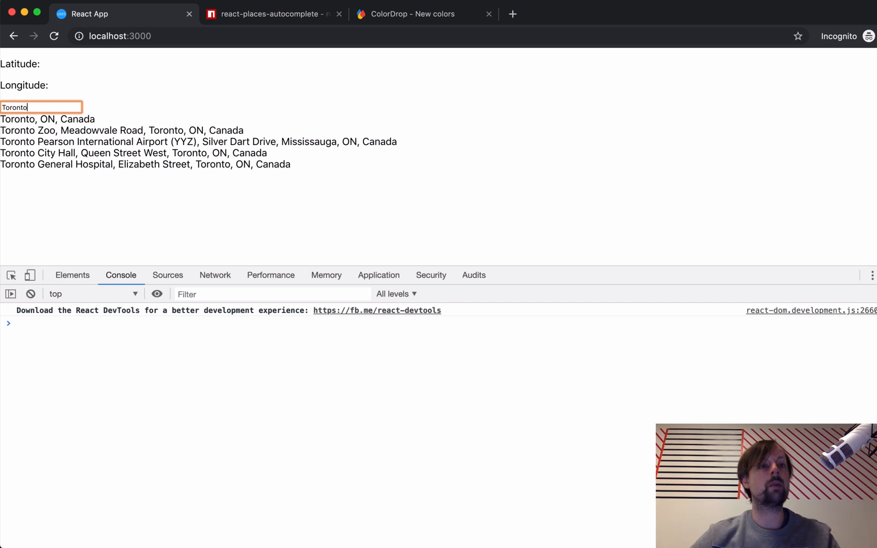
{"action": "left_click", "coordinate": [48, 119]}
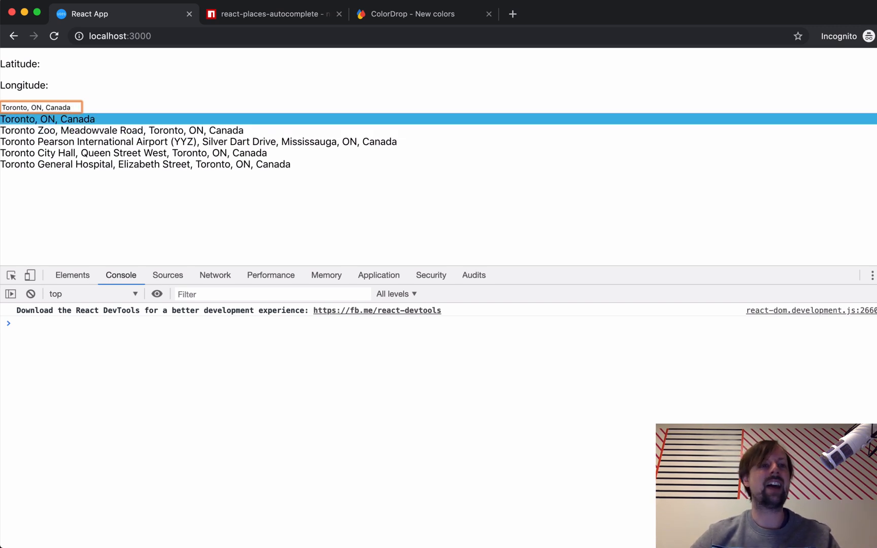
{"action": "left_click", "coordinate": [48, 119]}
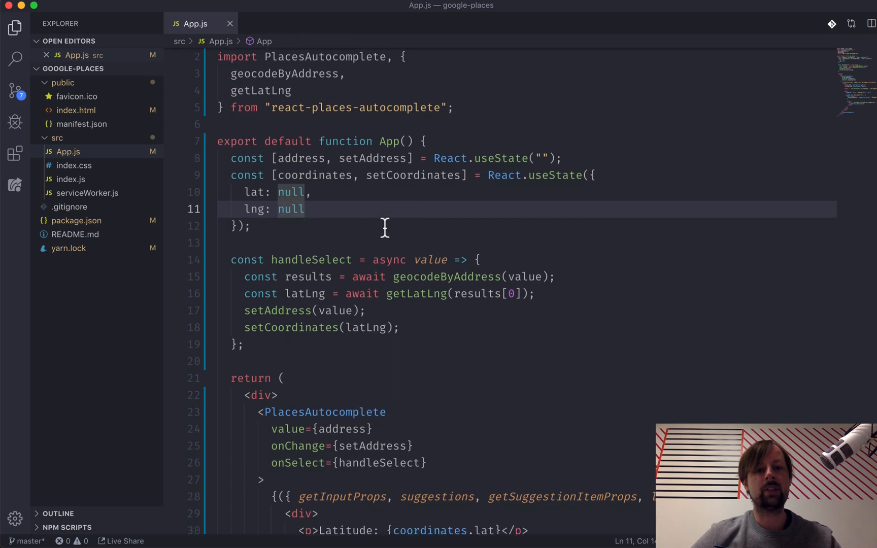
{"action": "scroll", "scroll_direction": "down", "scroll_amount": 3}
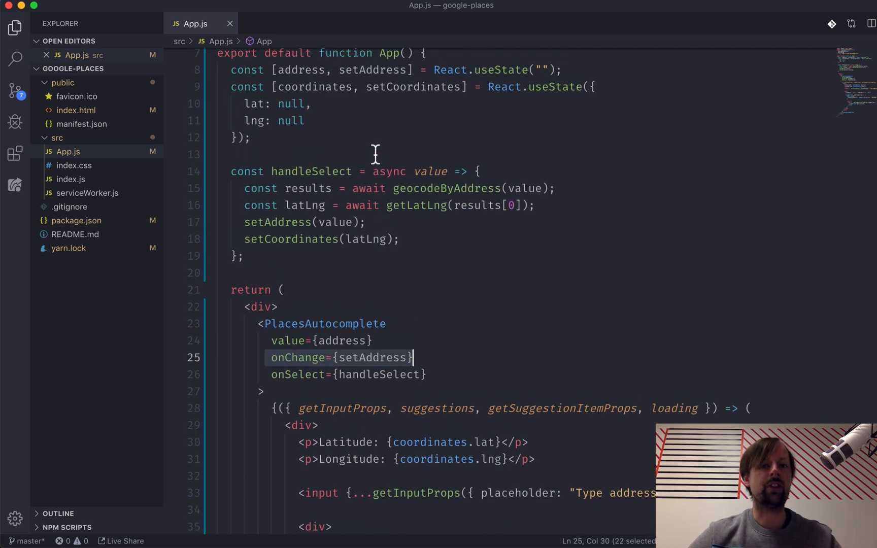
{"action": "double_click", "coordinate": [378, 374]}
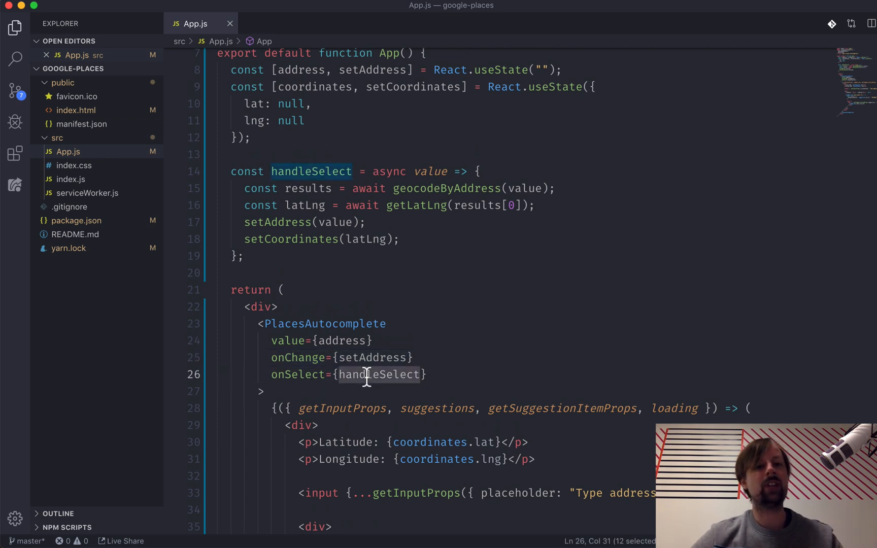
{"action": "mouse_move", "coordinate": [333, 396]}
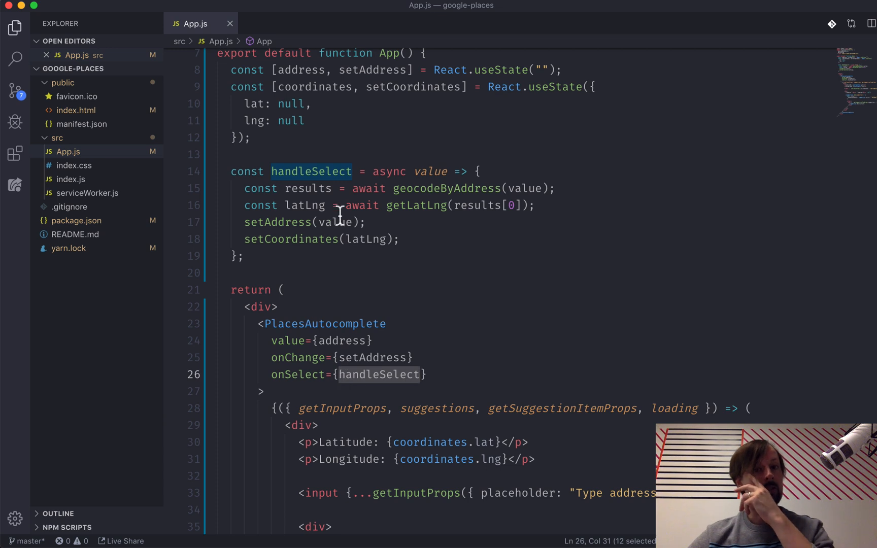
{"action": "double_click", "coordinate": [431, 171]}
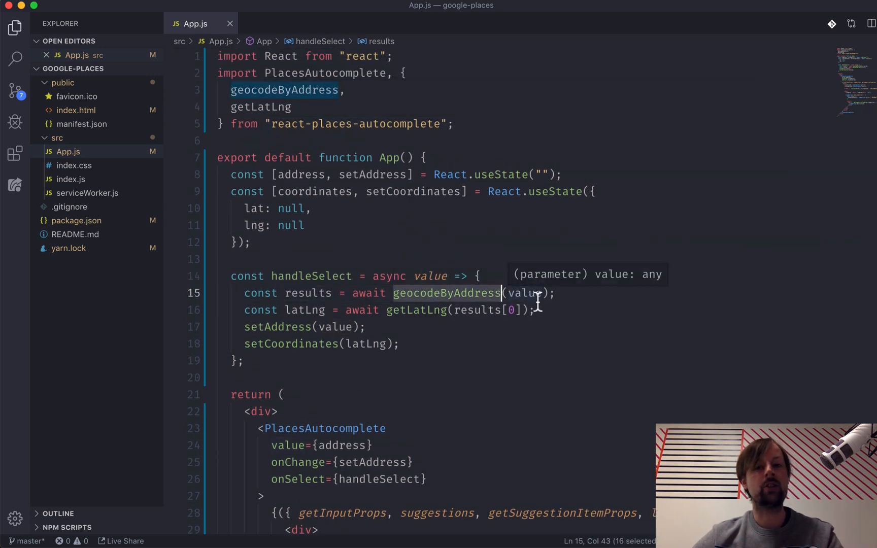
{"action": "left_click_drag", "start_coordinate": [500, 293], "coordinate": [347, 293]}
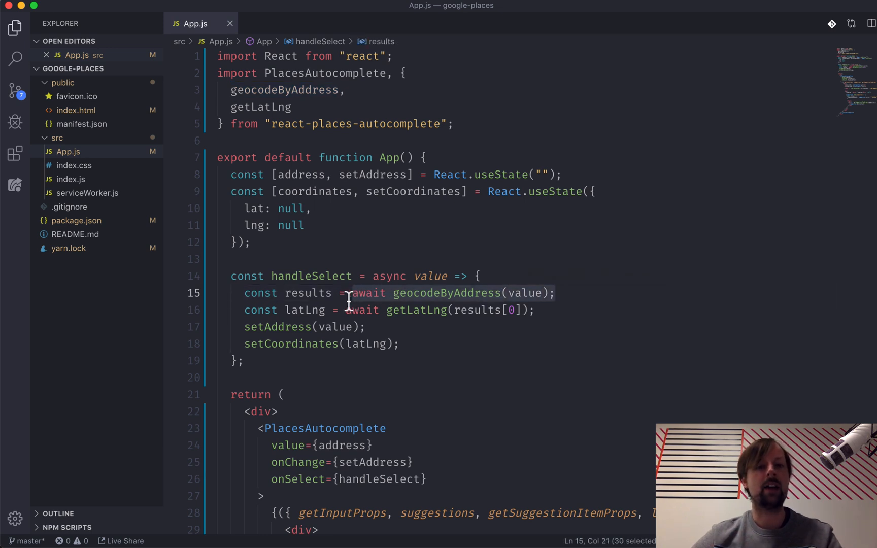
{"action": "double_click", "coordinate": [307, 292]}
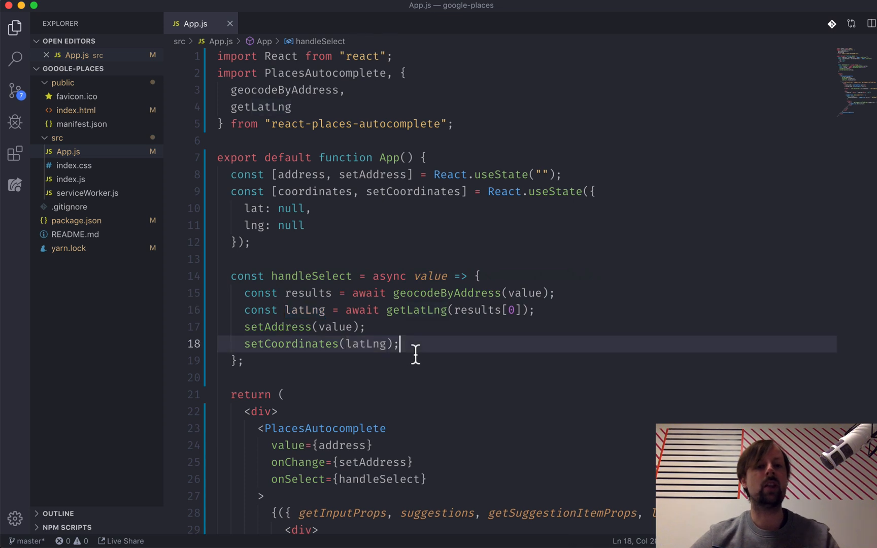
{"action": "left_click_drag", "start_coordinate": [400, 343], "coordinate": [243, 327]}
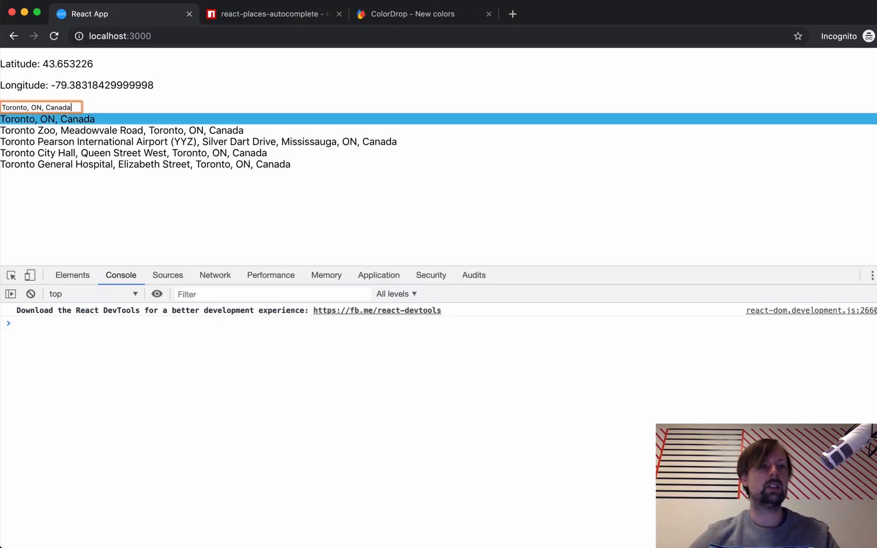
Step: Pick Toronto, then select Buffalo, NY, USA, showing Latitude 42.88644679999999 and Longitude -78.8783689
{"action": "left_click", "coordinate": [48, 119]}
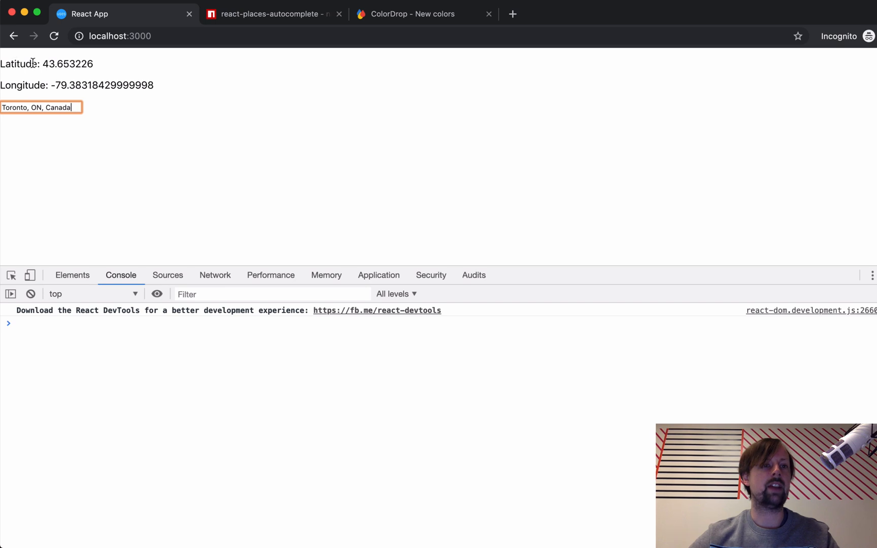
{"action": "triple_click", "coordinate": [40, 106]}
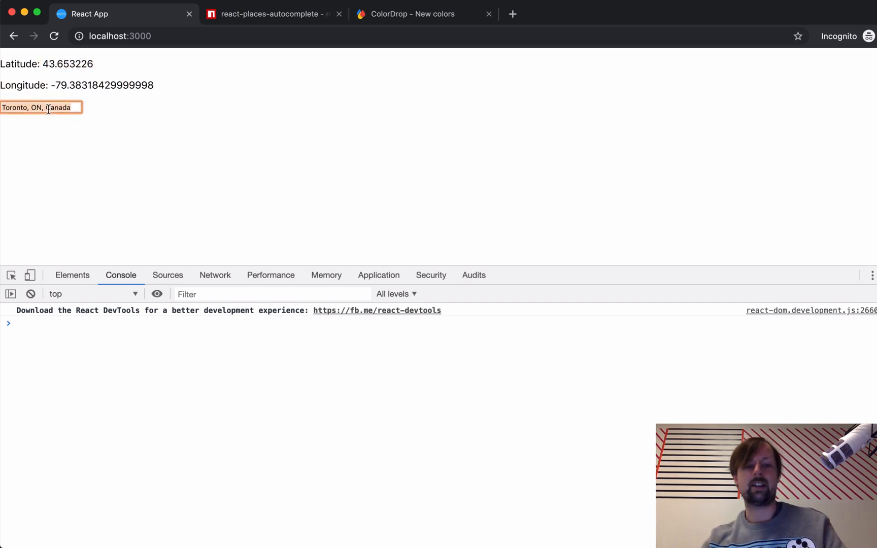
{"action": "type", "text": "buffa"}
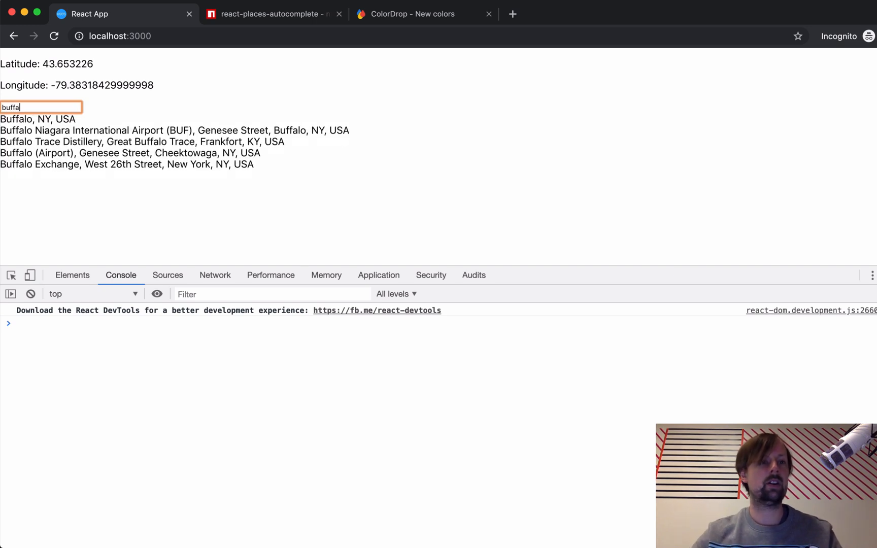
{"action": "left_click", "coordinate": [37, 120]}
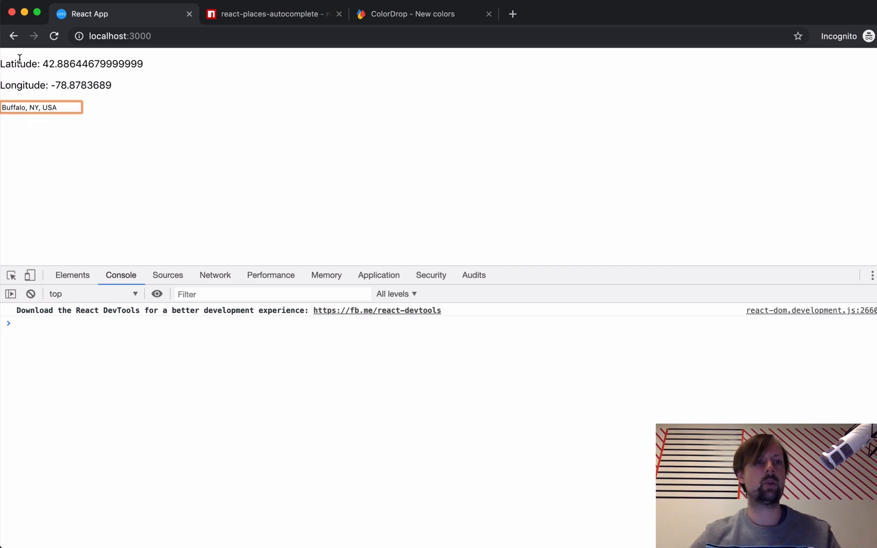
{"action": "left_click", "coordinate": [159, 153]}
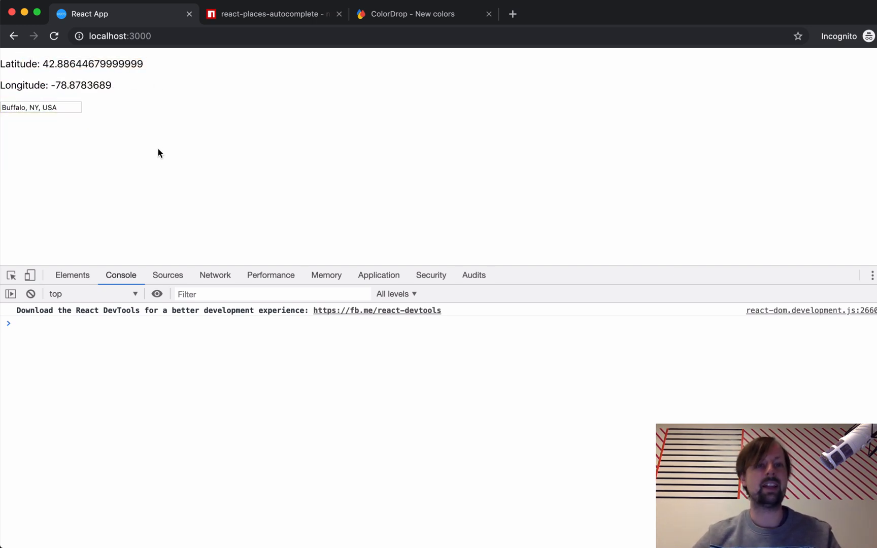